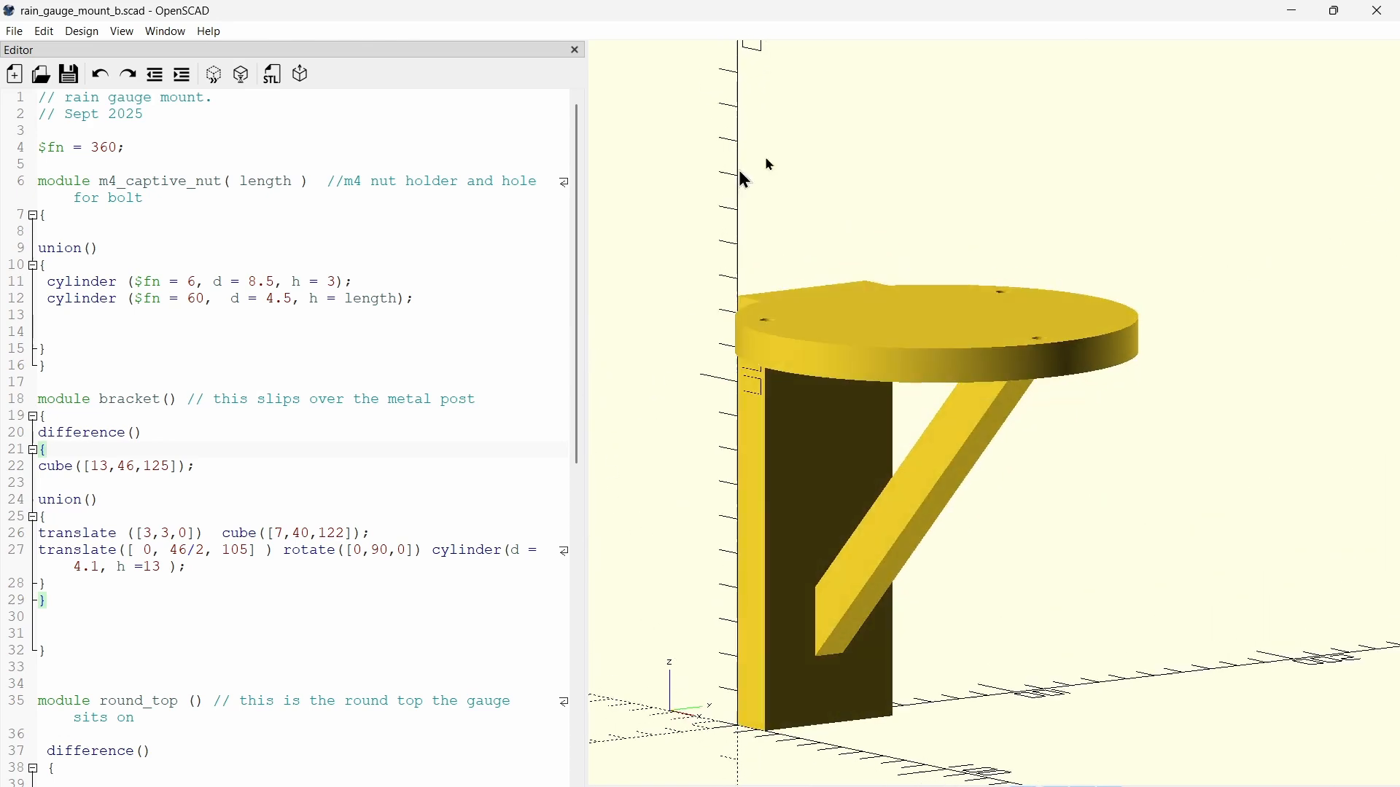
Step: Switch to rain_gauge_mount.scad and highlight the inner cutout's 7,40 width and length
{"action": "left_click", "coordinate": [185, 52]}
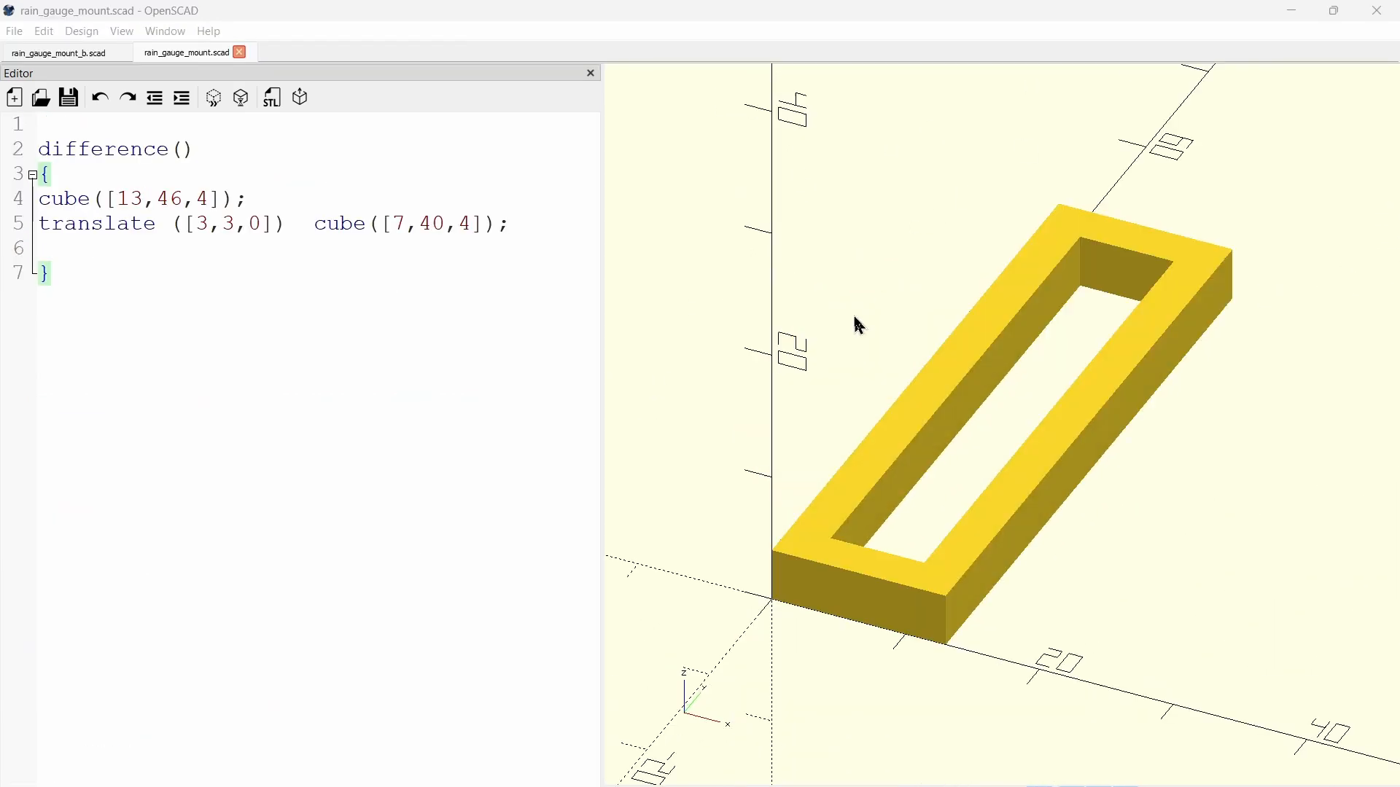
{"action": "mouse_move", "coordinate": [564, 420]}
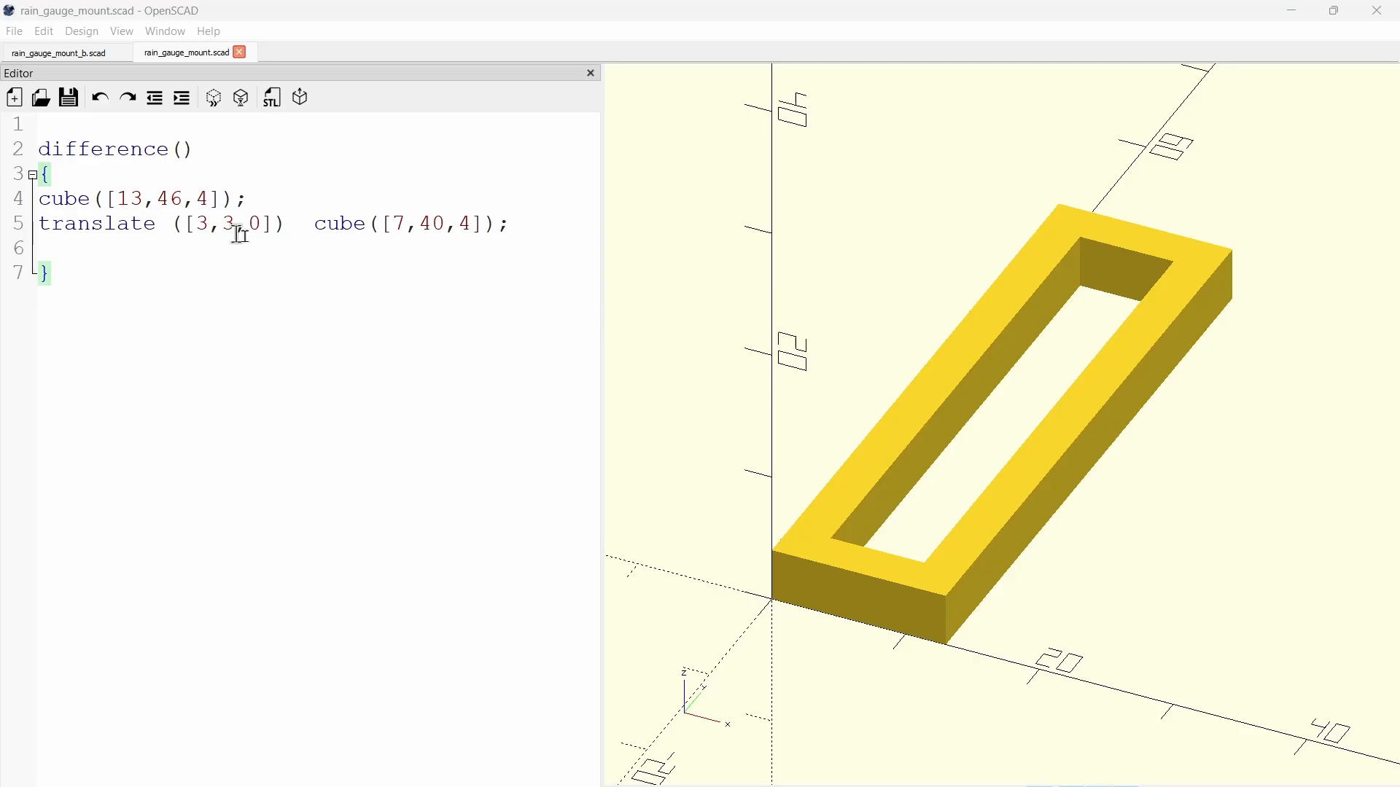
{"action": "double_click", "coordinate": [416, 224]}
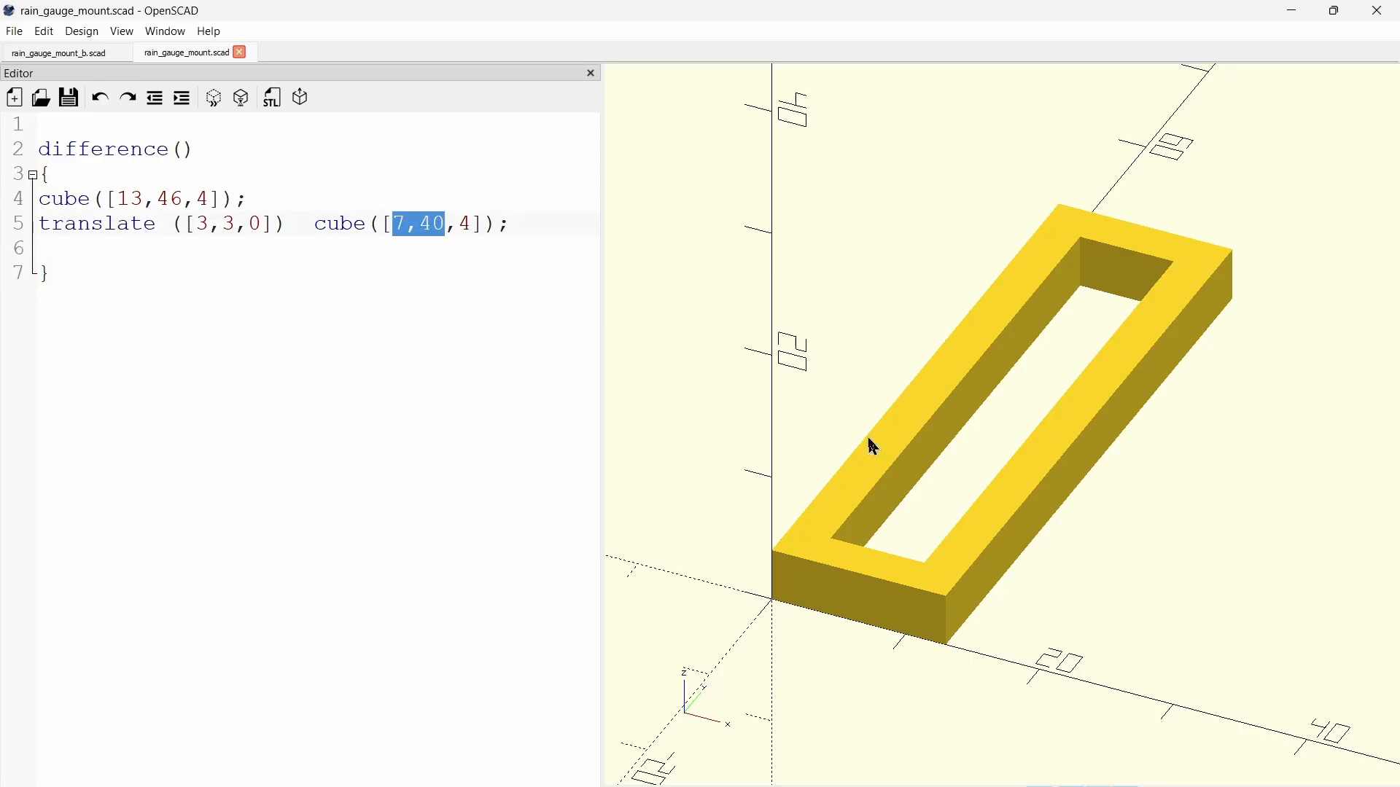
{"action": "mouse_move", "coordinate": [920, 539]}
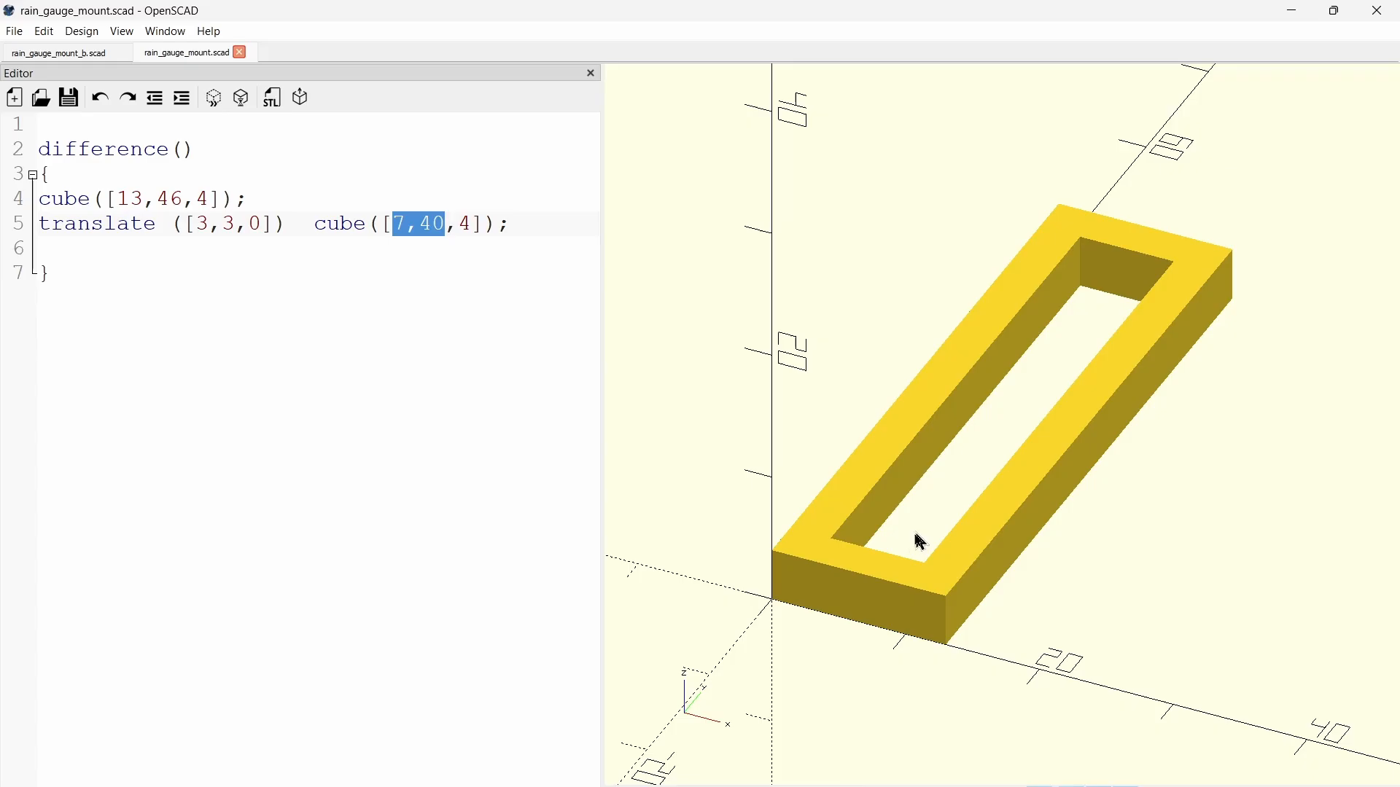
{"action": "mouse_move", "coordinate": [1099, 366]}
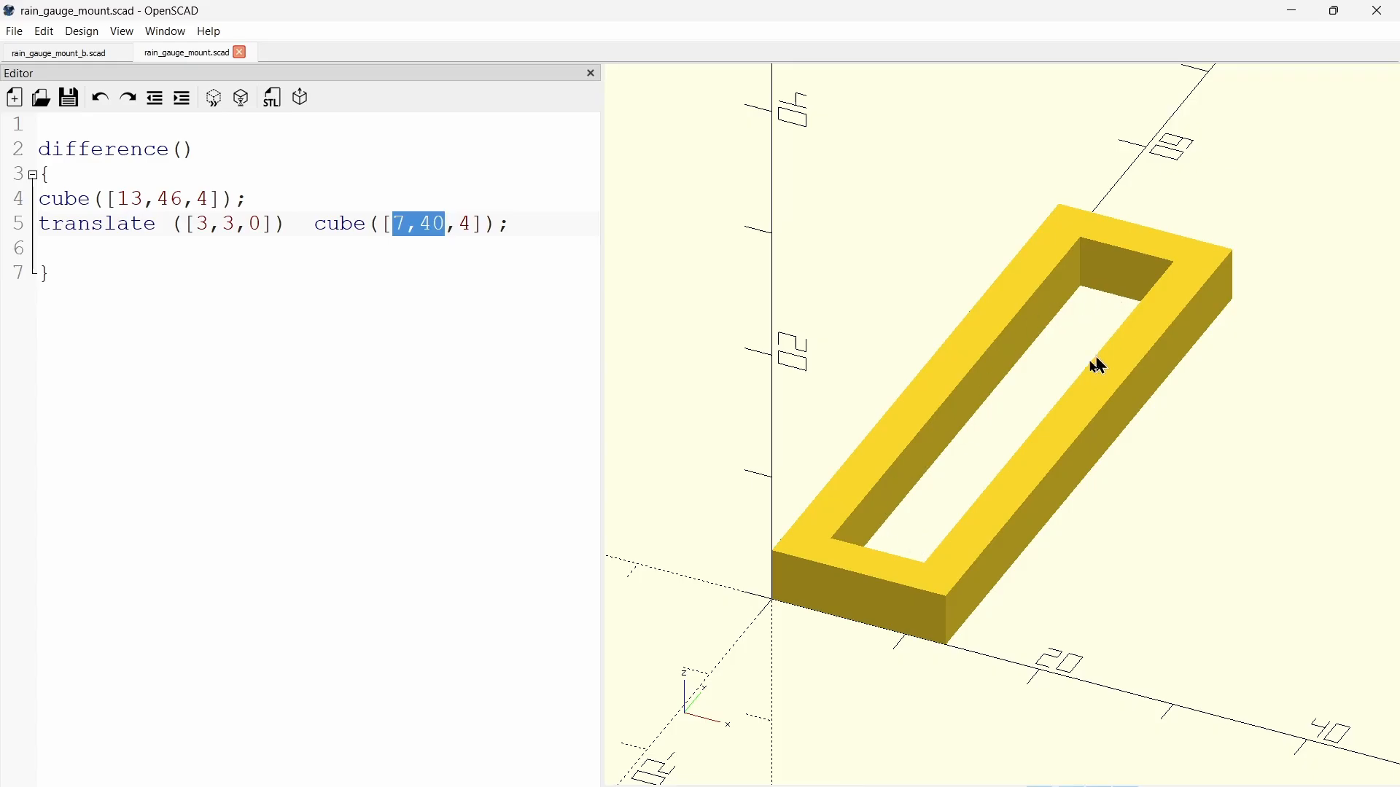
{"action": "mouse_move", "coordinate": [939, 510]}
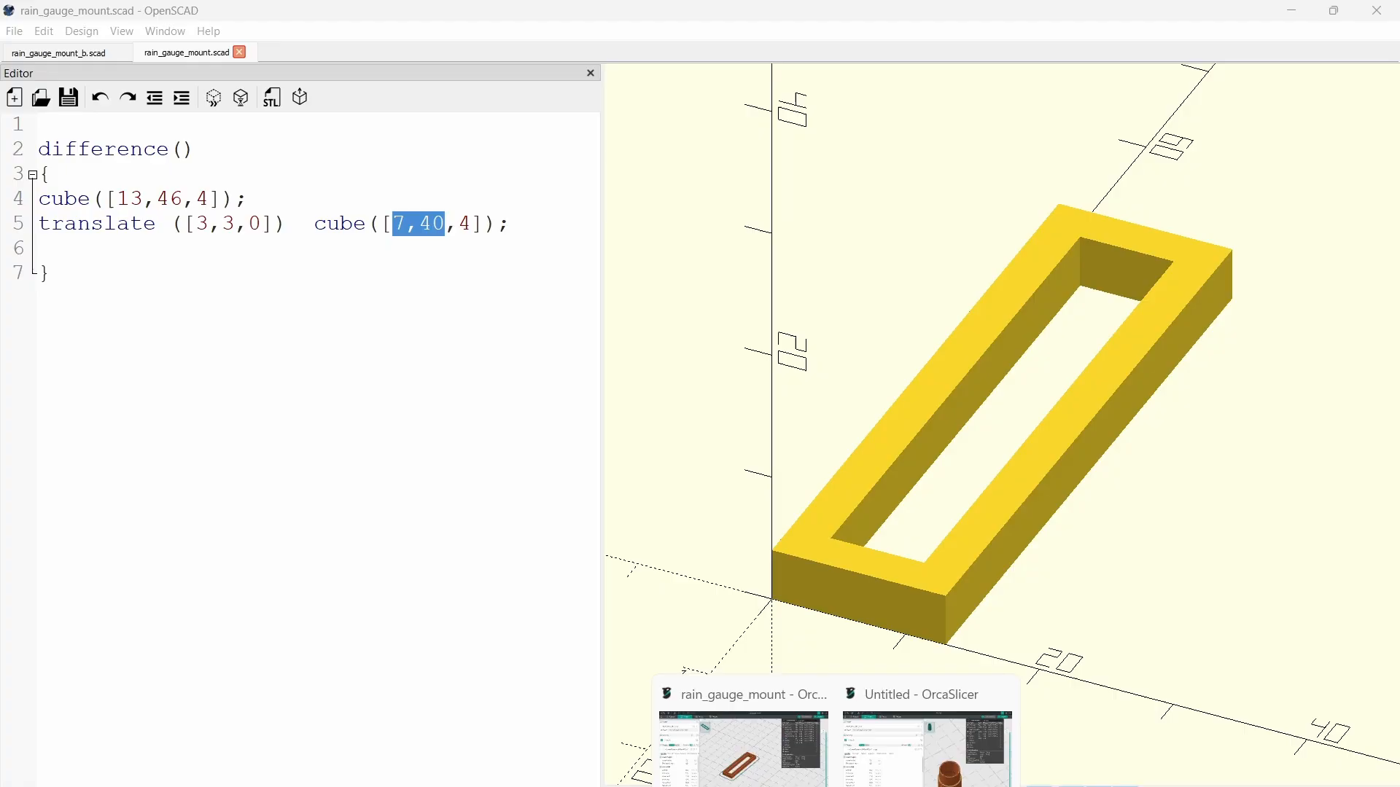
Step: Show the sliced frame in OrcaSlicer's Preview with its 3m10s time estimate
{"action": "left_click", "coordinate": [743, 741]}
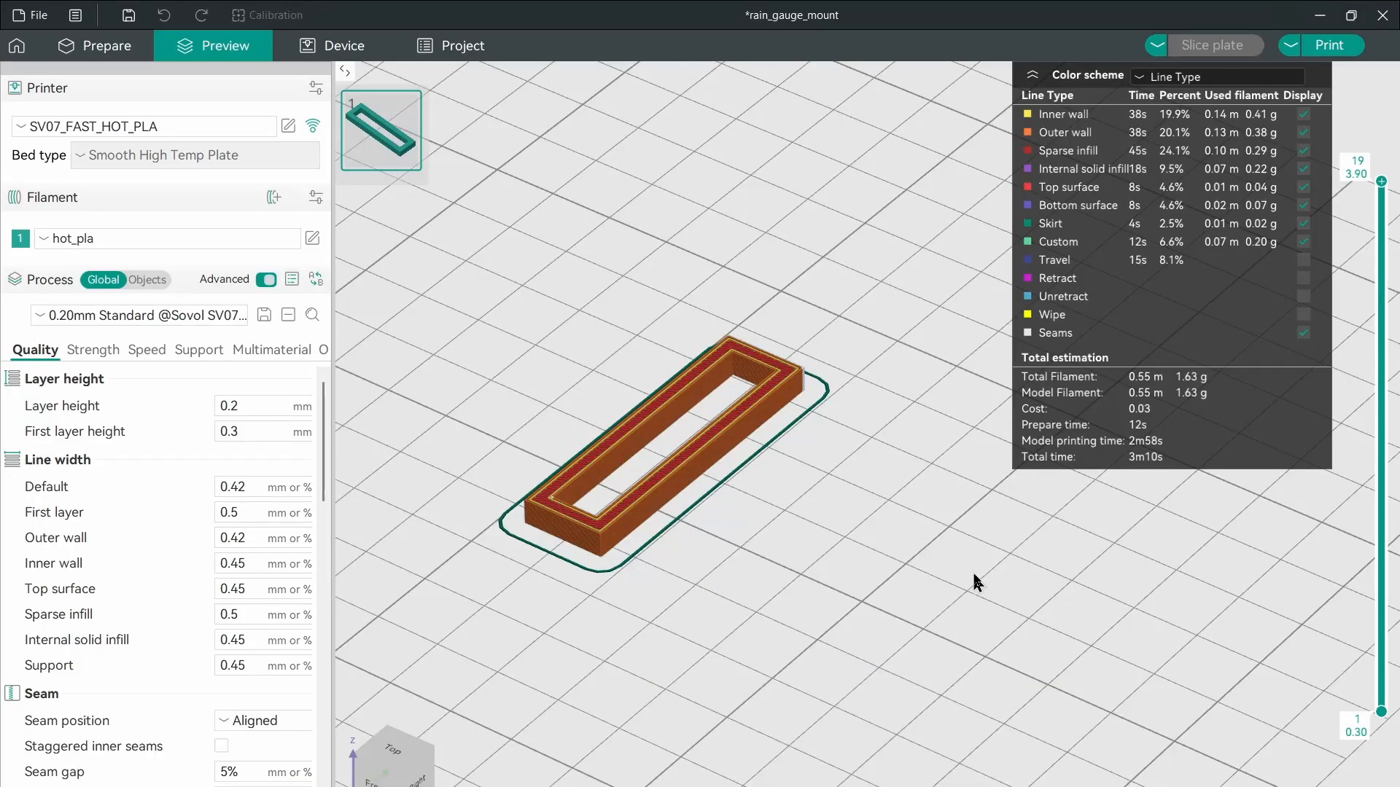
{"action": "mouse_move", "coordinate": [831, 582]}
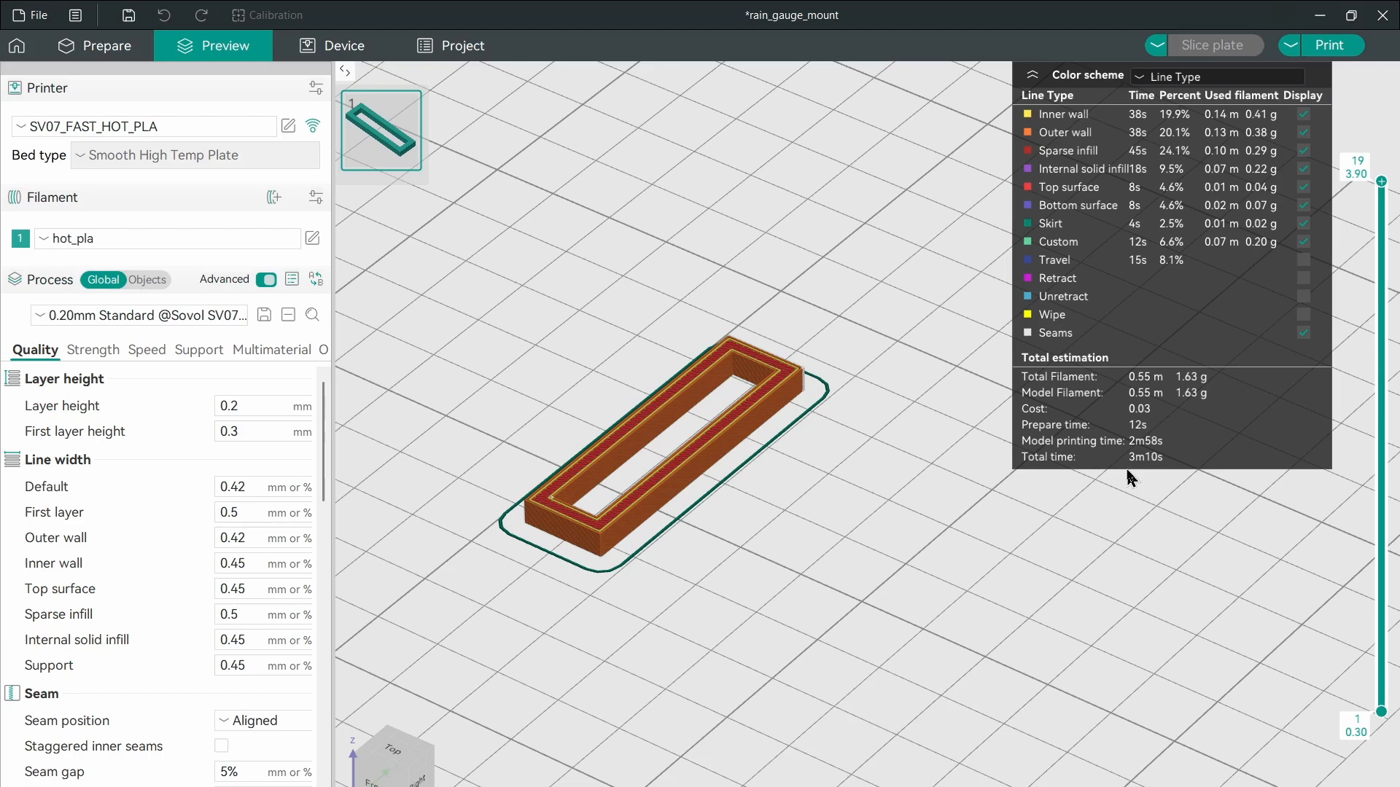
{"action": "mouse_move", "coordinate": [1161, 488]}
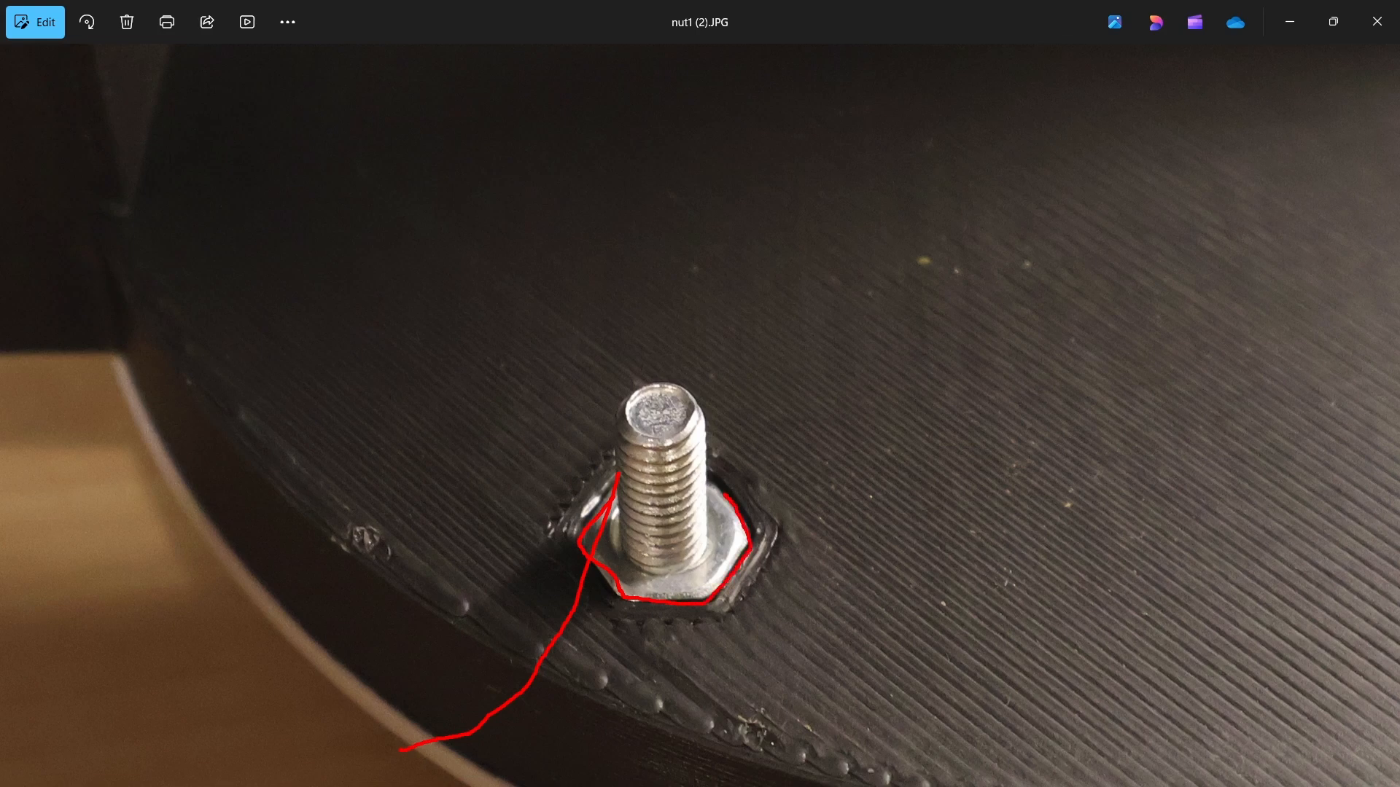
Step: Advance to nut2.png, the metric hex nut table with the M4 × 0.7 row
{"action": "left_click", "coordinate": [1382, 415]}
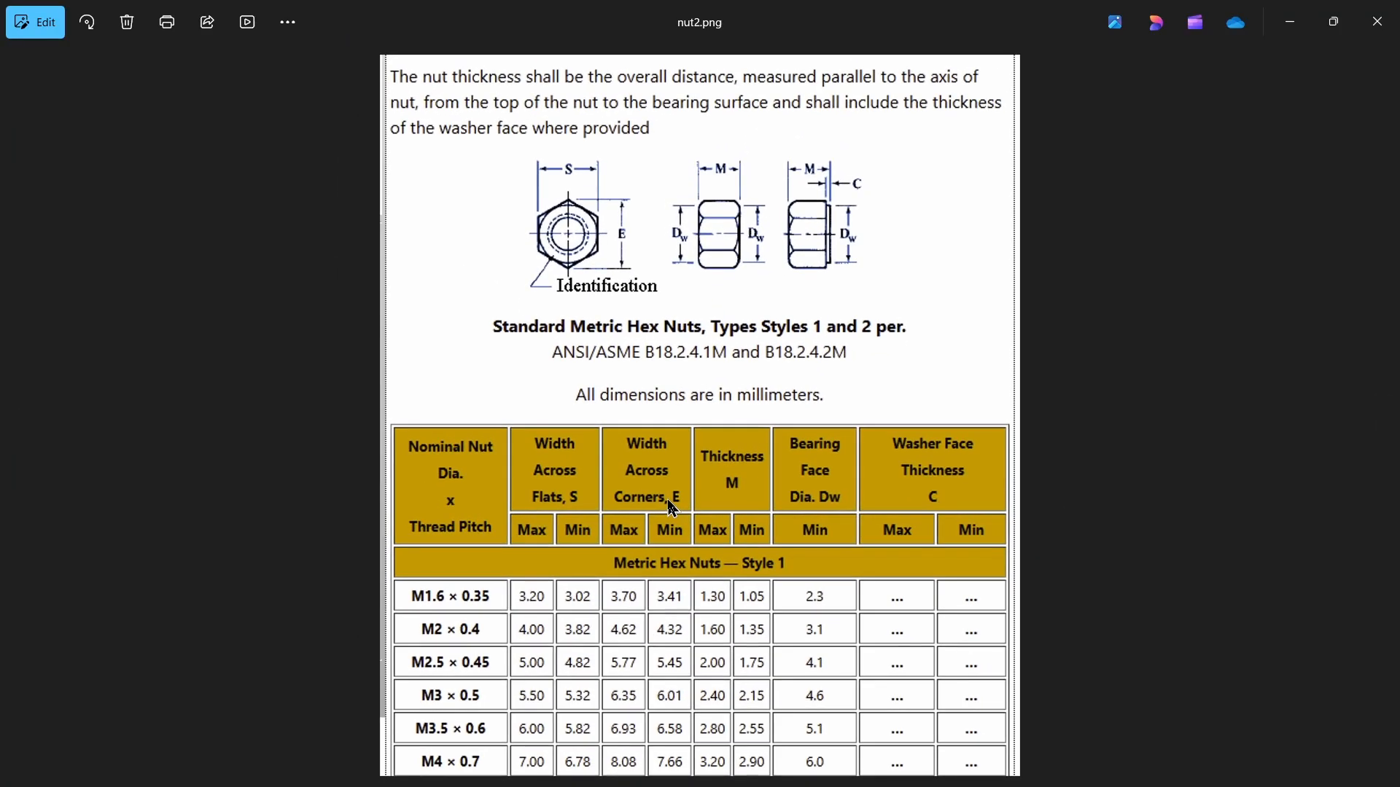
{"action": "mouse_move", "coordinate": [671, 512]}
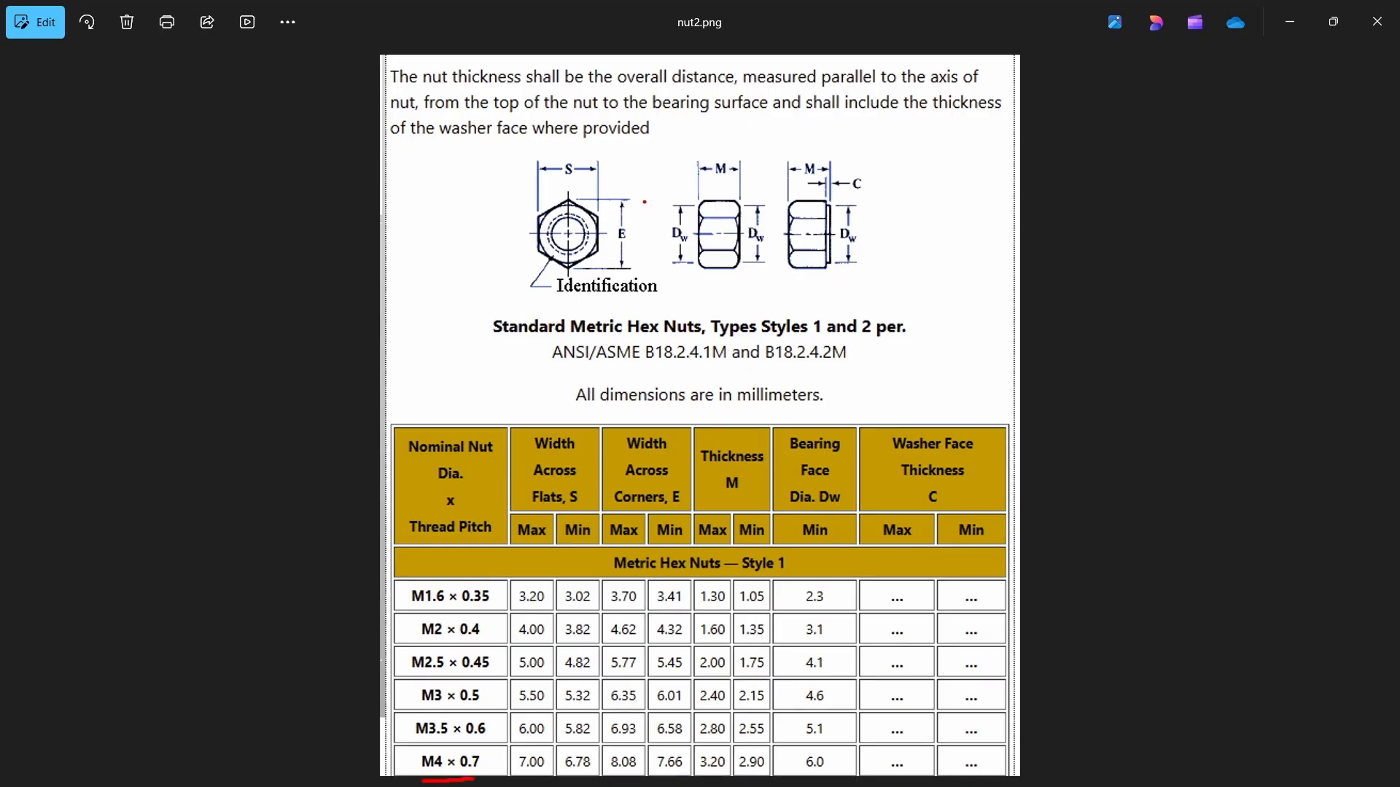
{"action": "left_click_drag", "start_coordinate": [622, 193], "coordinate": [625, 268]}
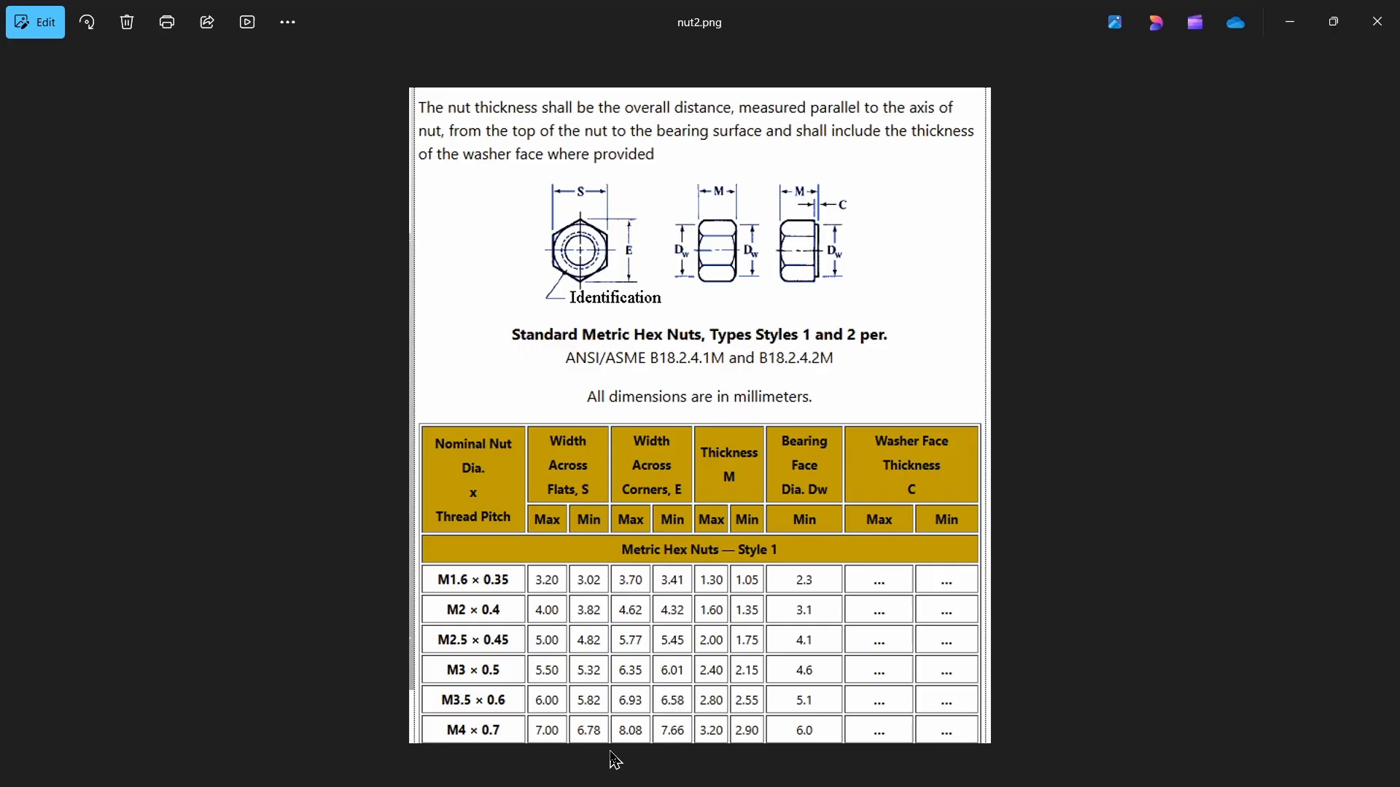
{"action": "mouse_move", "coordinate": [582, 741]}
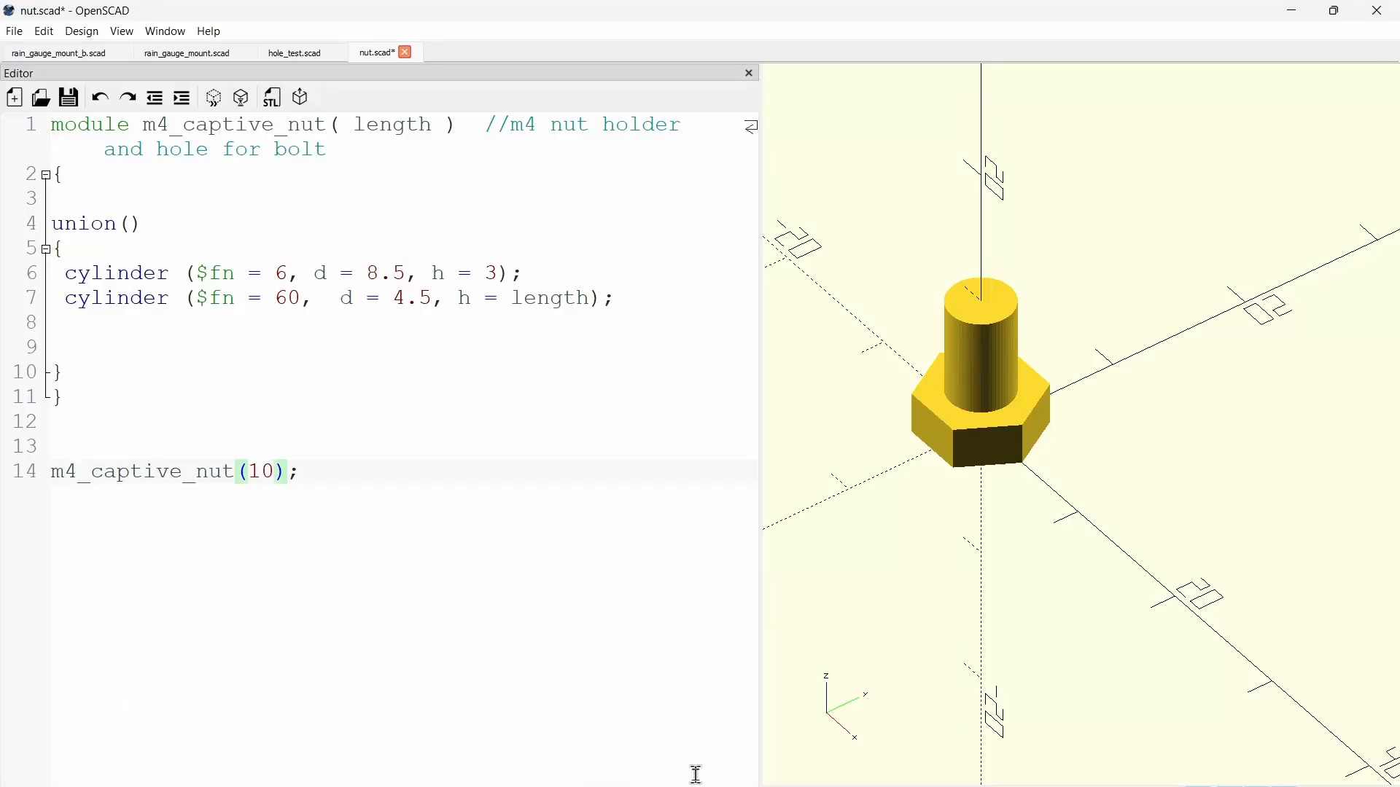
{"action": "mouse_move", "coordinate": [412, 386]}
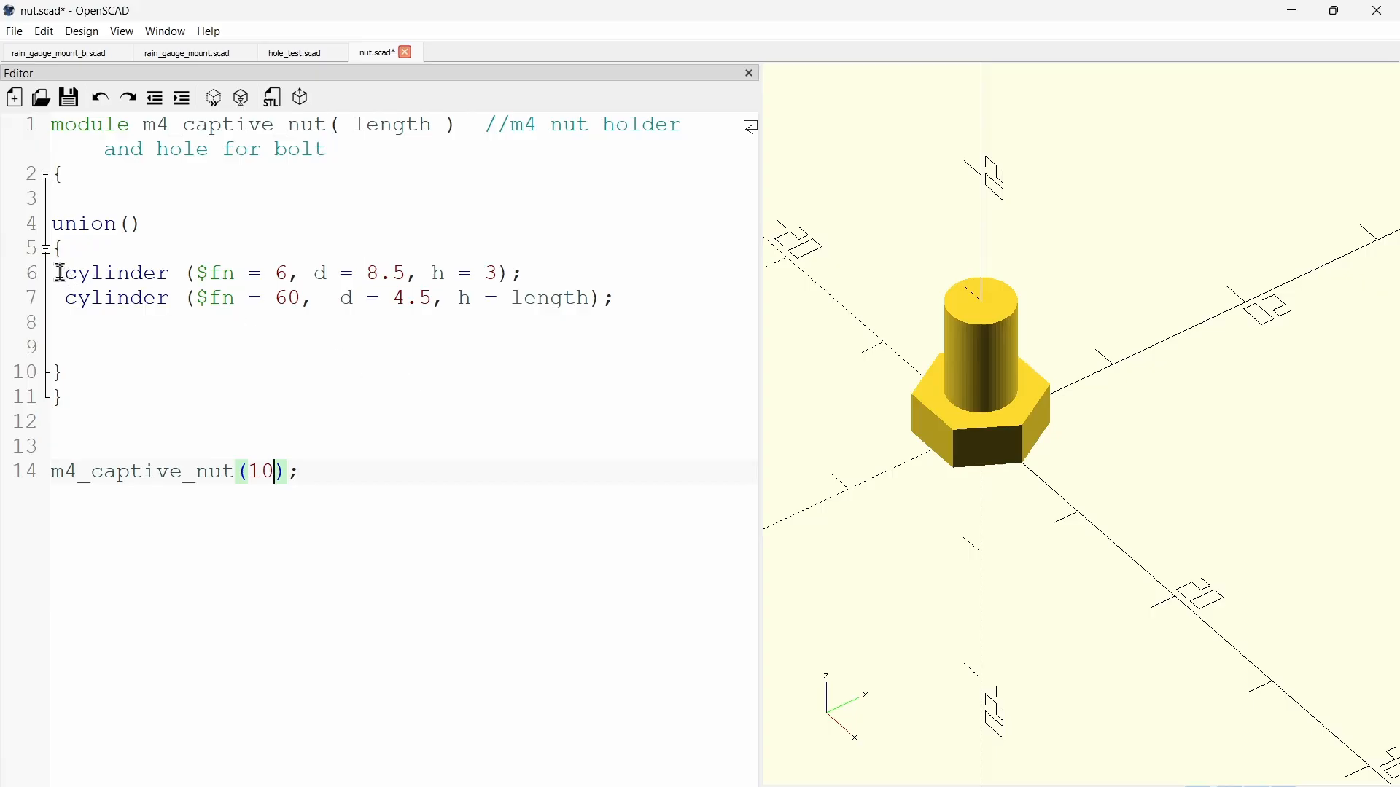
{"action": "double_click", "coordinate": [110, 272]}
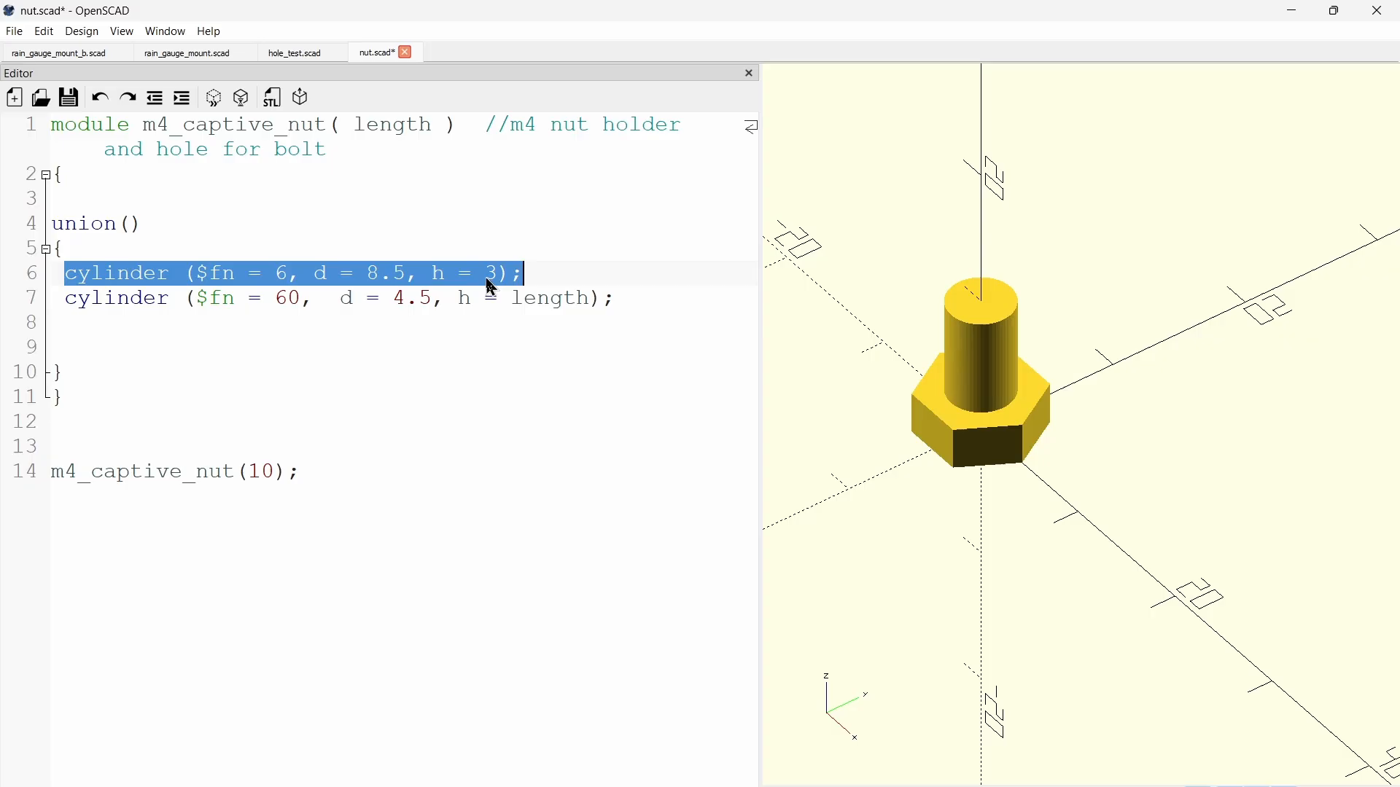
{"action": "left_click", "coordinate": [526, 273]}
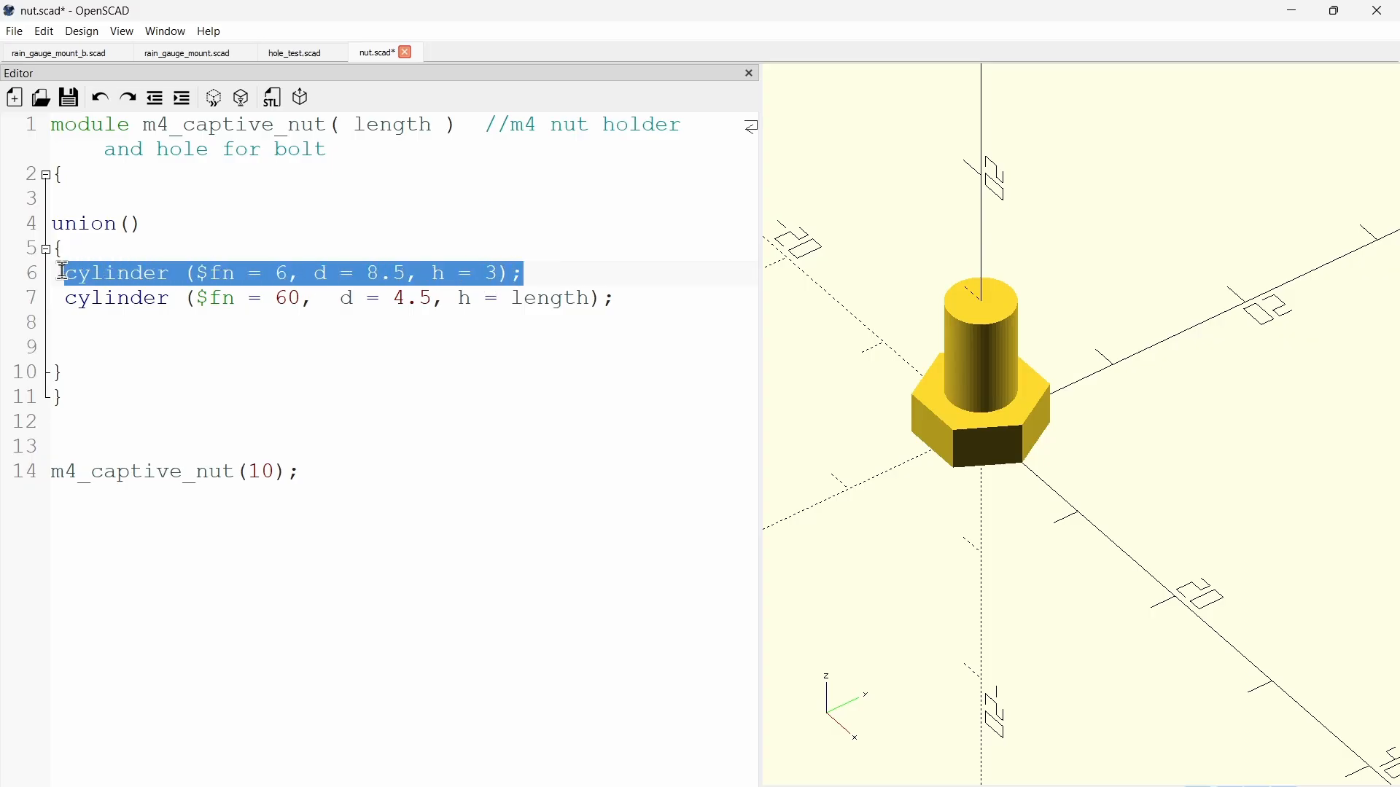
{"action": "double_click", "coordinate": [218, 272]}
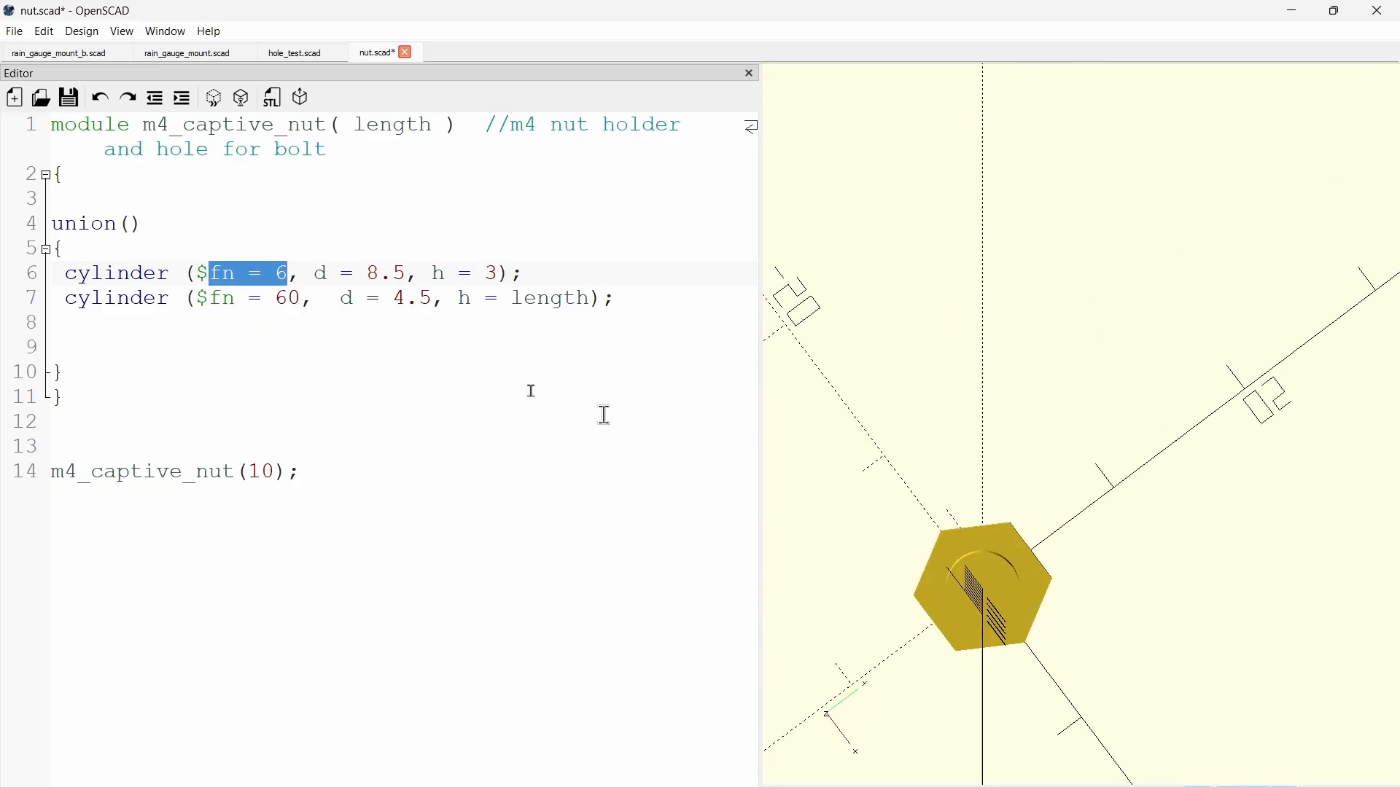
{"action": "left_click", "coordinate": [277, 273]}
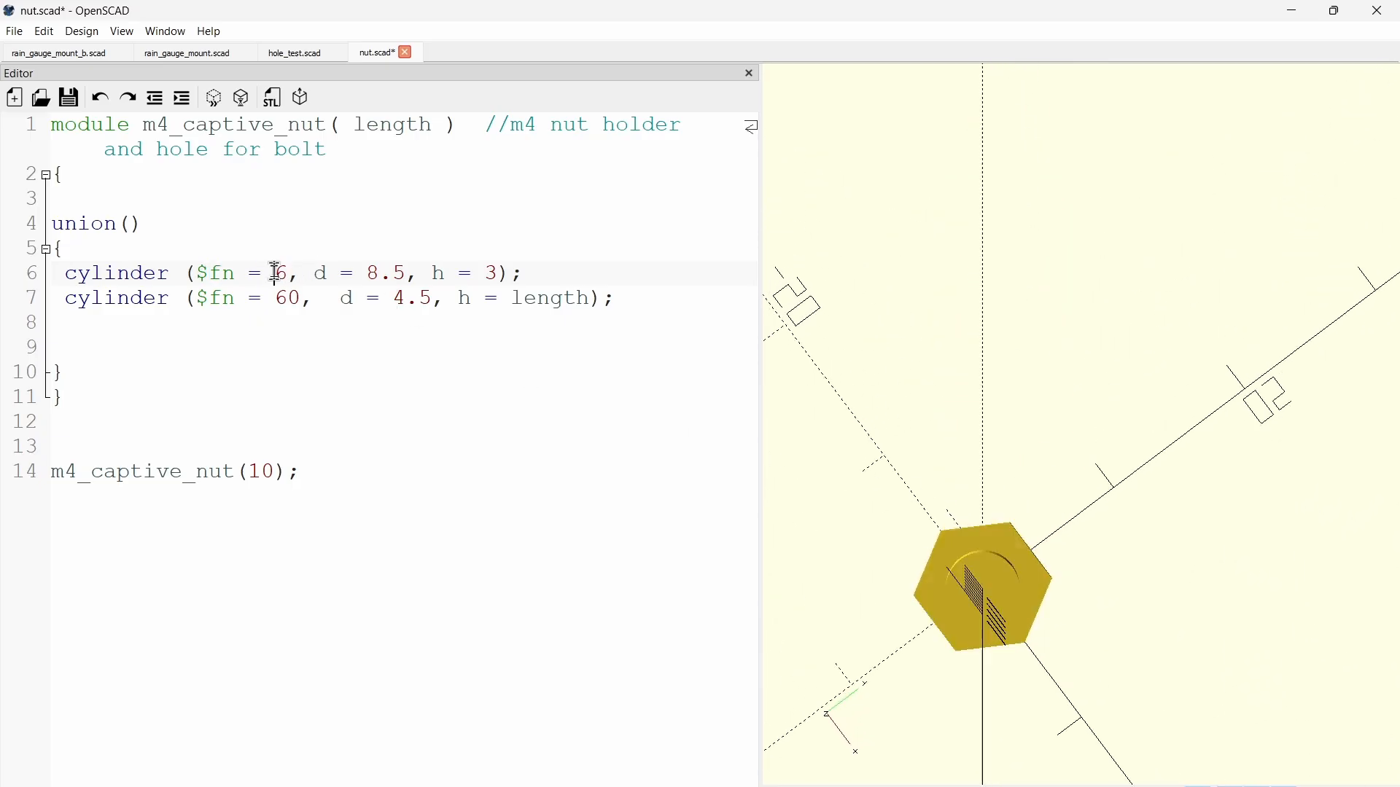
{"action": "double_click", "coordinate": [280, 272]}
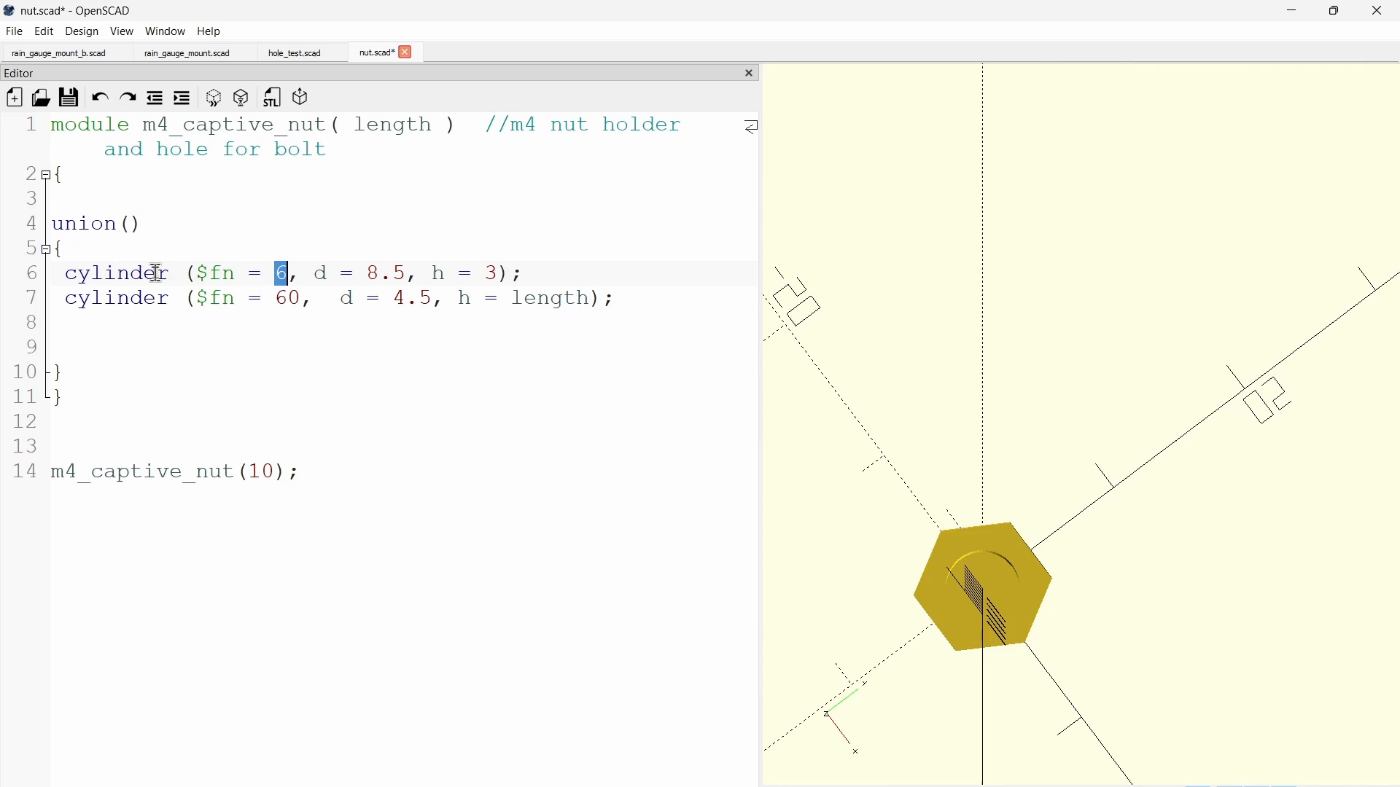
{"action": "double_click", "coordinate": [115, 273]}
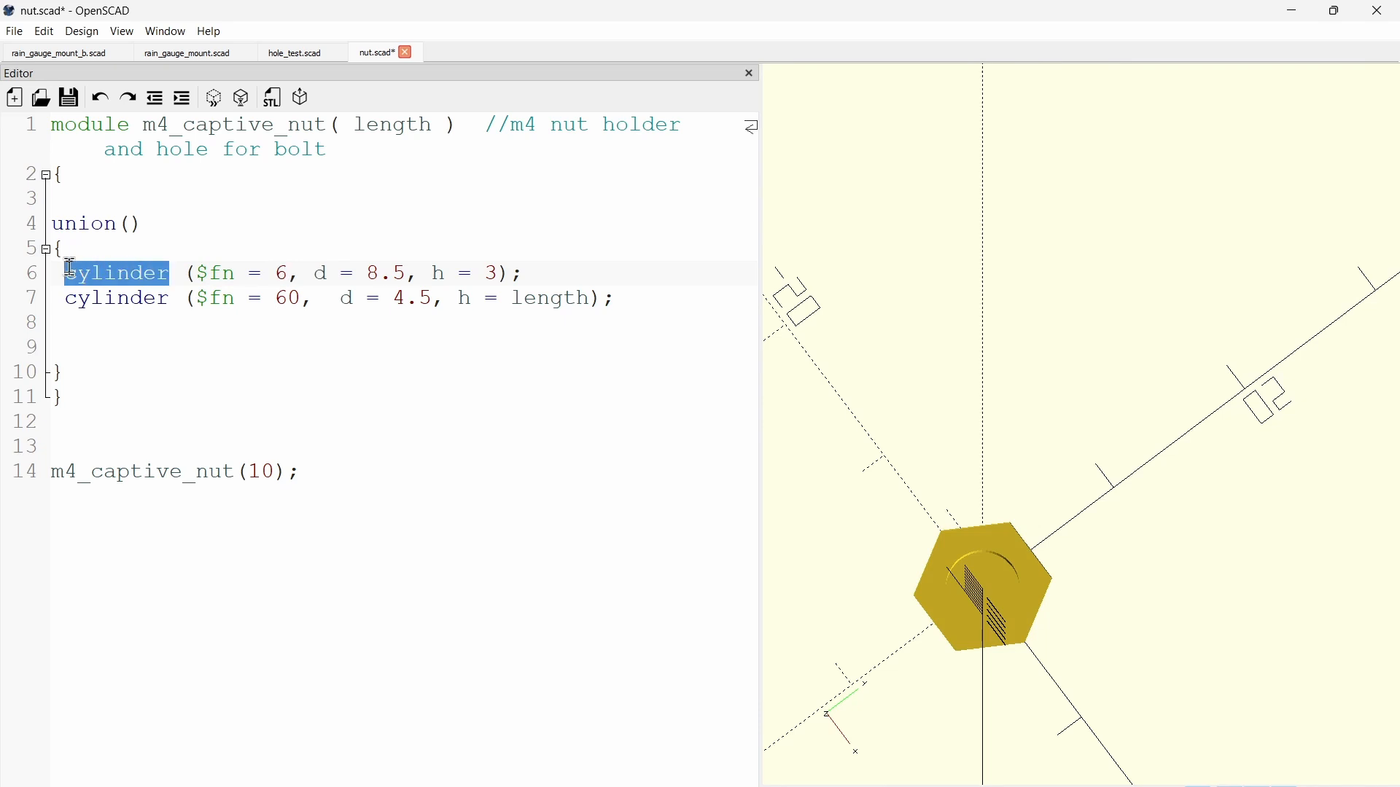
{"action": "double_click", "coordinate": [358, 273]}
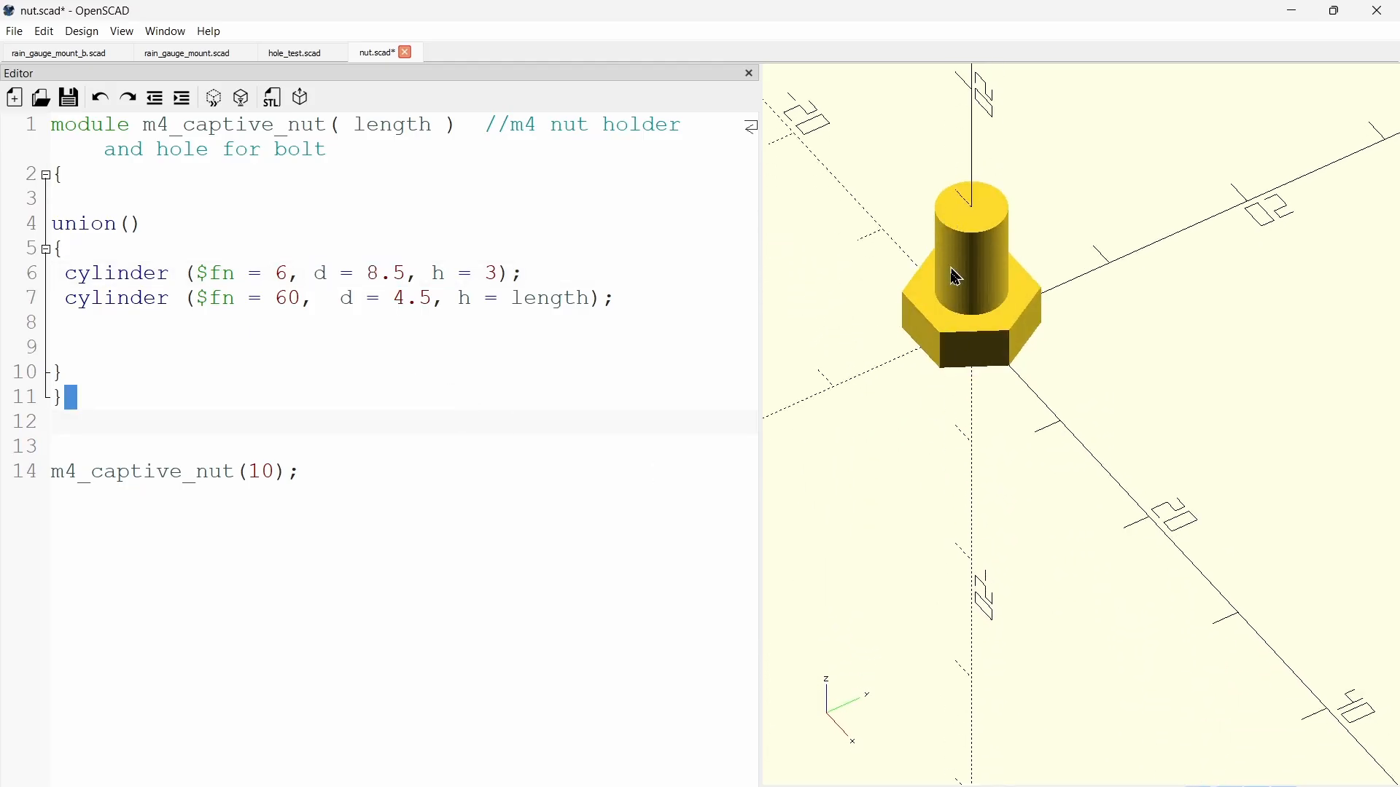
{"action": "left_click", "coordinate": [407, 297]}
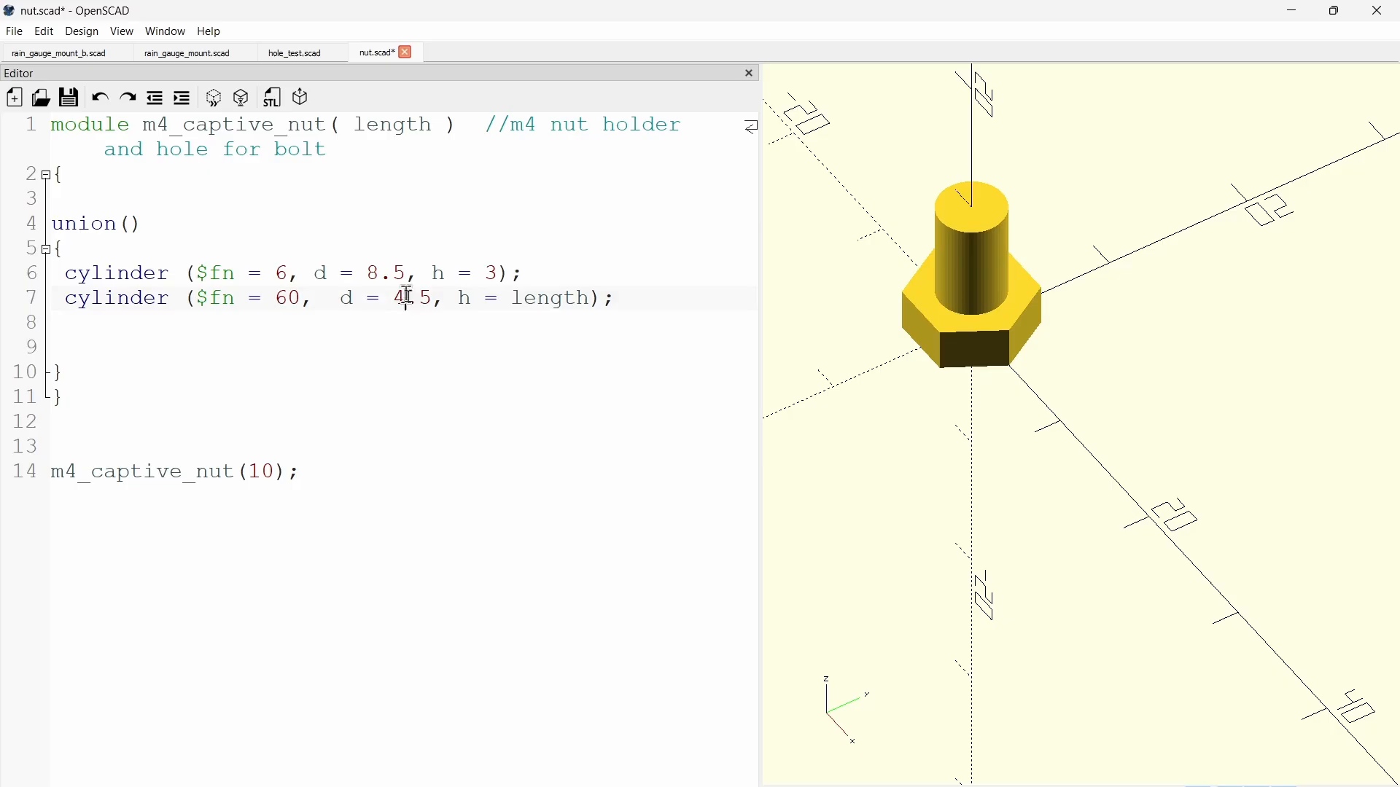
{"action": "double_click", "coordinate": [420, 297]}
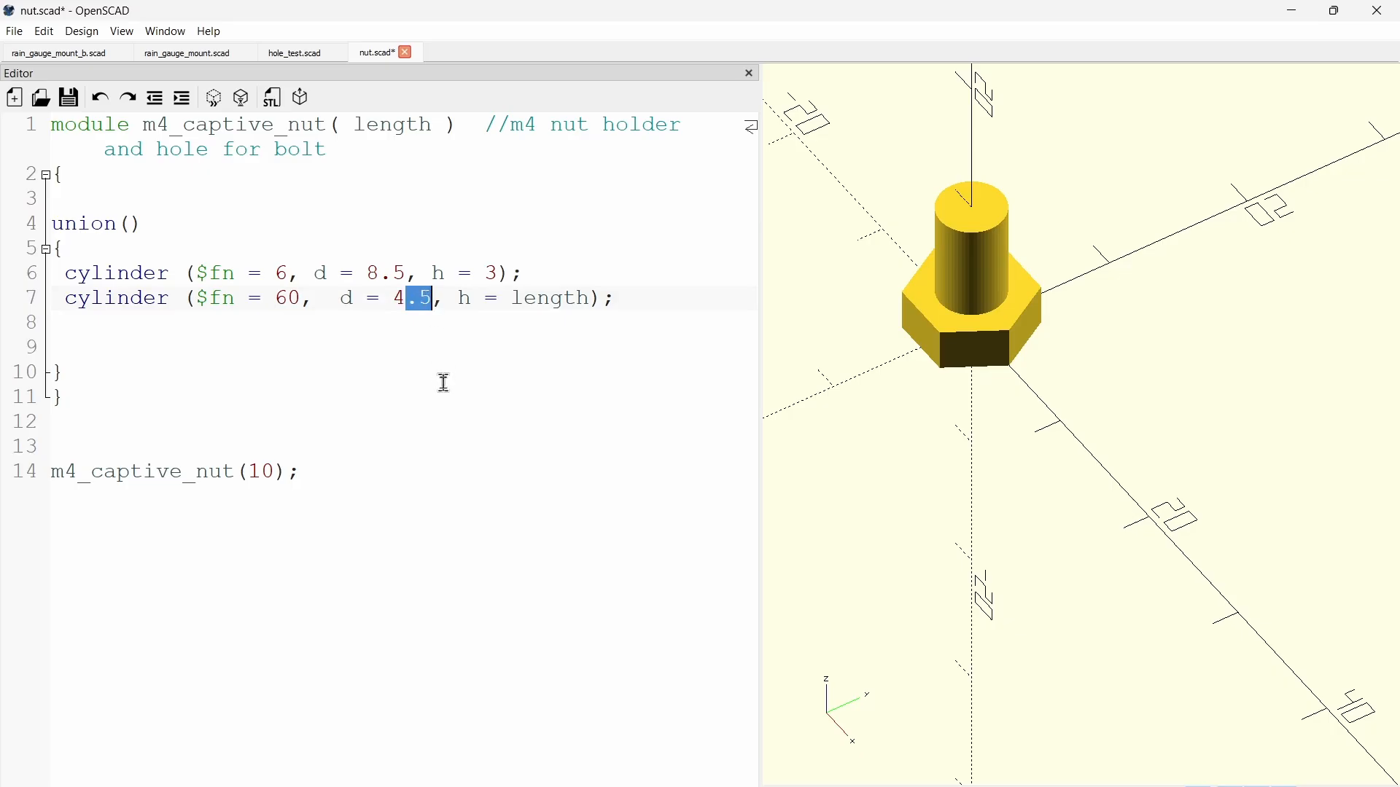
{"action": "triple_click", "coordinate": [331, 298]}
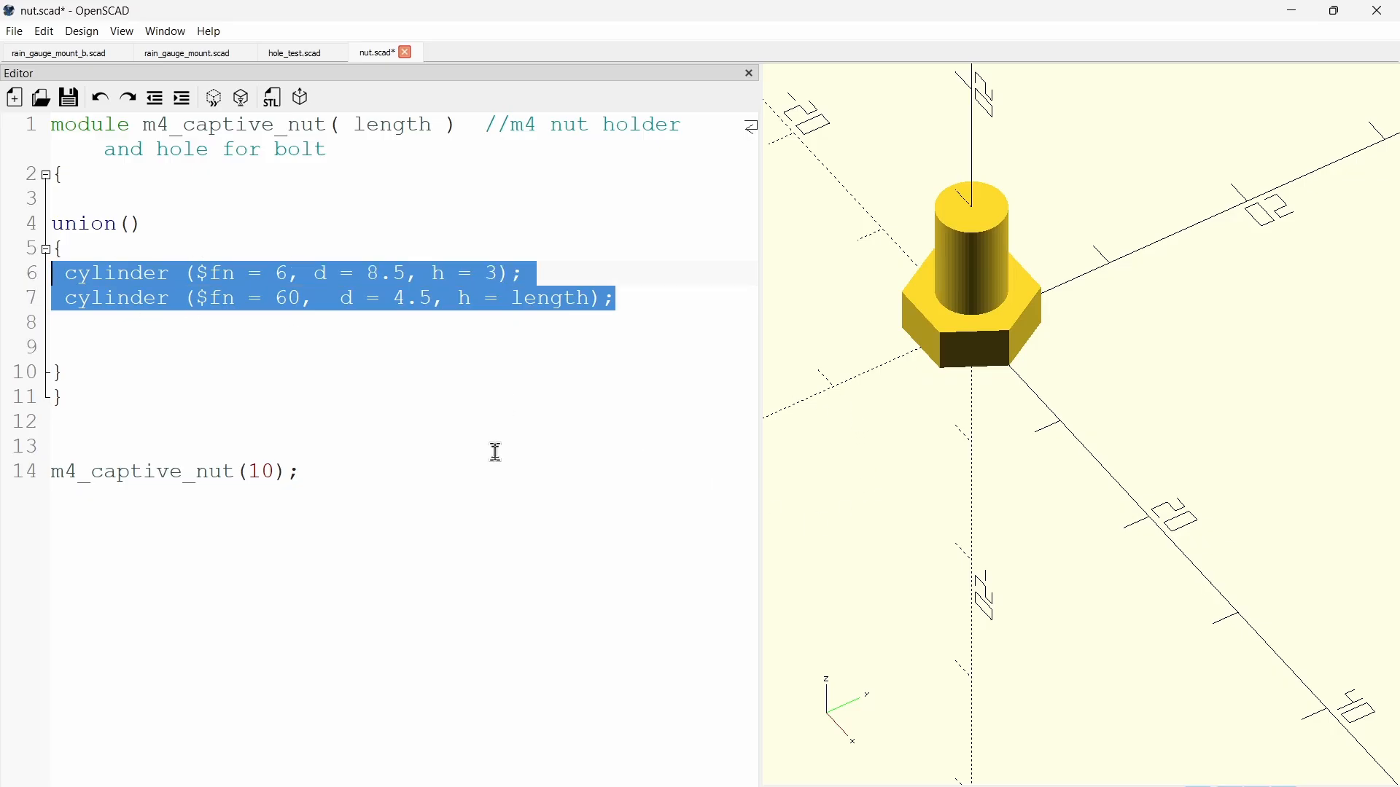
{"action": "key", "text": "ctrl+a"}
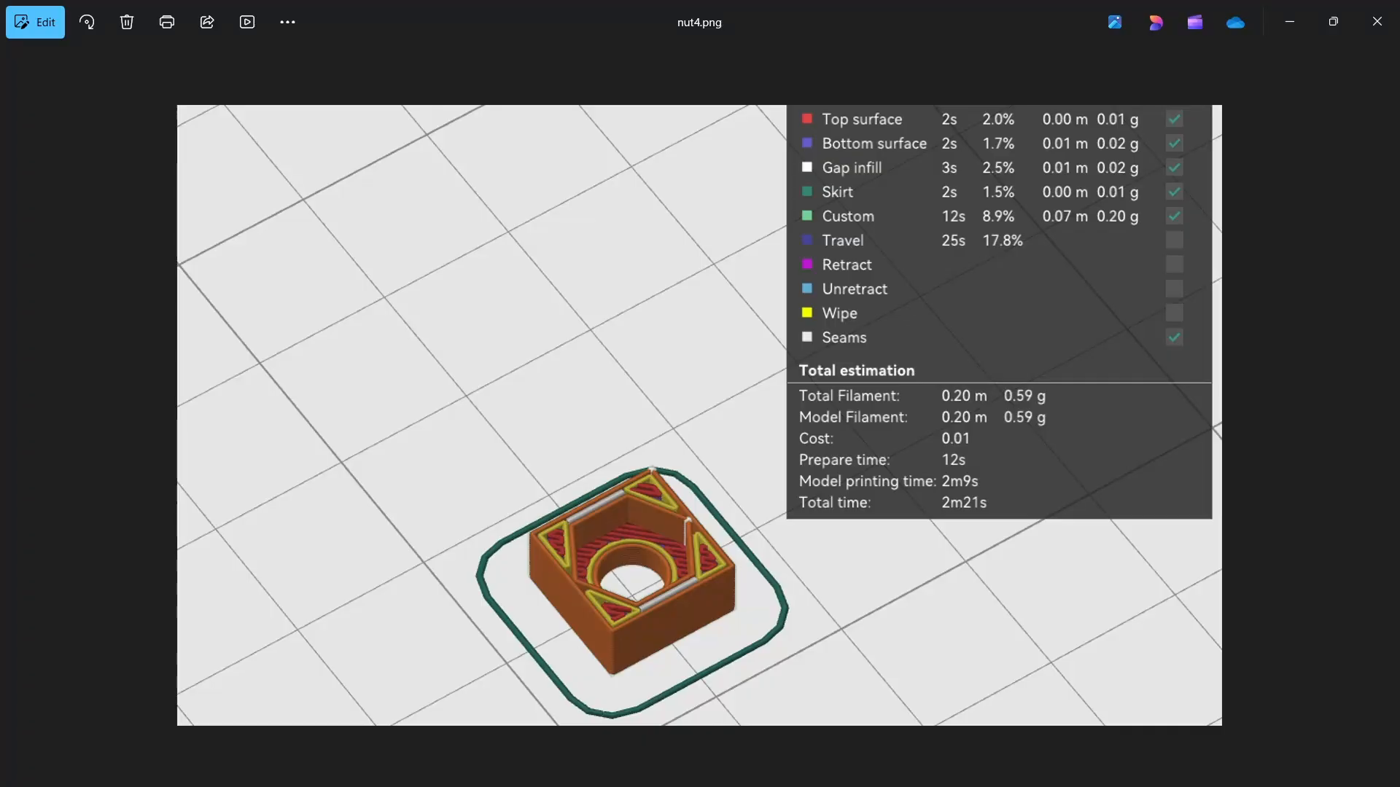
{"action": "mouse_move", "coordinate": [546, 564]}
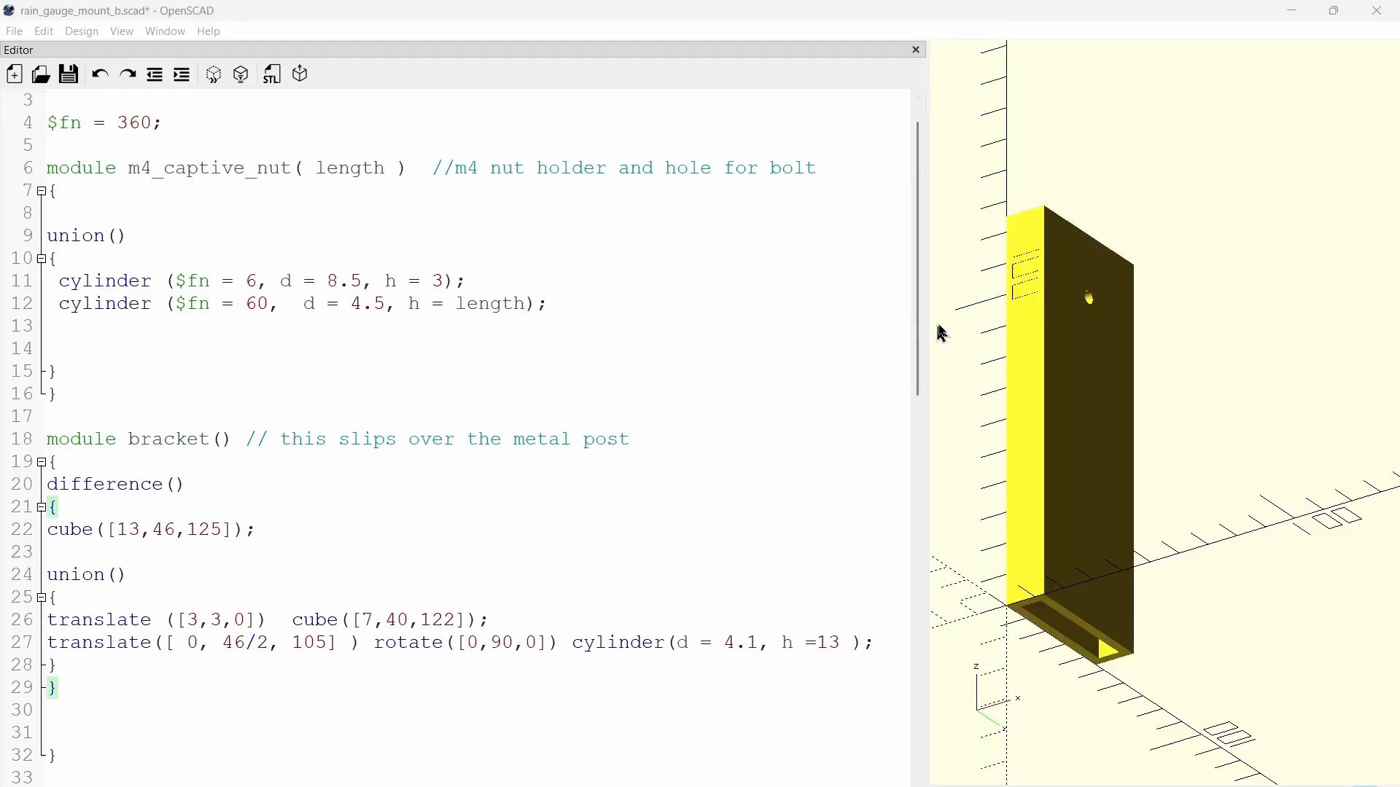
{"action": "mouse_move", "coordinate": [958, 336]}
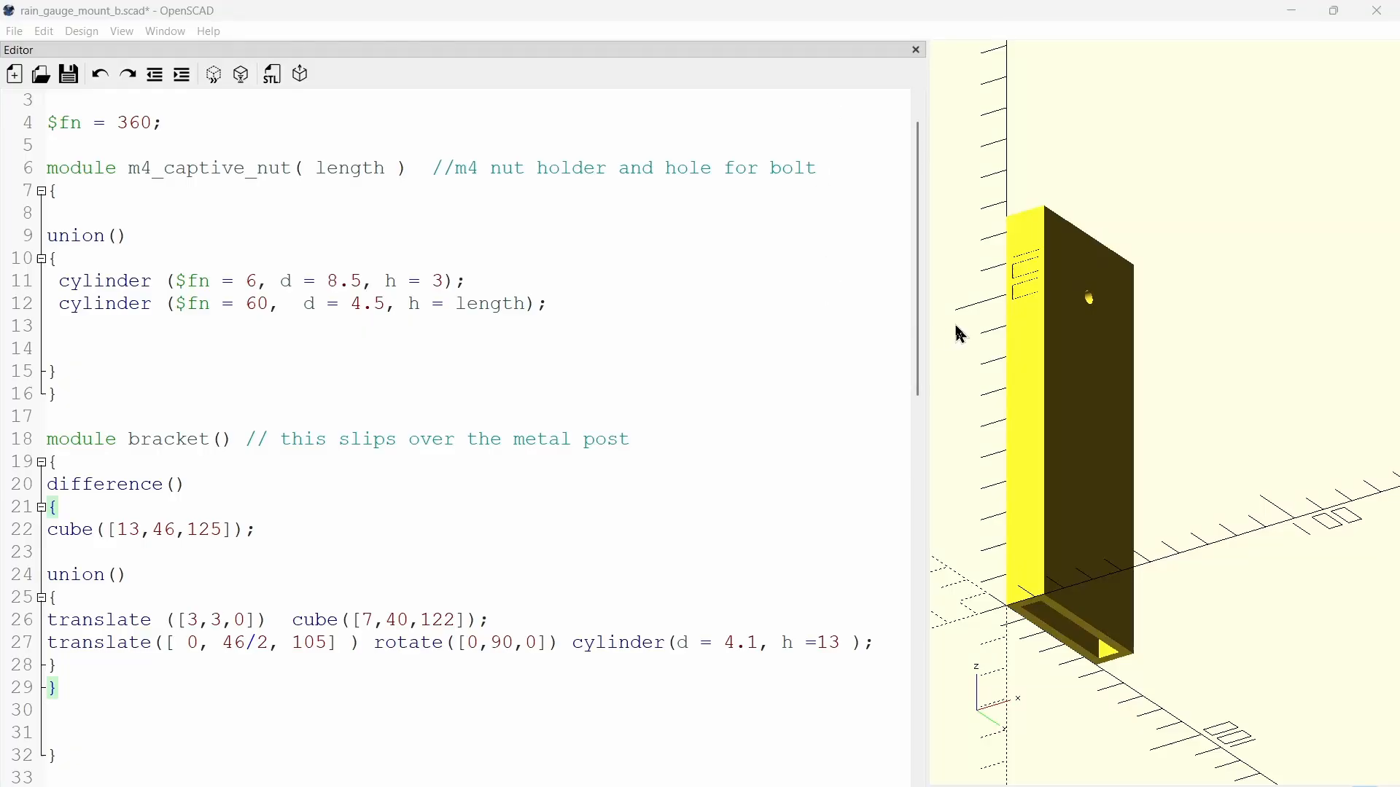
{"action": "double_click", "coordinate": [126, 438]}
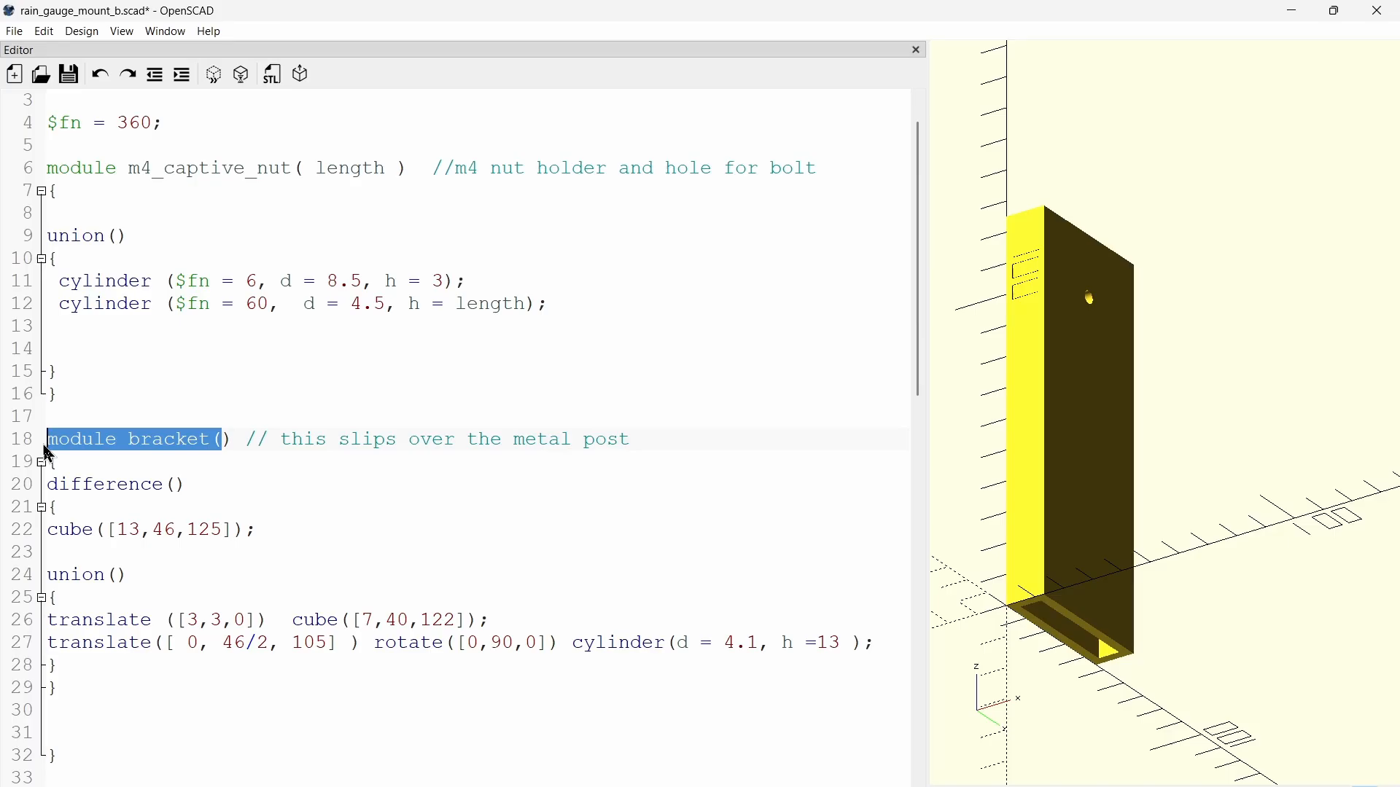
{"action": "left_click", "coordinate": [260, 528]}
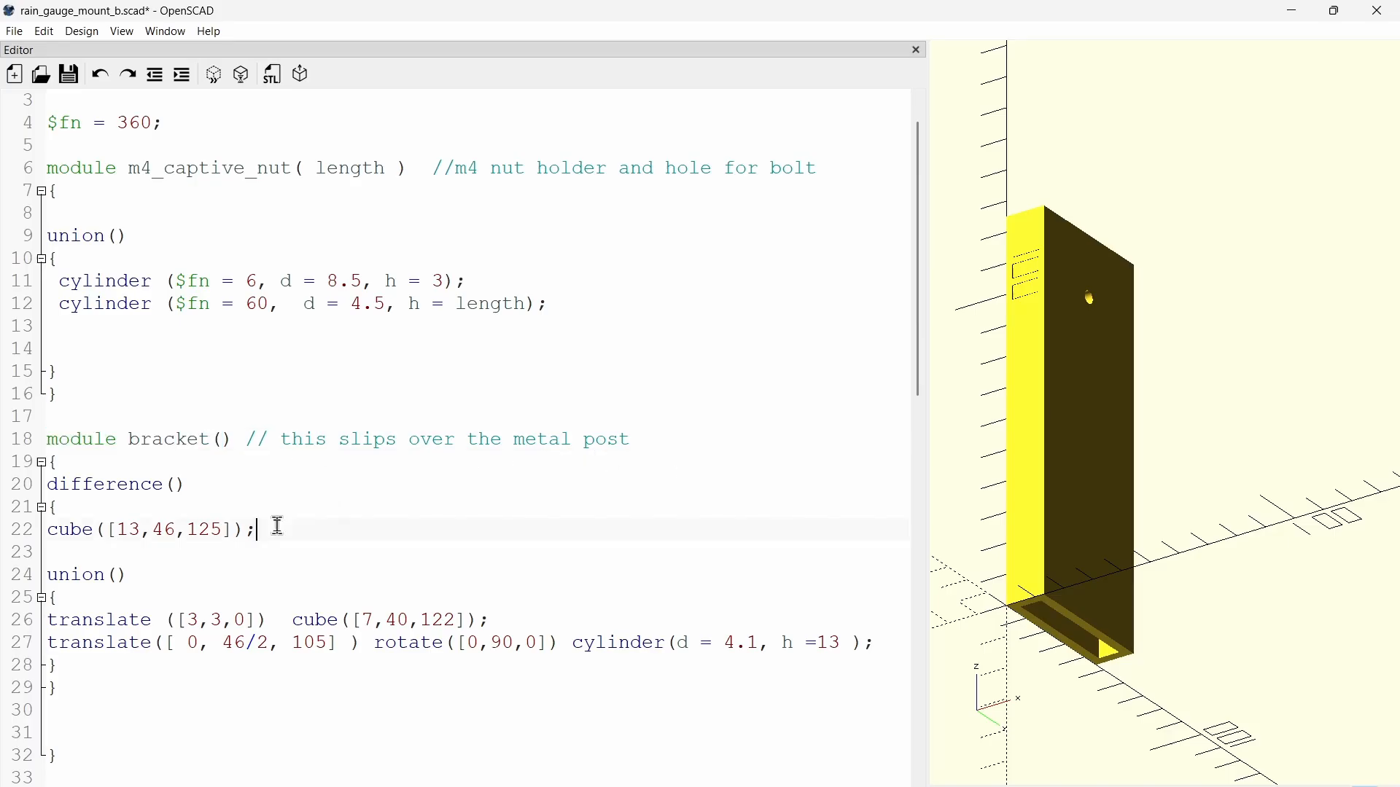
{"action": "triple_click", "coordinate": [147, 529]}
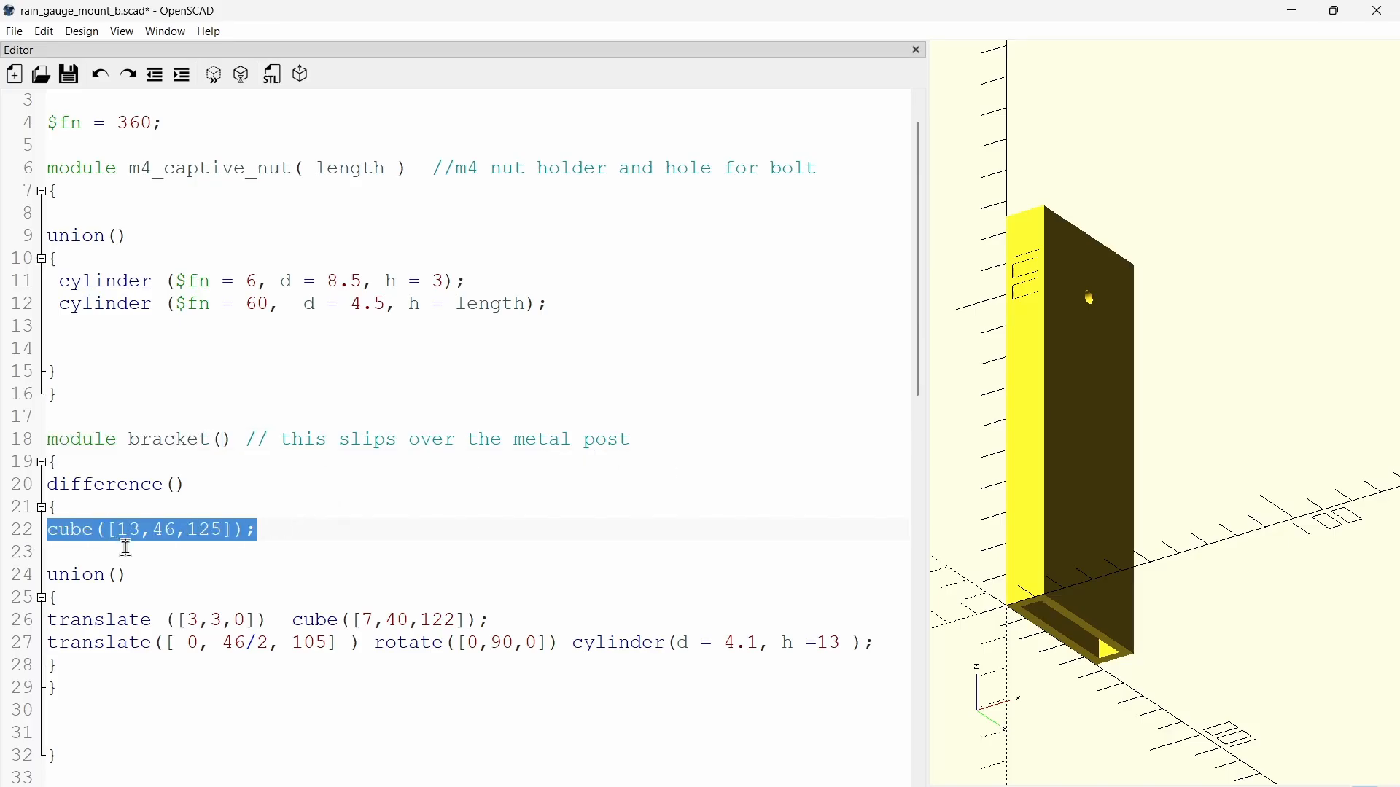
{"action": "mouse_move", "coordinate": [848, 502]}
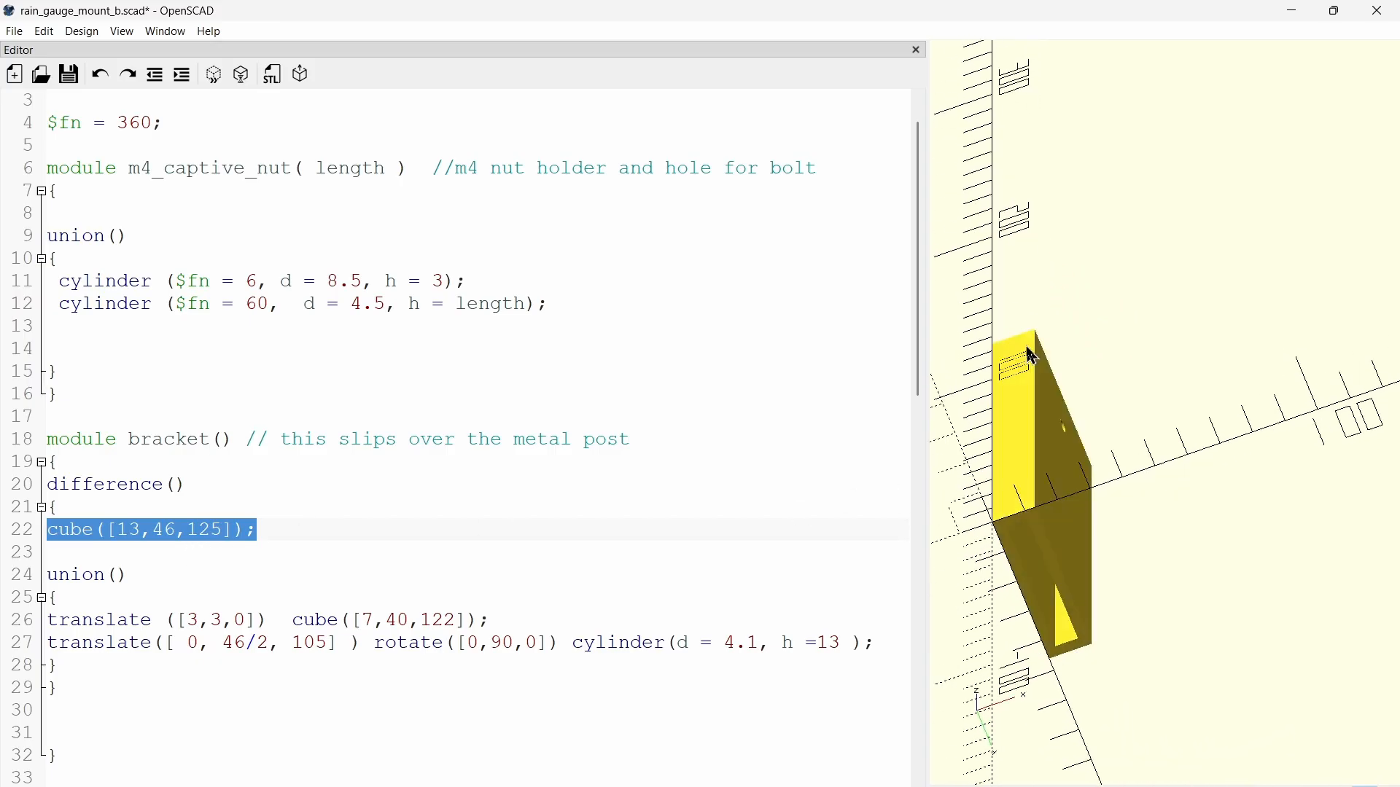
{"action": "left_click", "coordinate": [492, 620]}
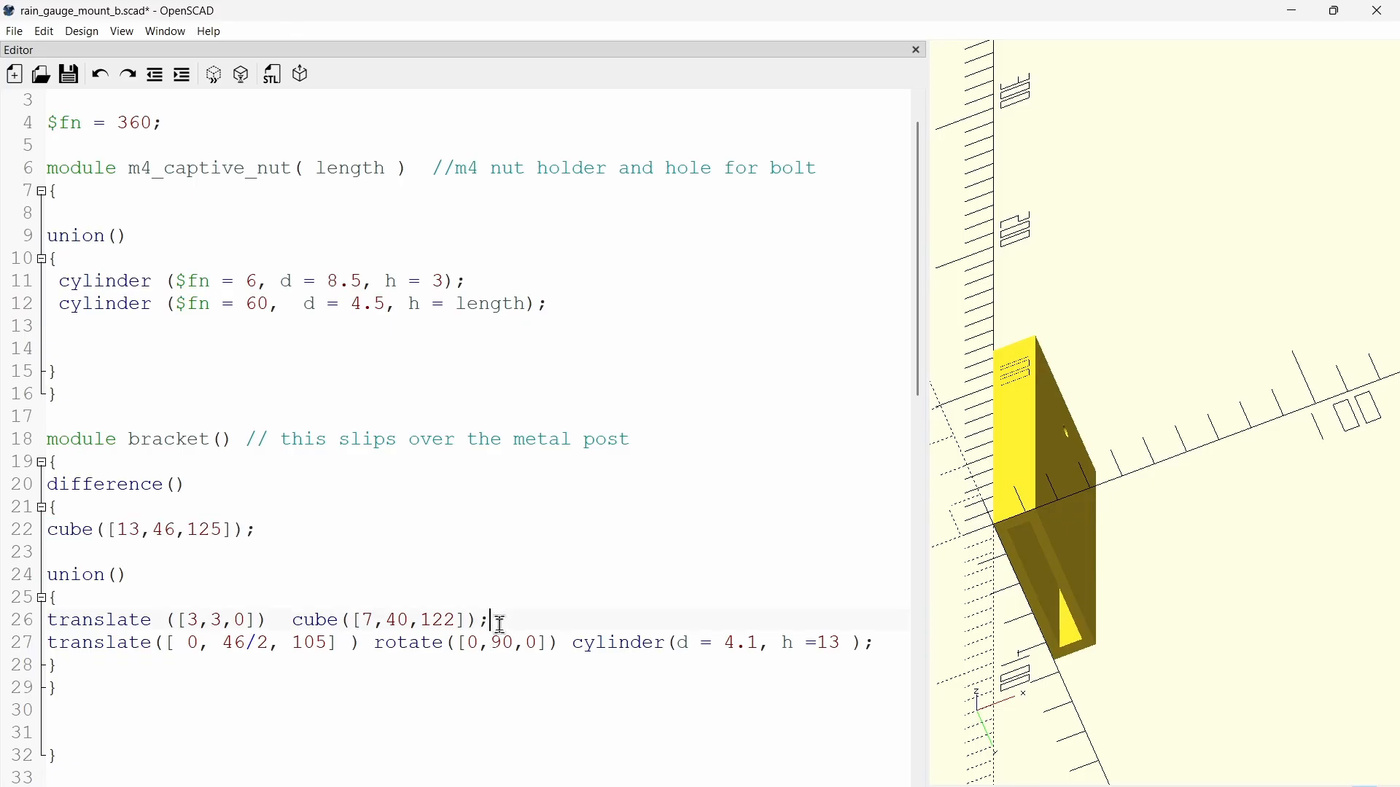
{"action": "double_click", "coordinate": [389, 620]}
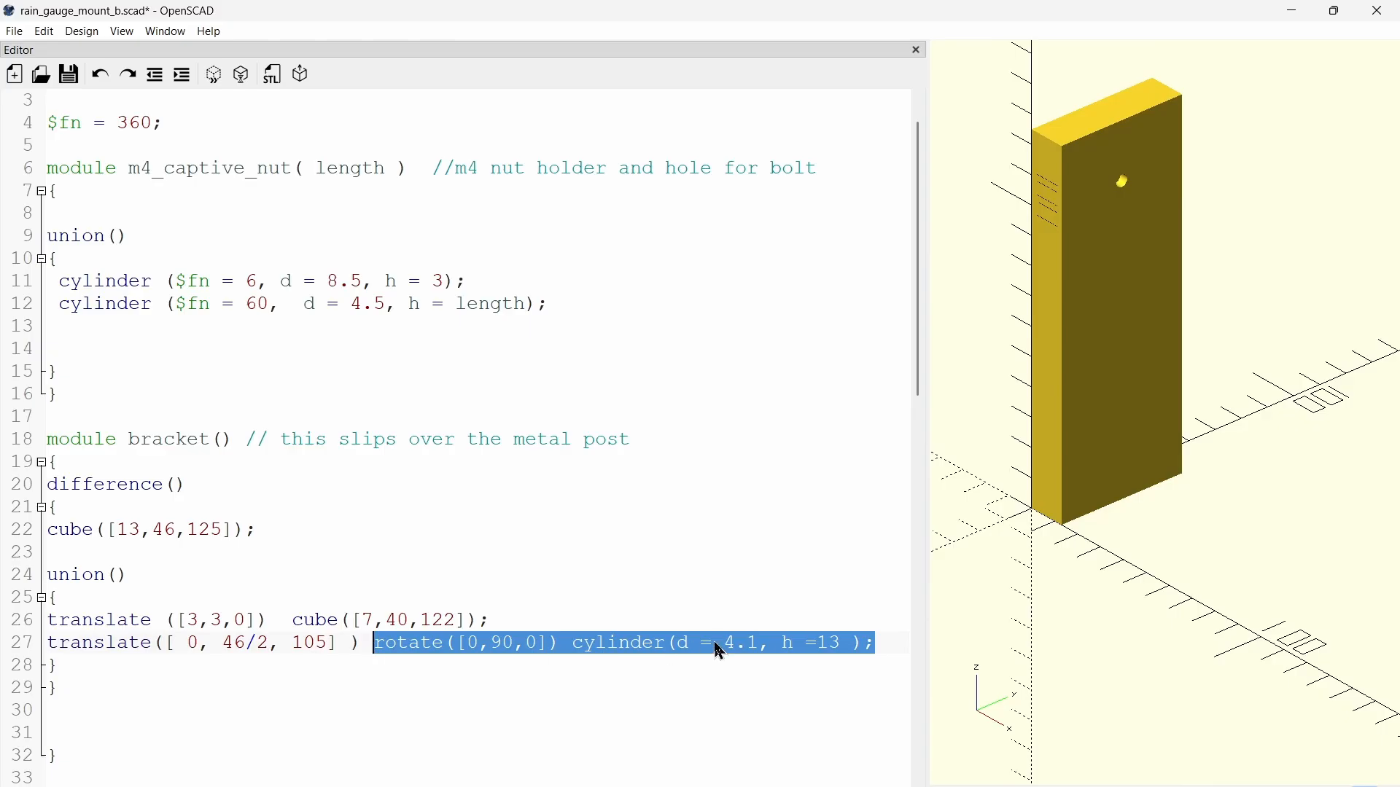
{"action": "double_click", "coordinate": [736, 642]}
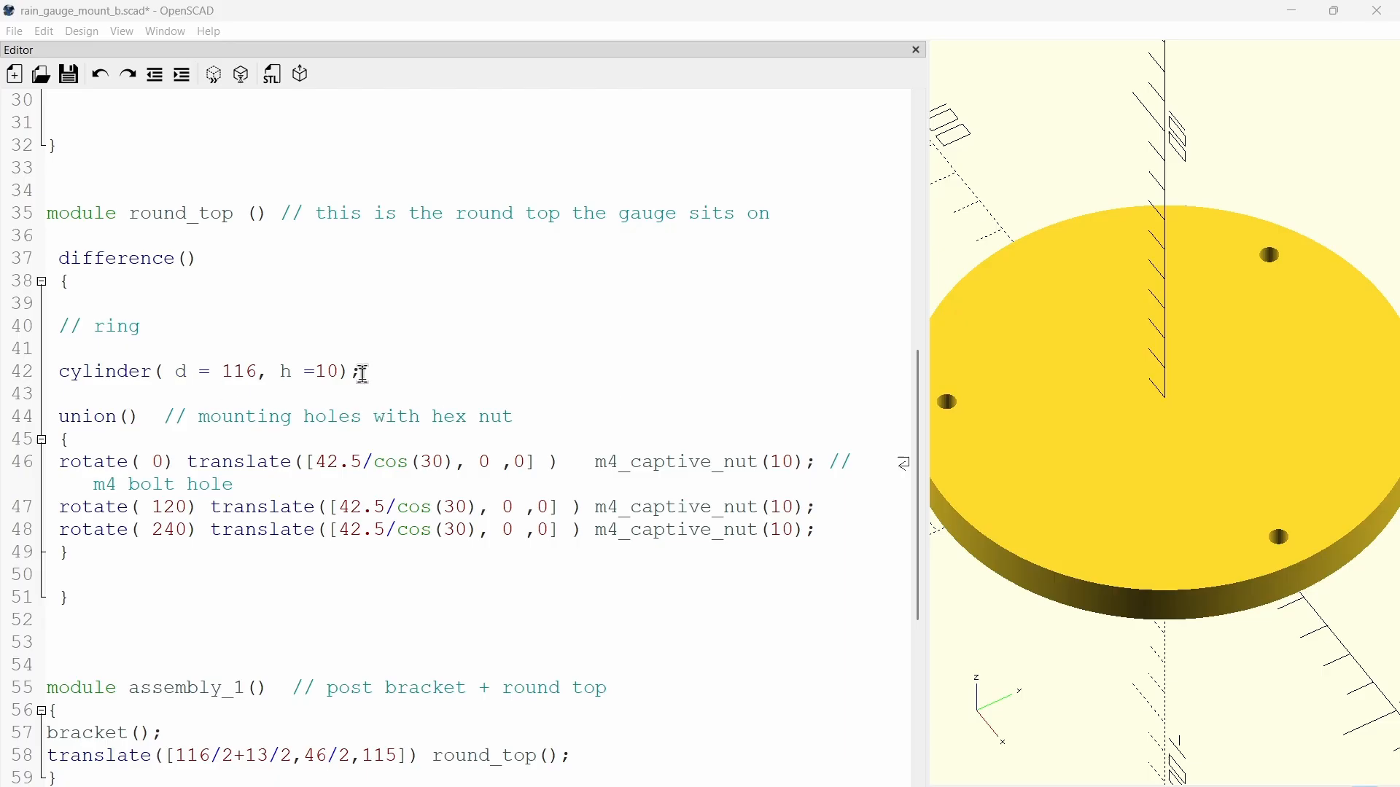
Step: Highlight the 116 mm disc and the 42.5/cos(30) radial offset of the first nut hole
{"action": "triple_click", "coordinate": [206, 372]}
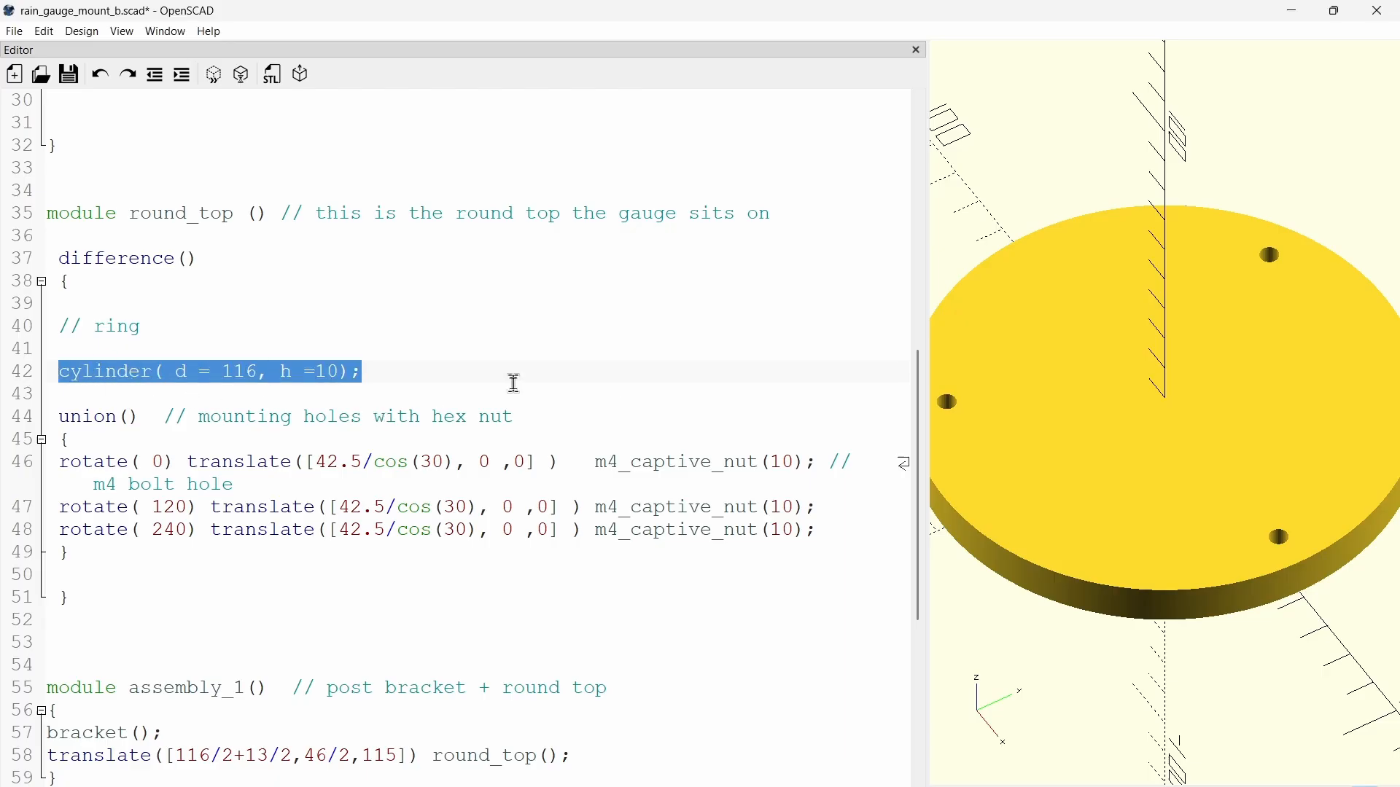
{"action": "mouse_move", "coordinate": [1069, 529]}
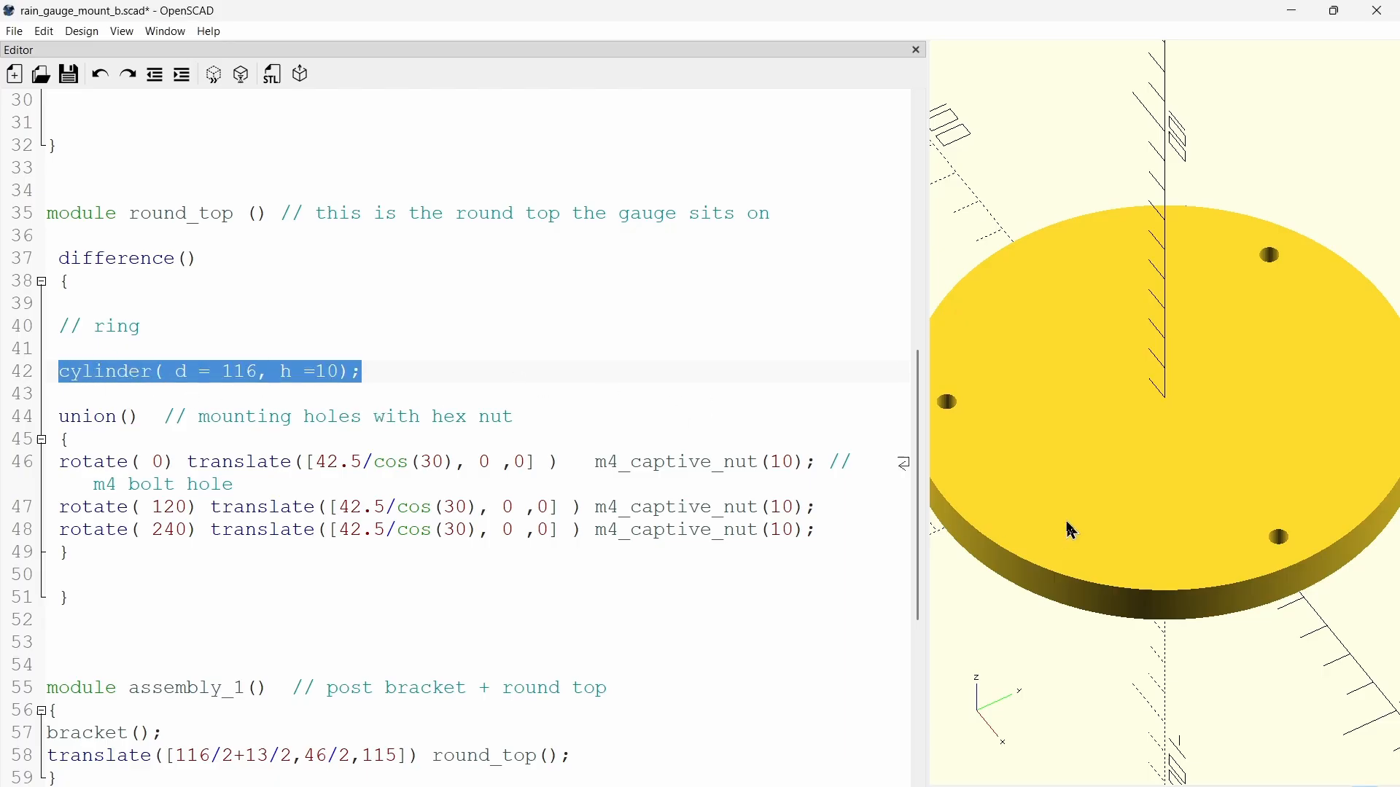
{"action": "mouse_move", "coordinate": [1106, 510]}
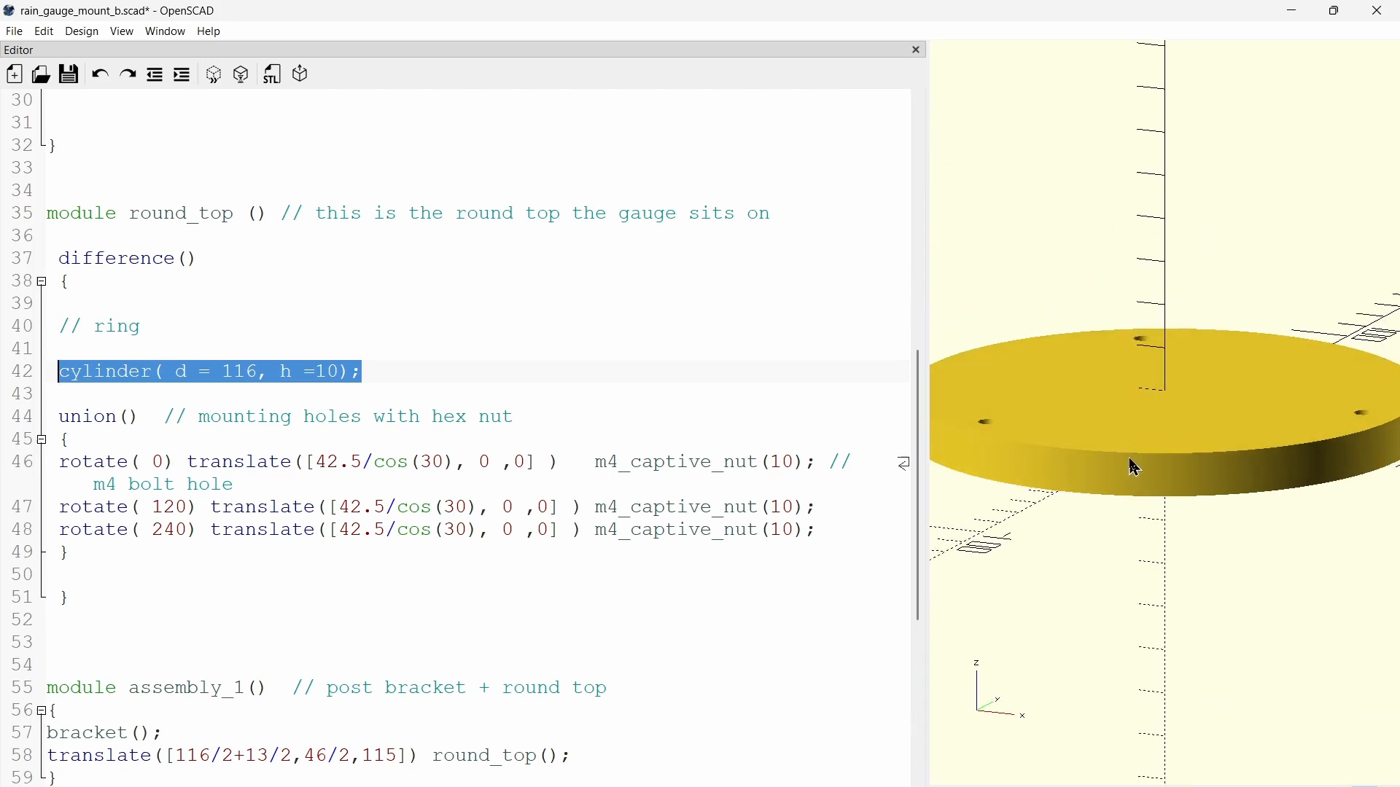
{"action": "mouse_move", "coordinate": [1120, 510]}
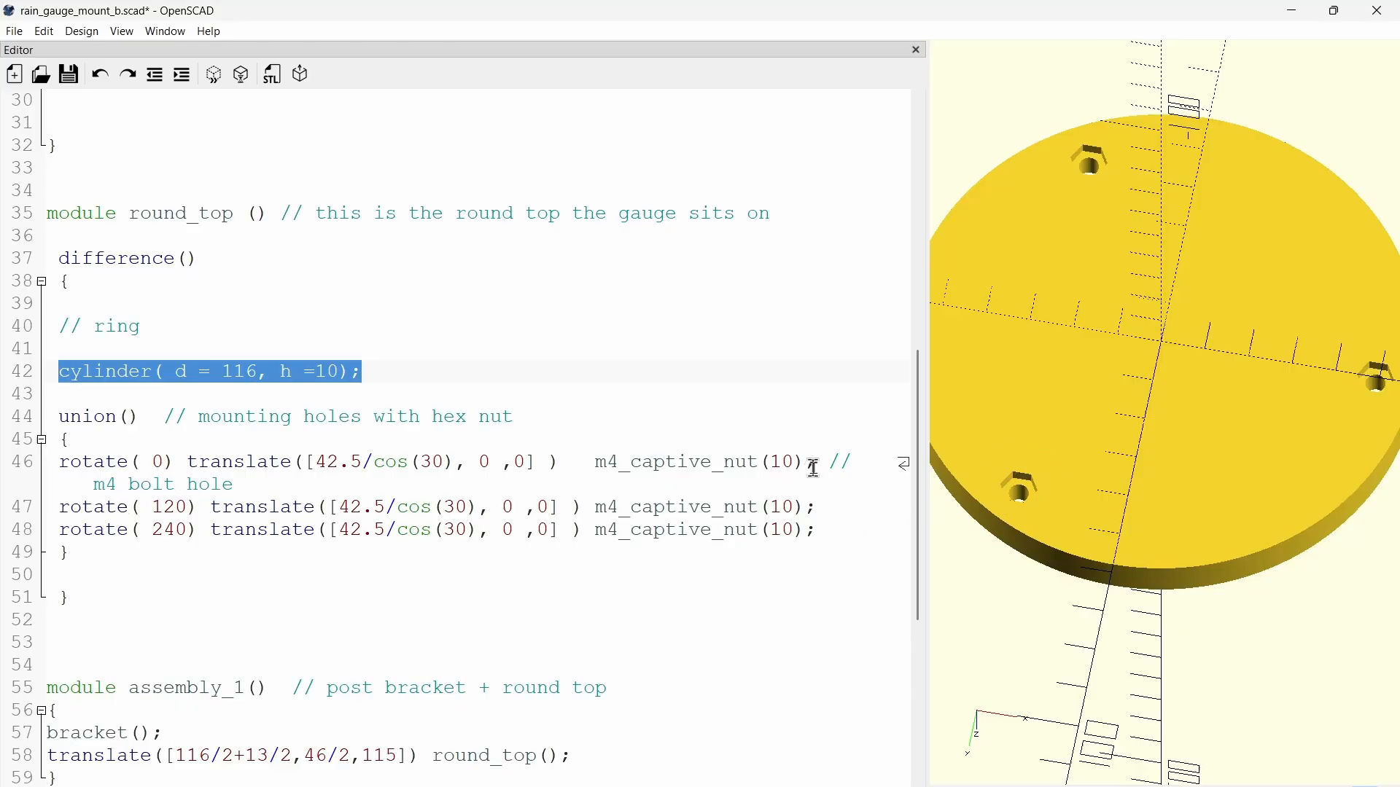
{"action": "double_click", "coordinate": [703, 462]}
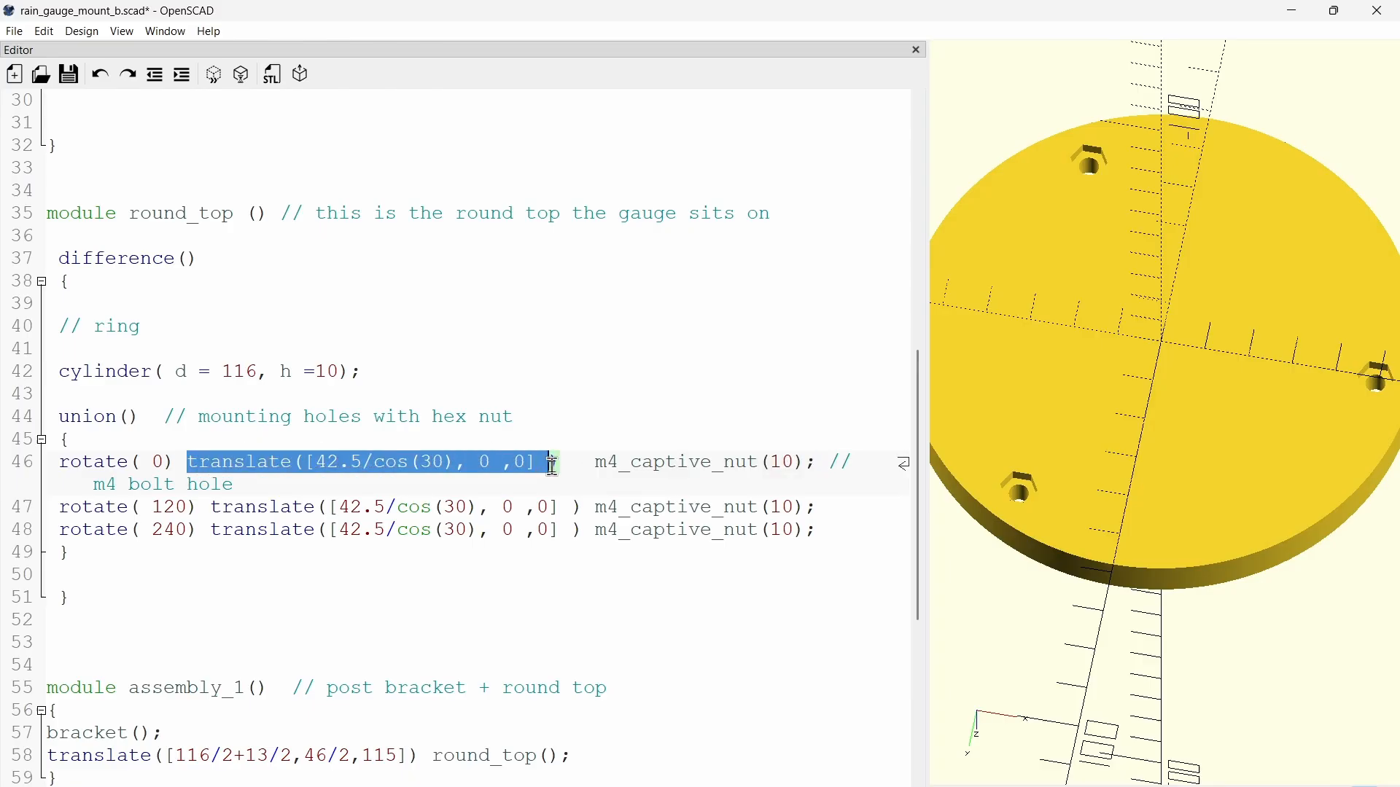
{"action": "left_click", "coordinate": [312, 462]}
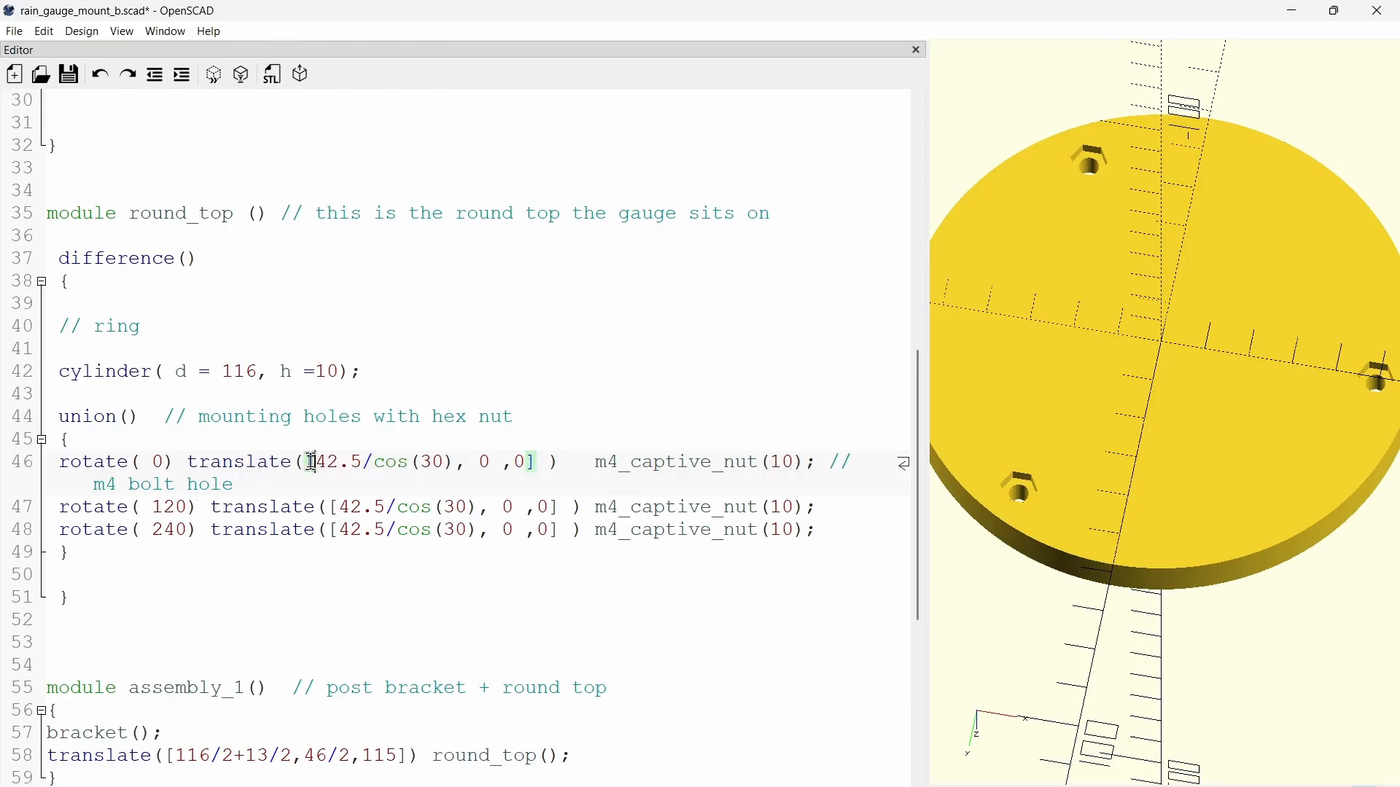
{"action": "double_click", "coordinate": [383, 463]}
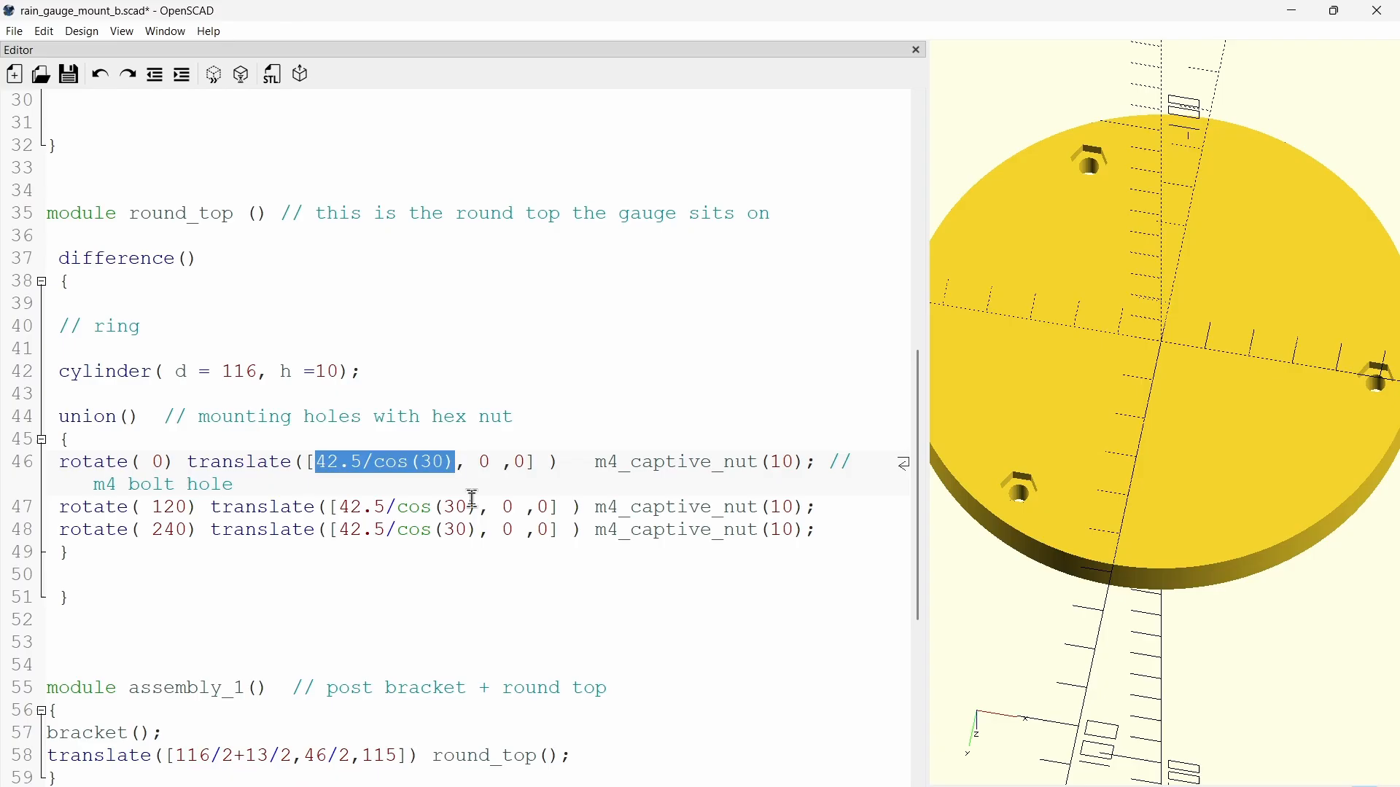
{"action": "mouse_move", "coordinate": [1118, 370]}
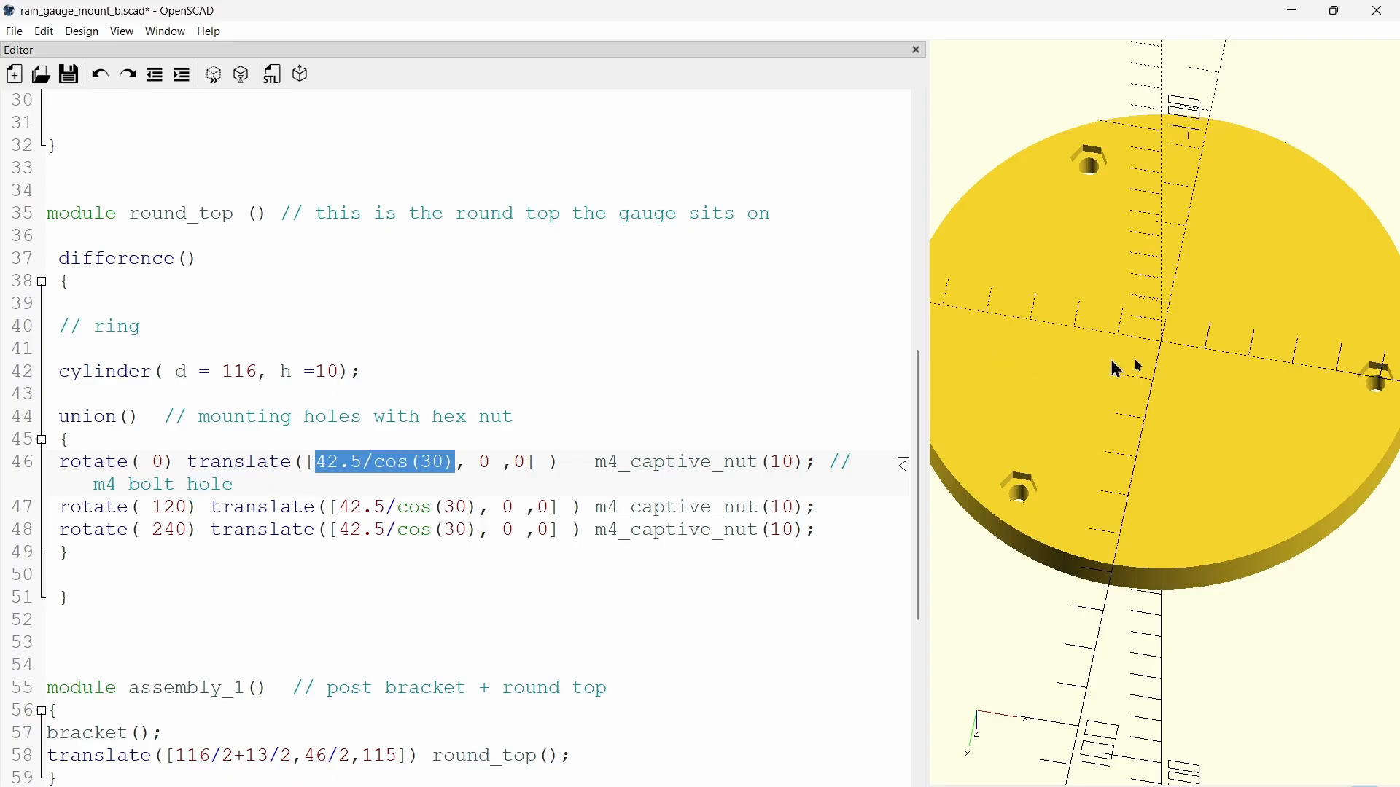
{"action": "mouse_move", "coordinate": [374, 485]}
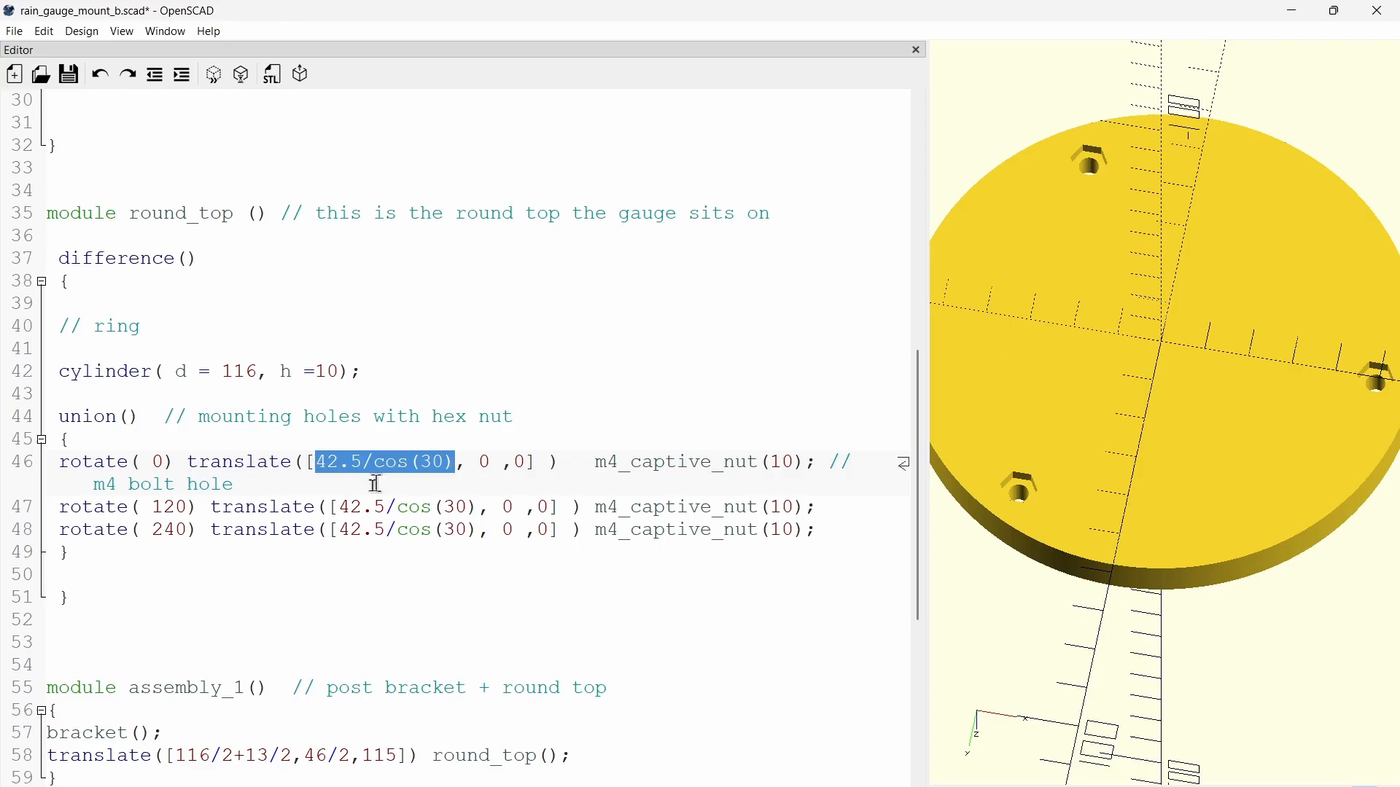
{"action": "mouse_move", "coordinate": [455, 467]}
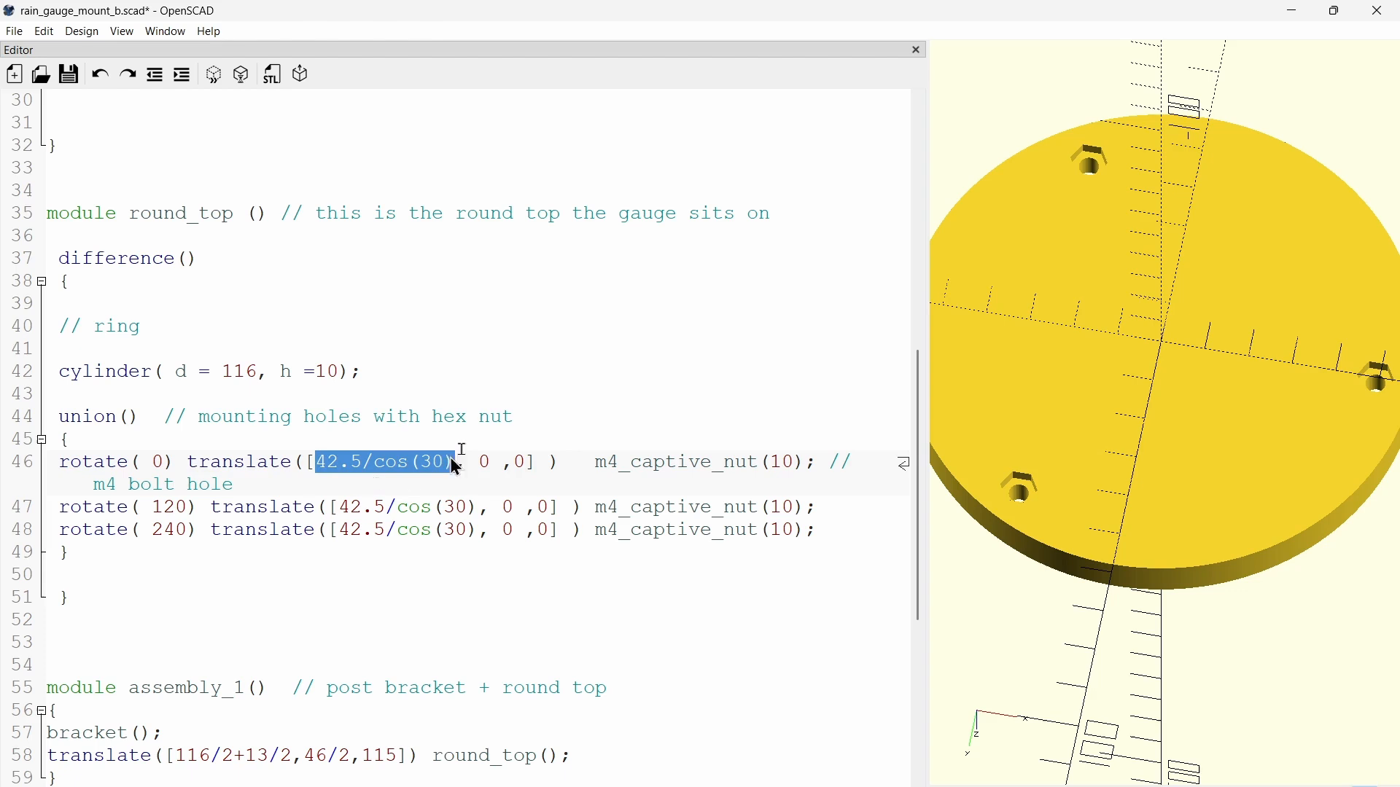
{"action": "mouse_move", "coordinate": [1174, 347]}
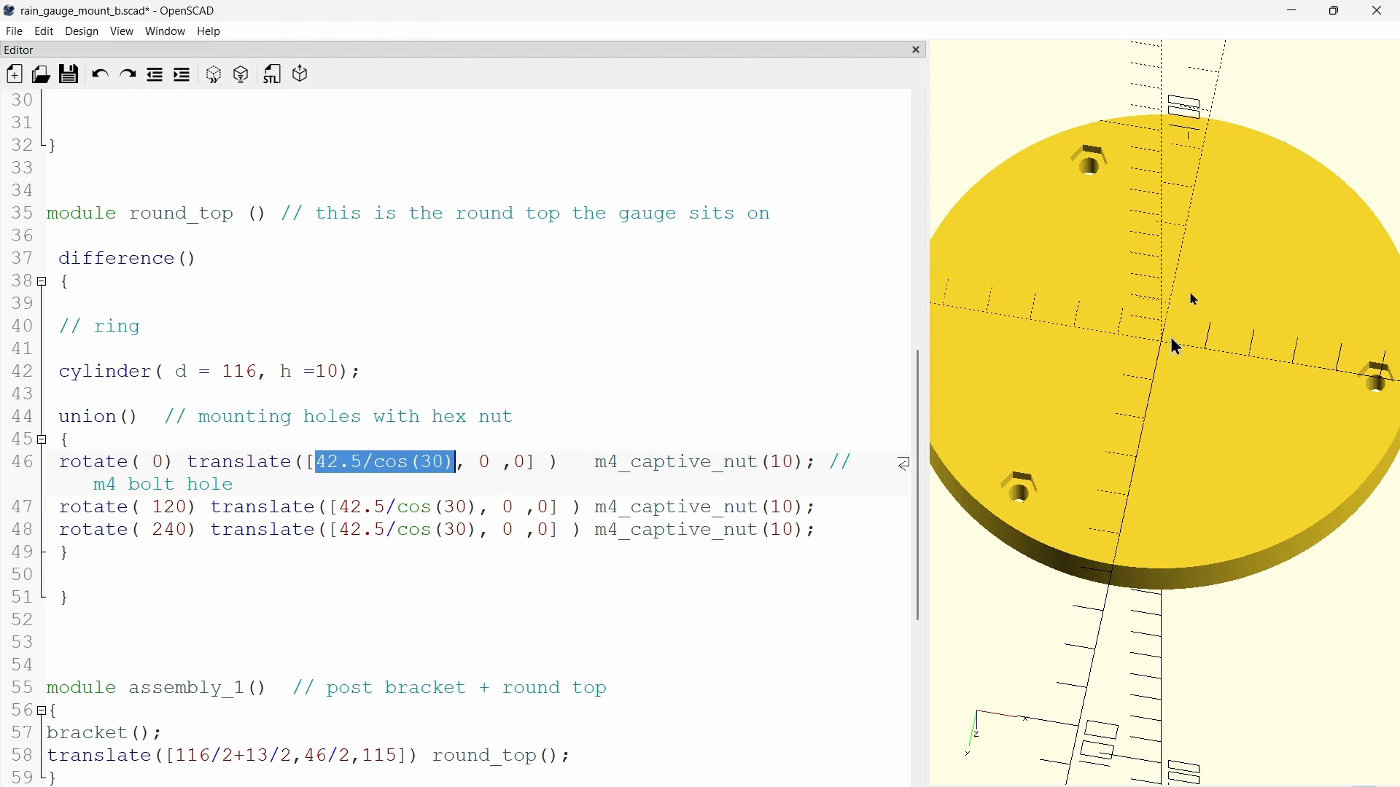
{"action": "mouse_move", "coordinate": [1081, 276]}
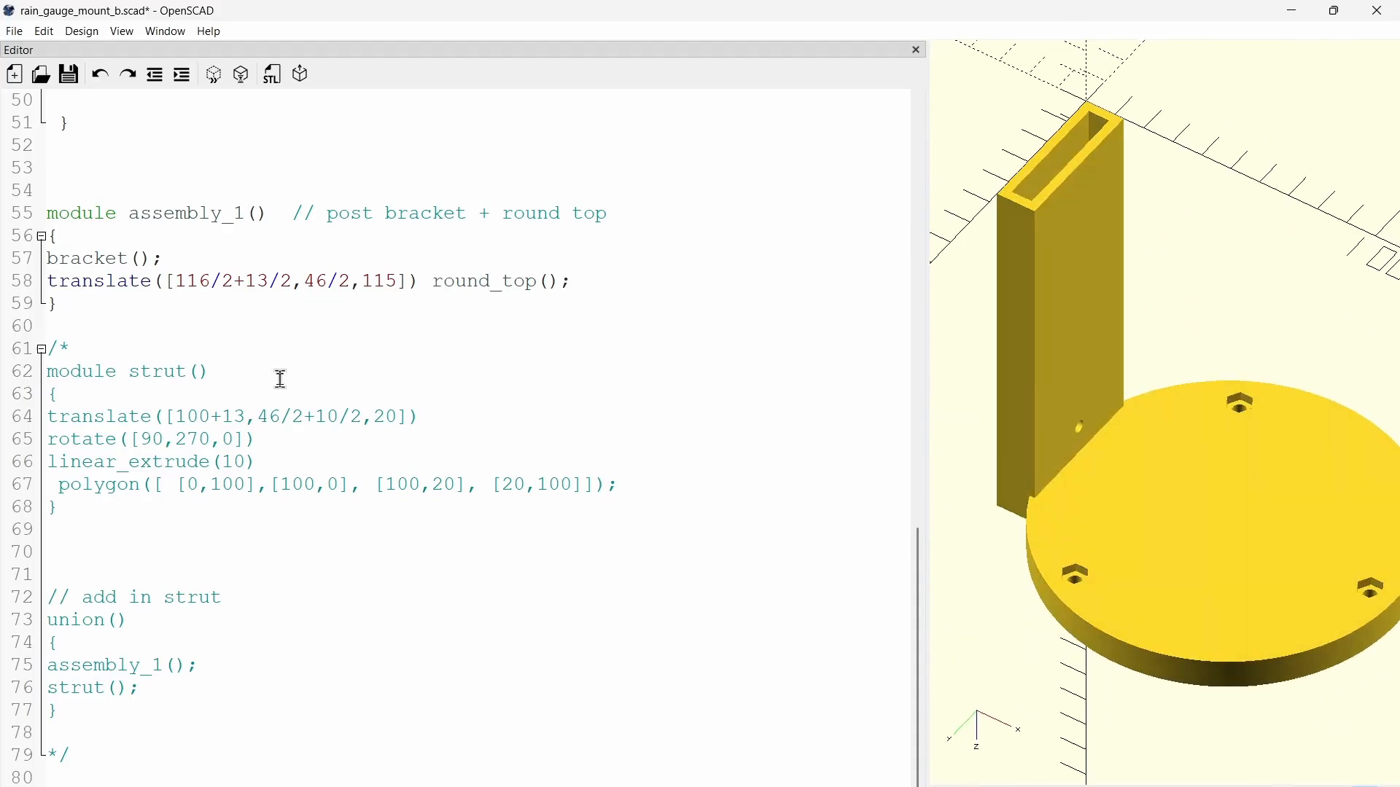
Step: Highlight the bracket() and round_top() calls in module assembly_1, then clear the selection
{"action": "left_click_drag", "start_coordinate": [159, 258], "coordinate": [570, 281]}
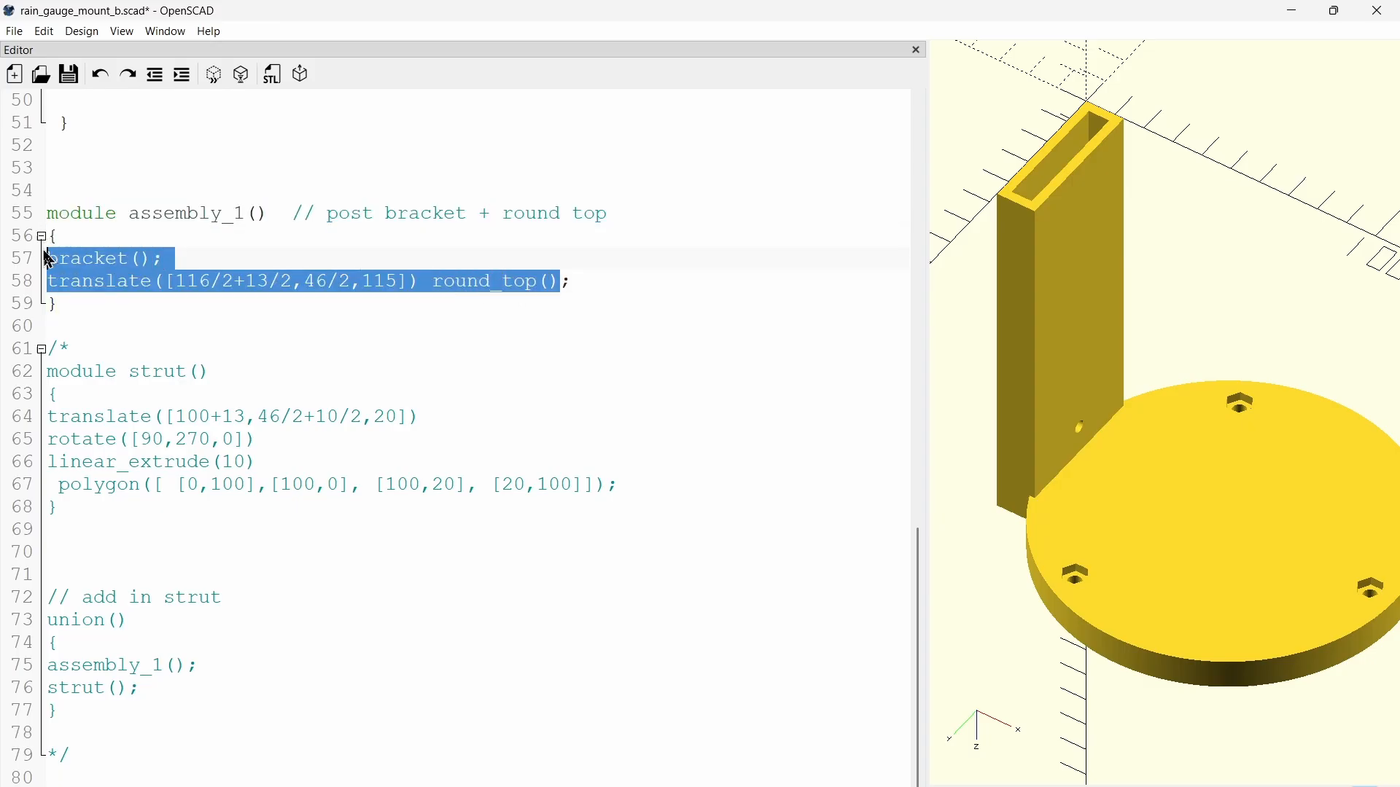
{"action": "left_click", "coordinate": [436, 280]}
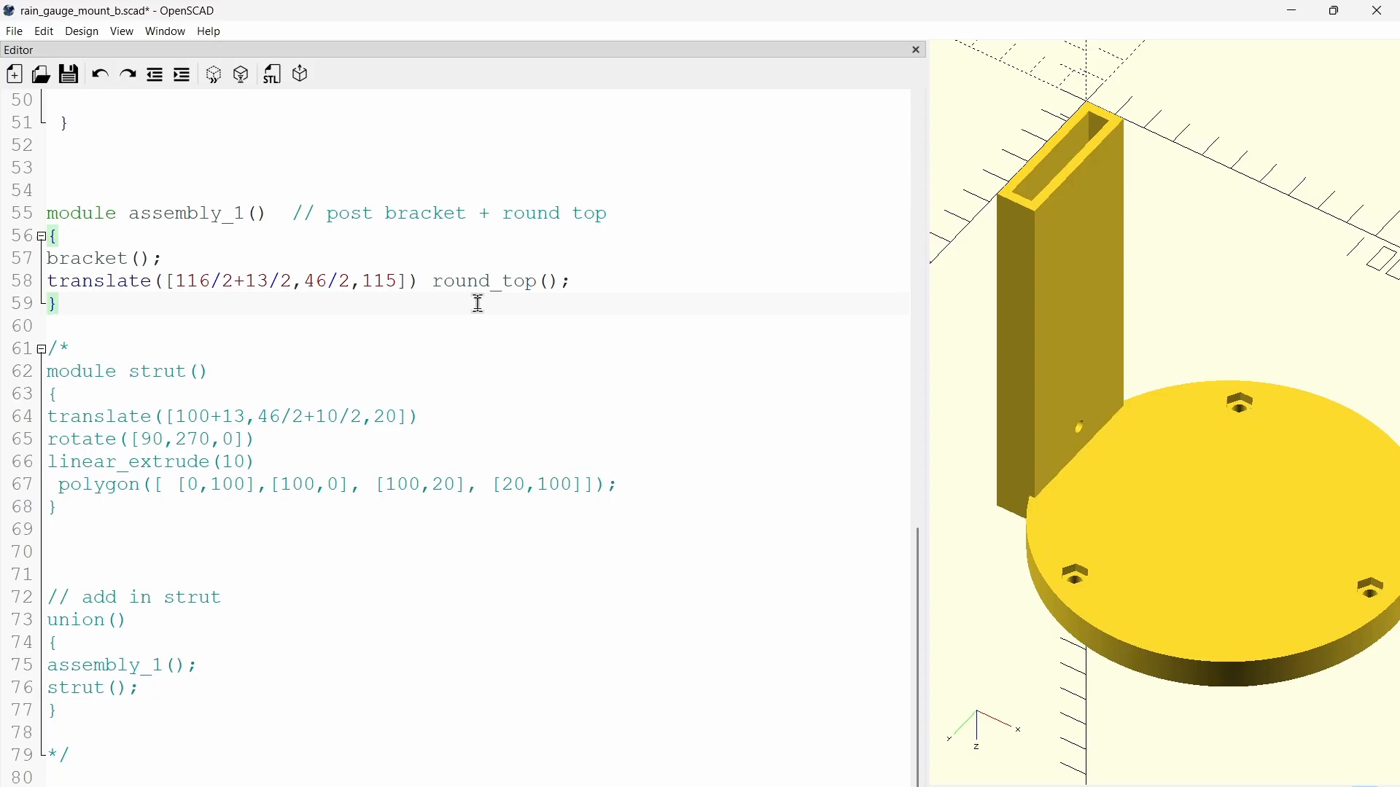
{"action": "mouse_move", "coordinate": [1120, 400]}
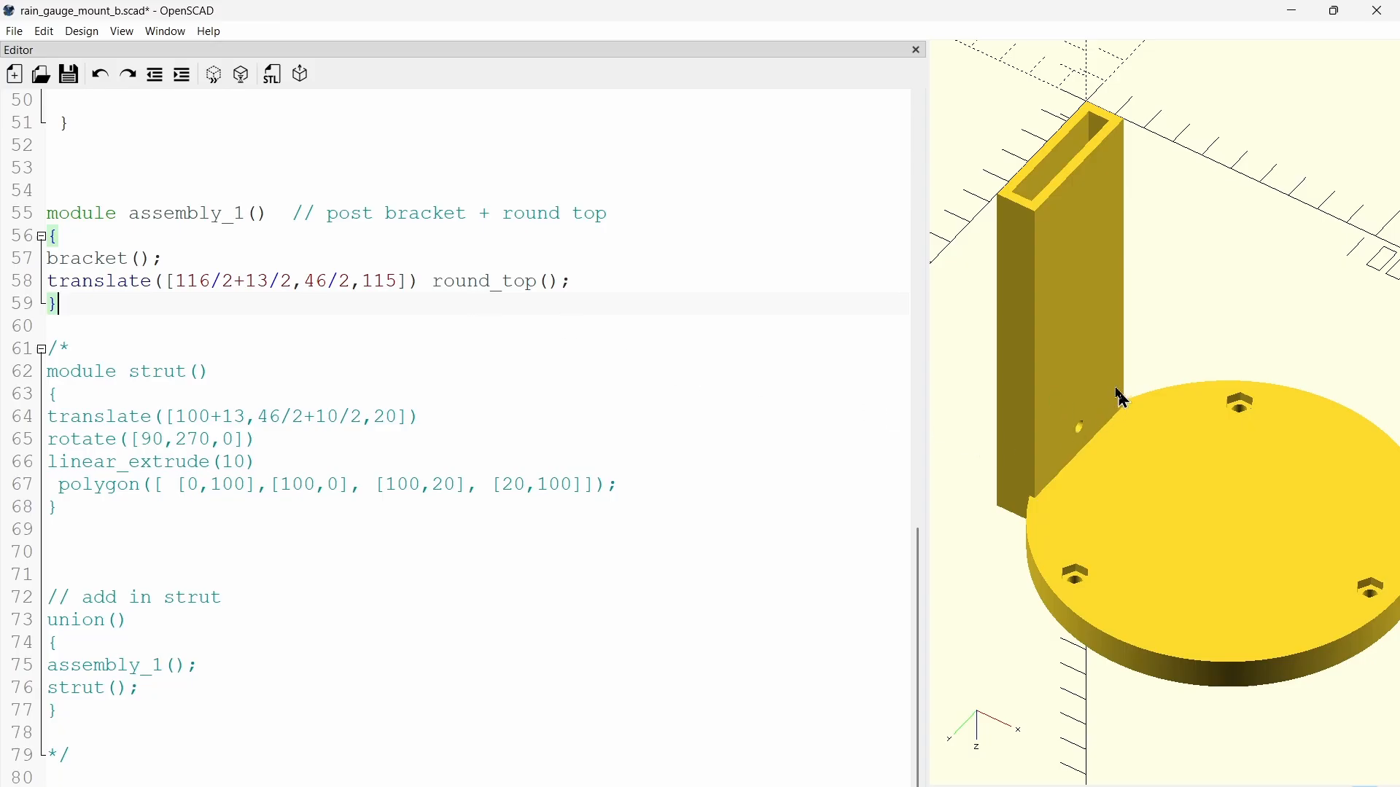
{"action": "mouse_move", "coordinate": [1119, 341]}
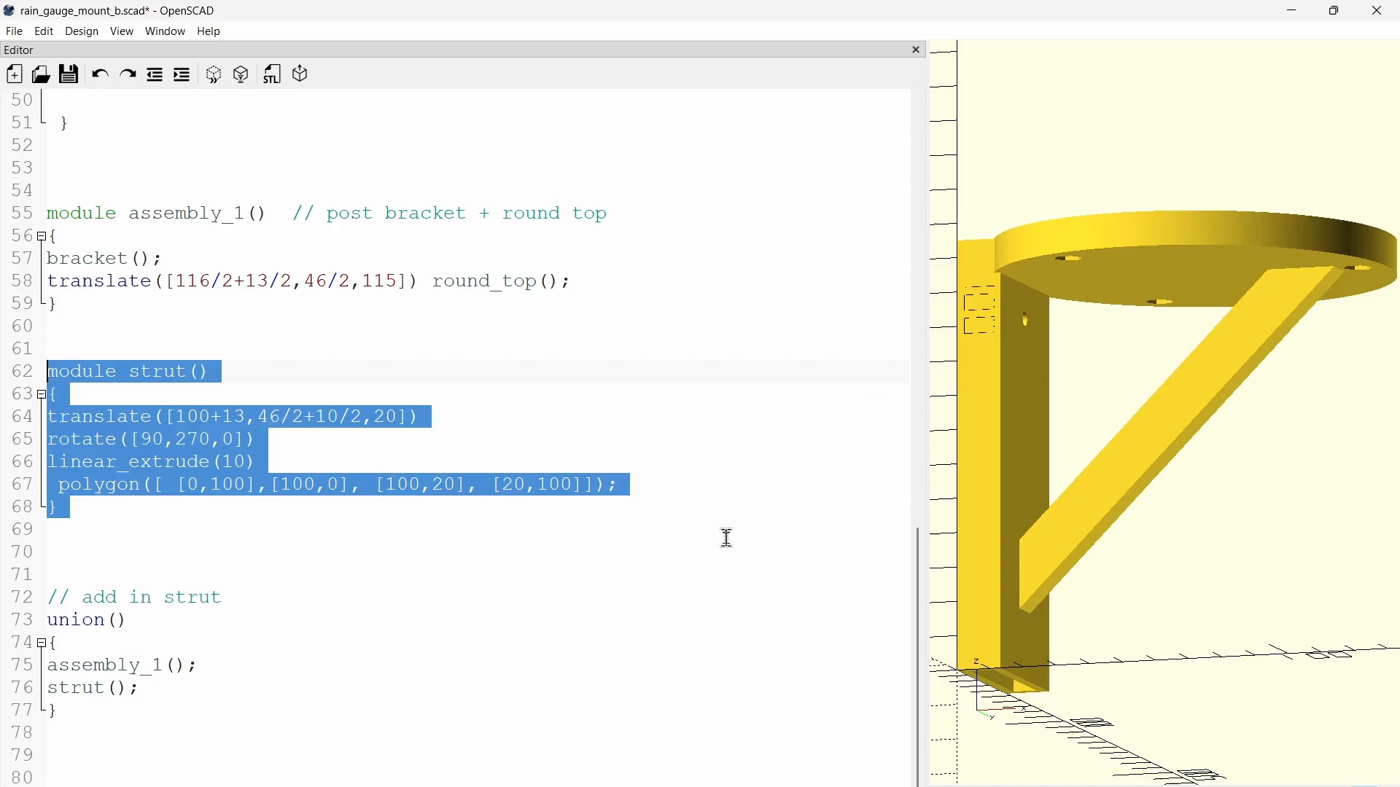
Step: Highlight the strut's linear_extrude(10) line in the uncommented strut module
{"action": "left_click", "coordinate": [176, 472]}
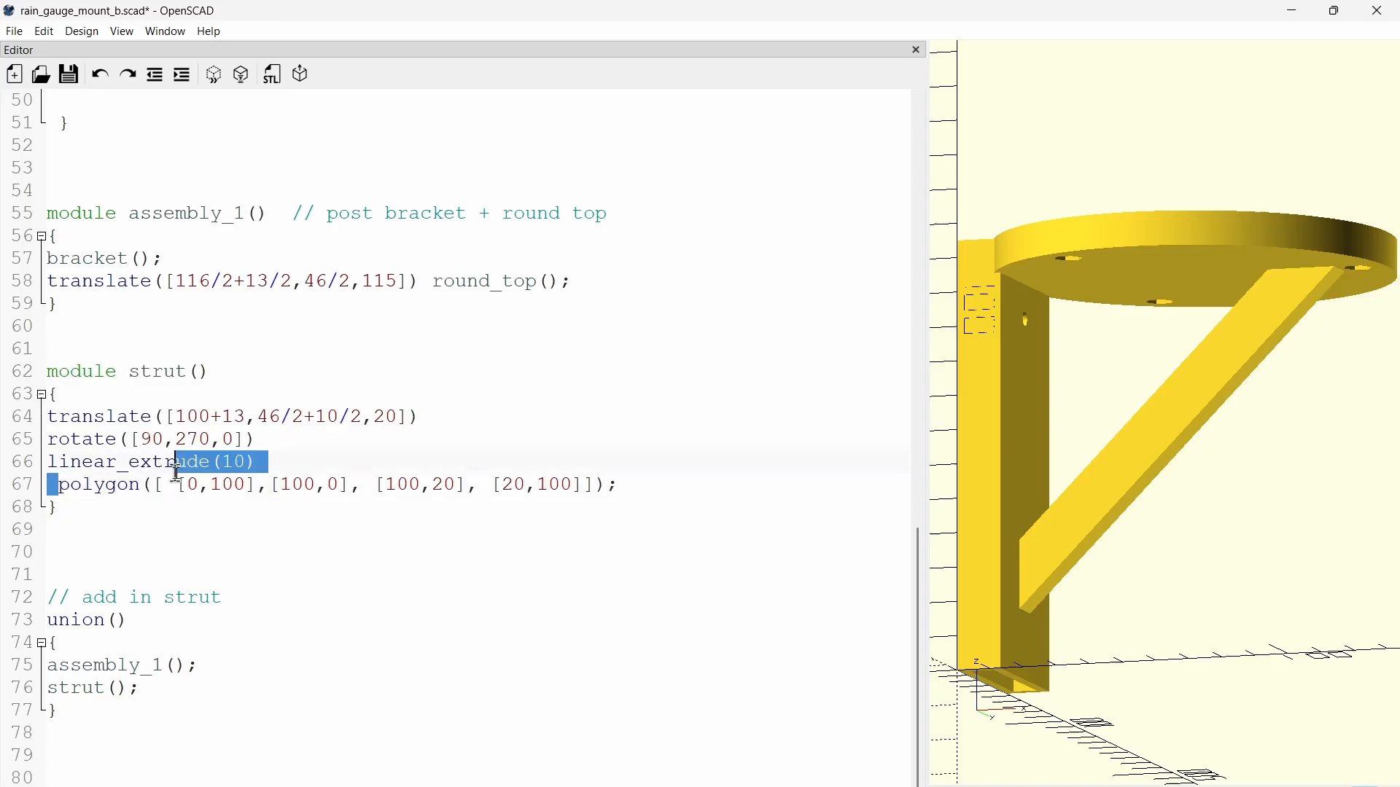
{"action": "left_click", "coordinate": [616, 484]}
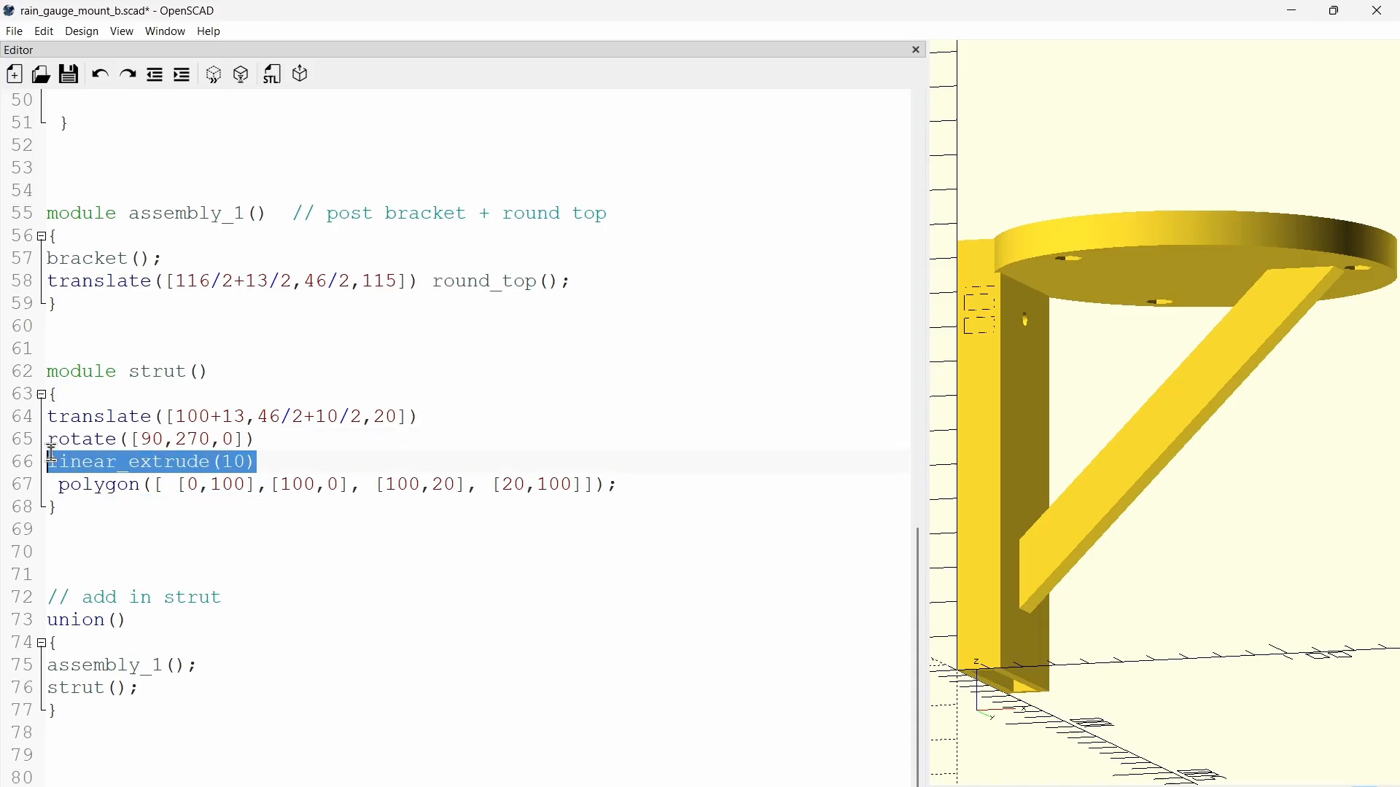
{"action": "mouse_move", "coordinate": [1131, 500]}
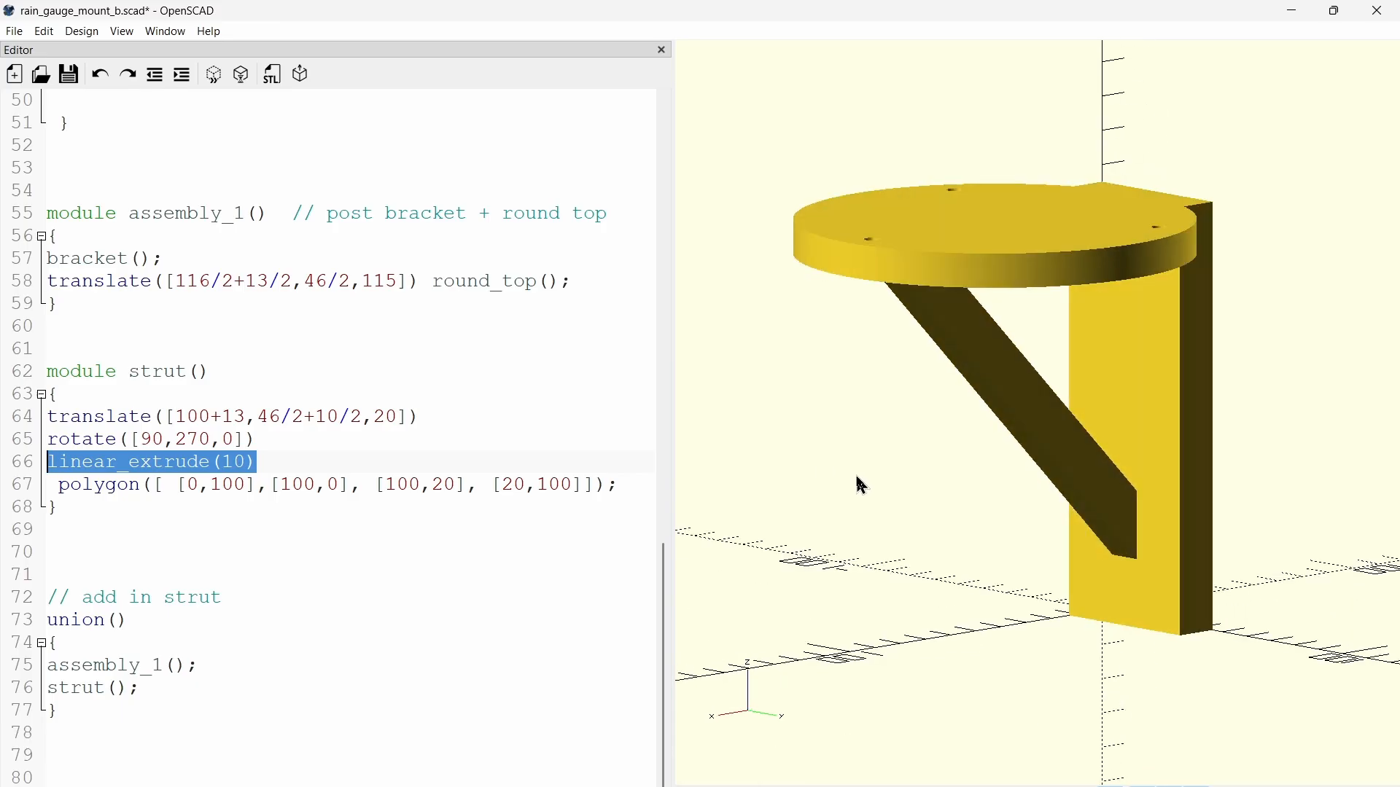
{"action": "mouse_move", "coordinate": [1016, 178]}
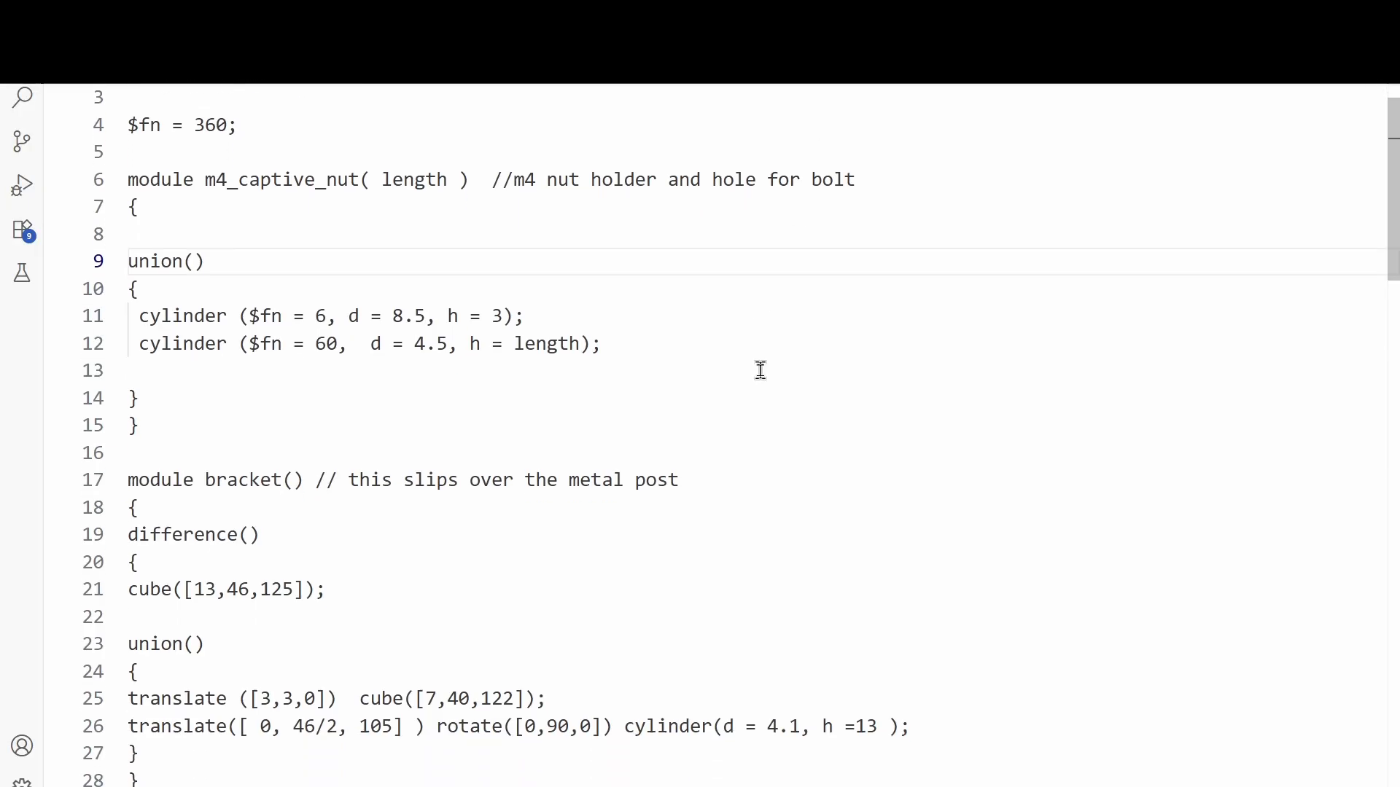
Step: Scroll through round_top, assembly_1 and strut down to the final union adding the strut
{"action": "scroll", "scroll_direction": "down", "scroll_amount": 3}
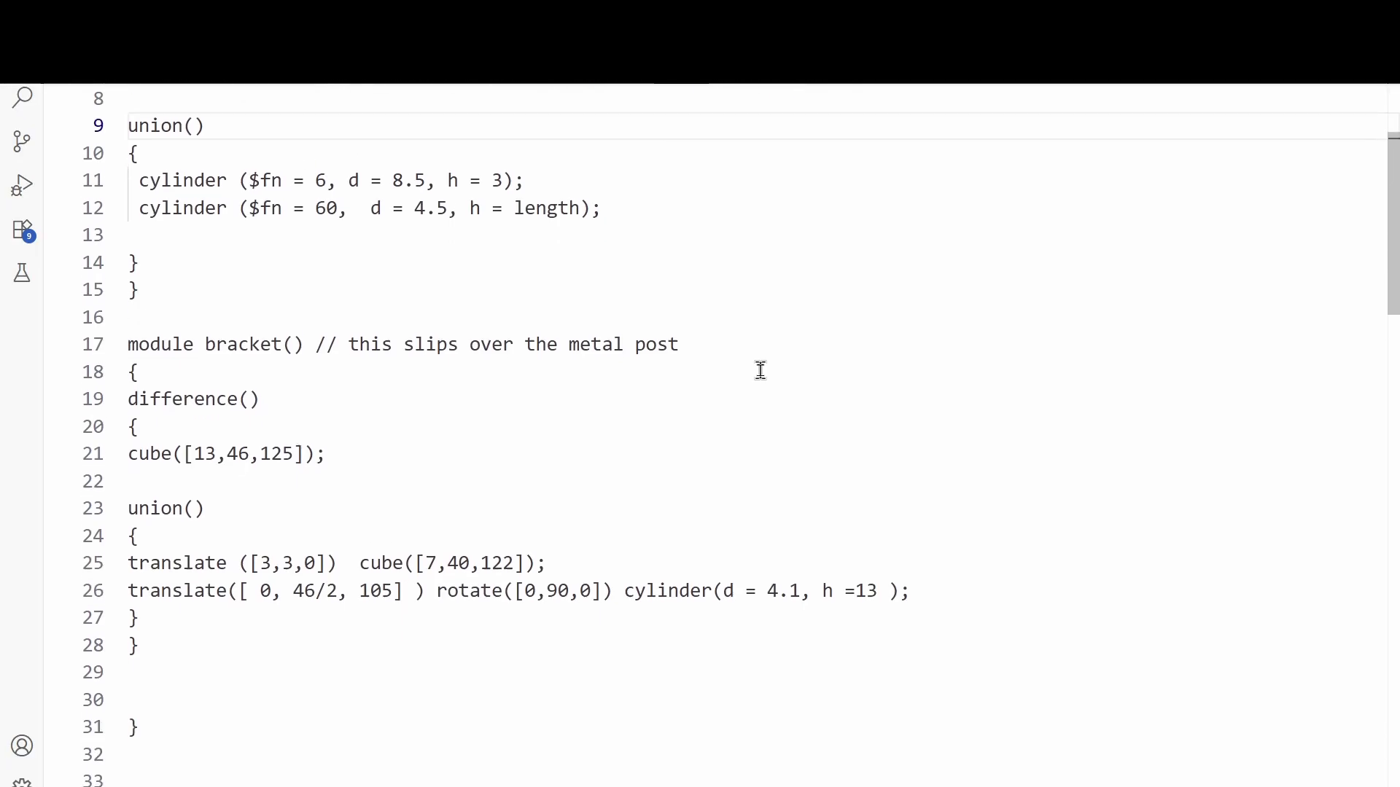
{"action": "scroll", "scroll_direction": "down", "scroll_amount": 3}
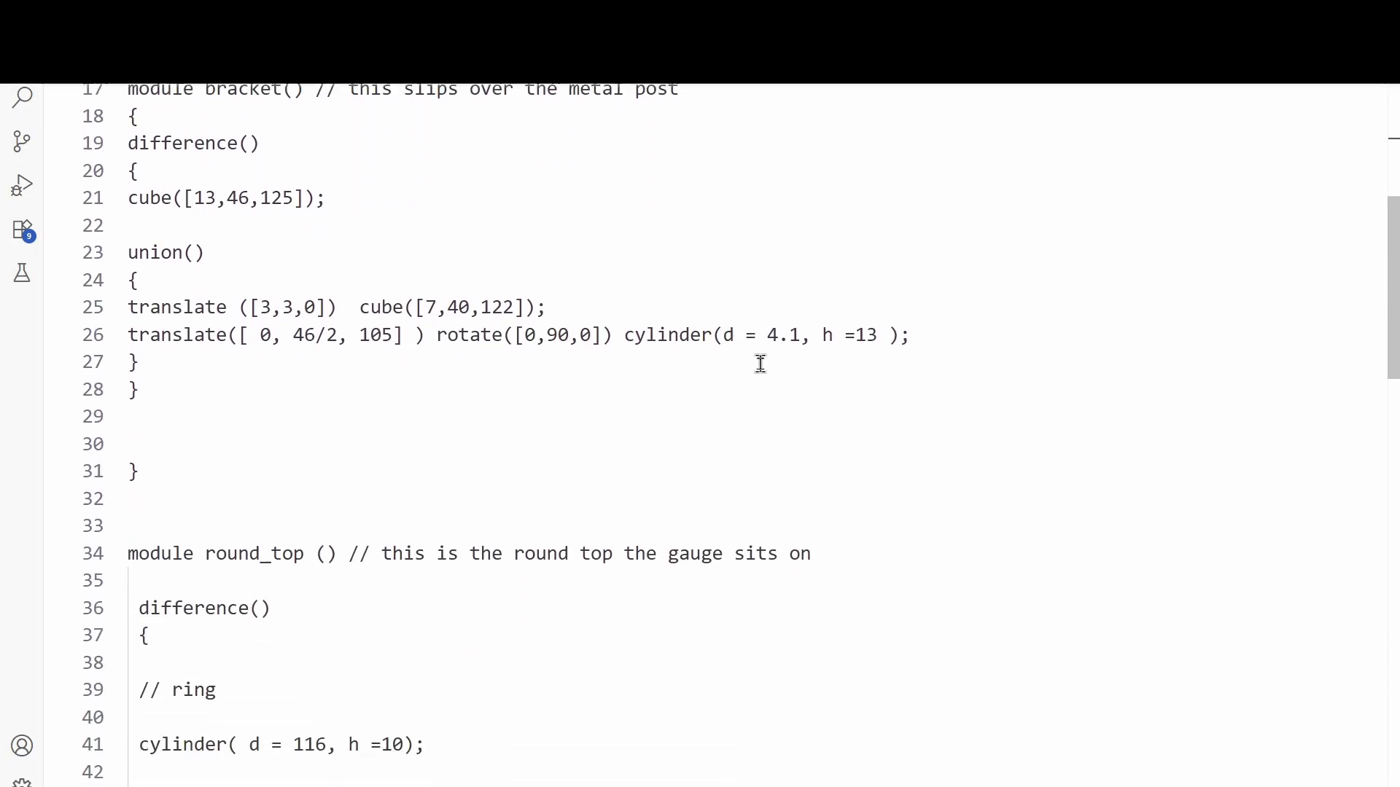
{"action": "scroll", "scroll_direction": "down", "scroll_amount": 3}
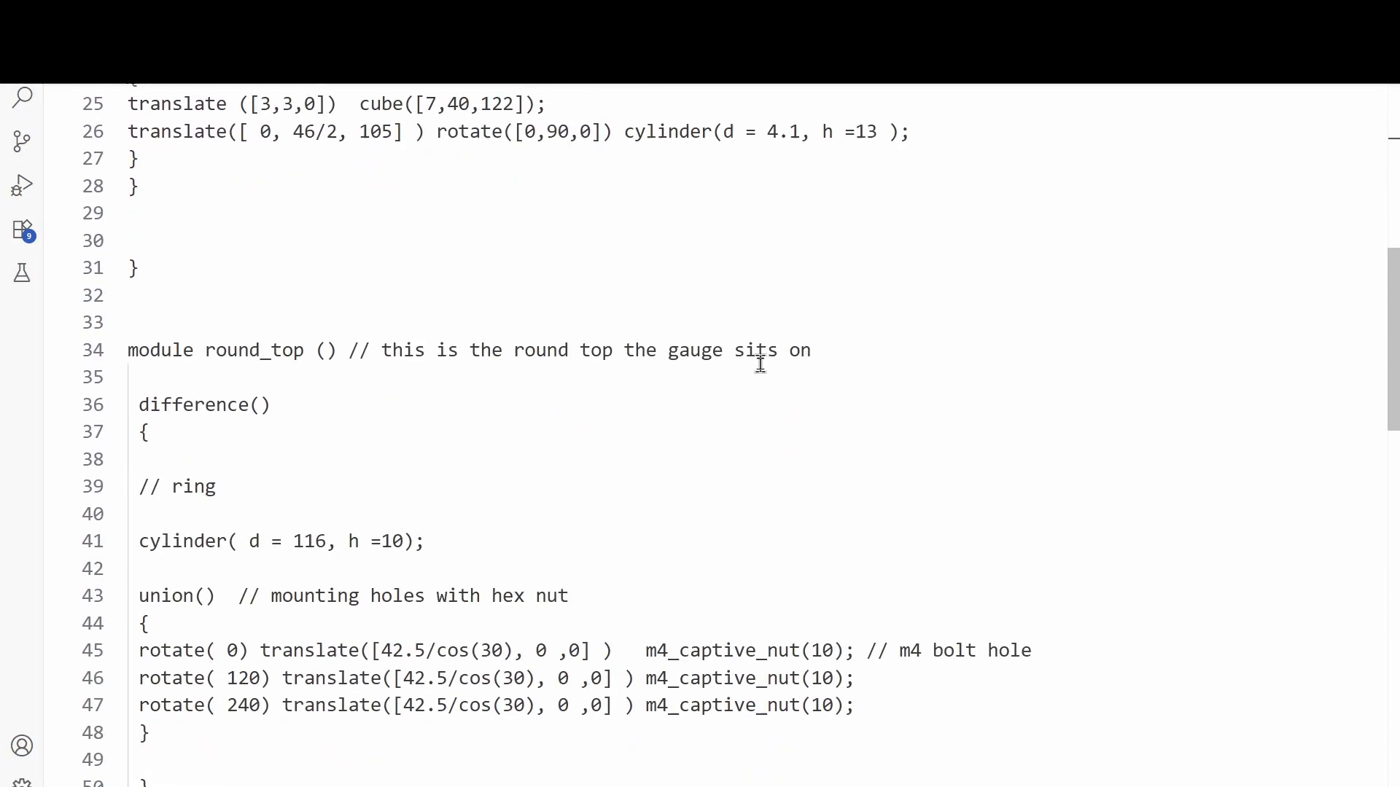
{"action": "scroll", "scroll_direction": "down", "scroll_amount": 3}
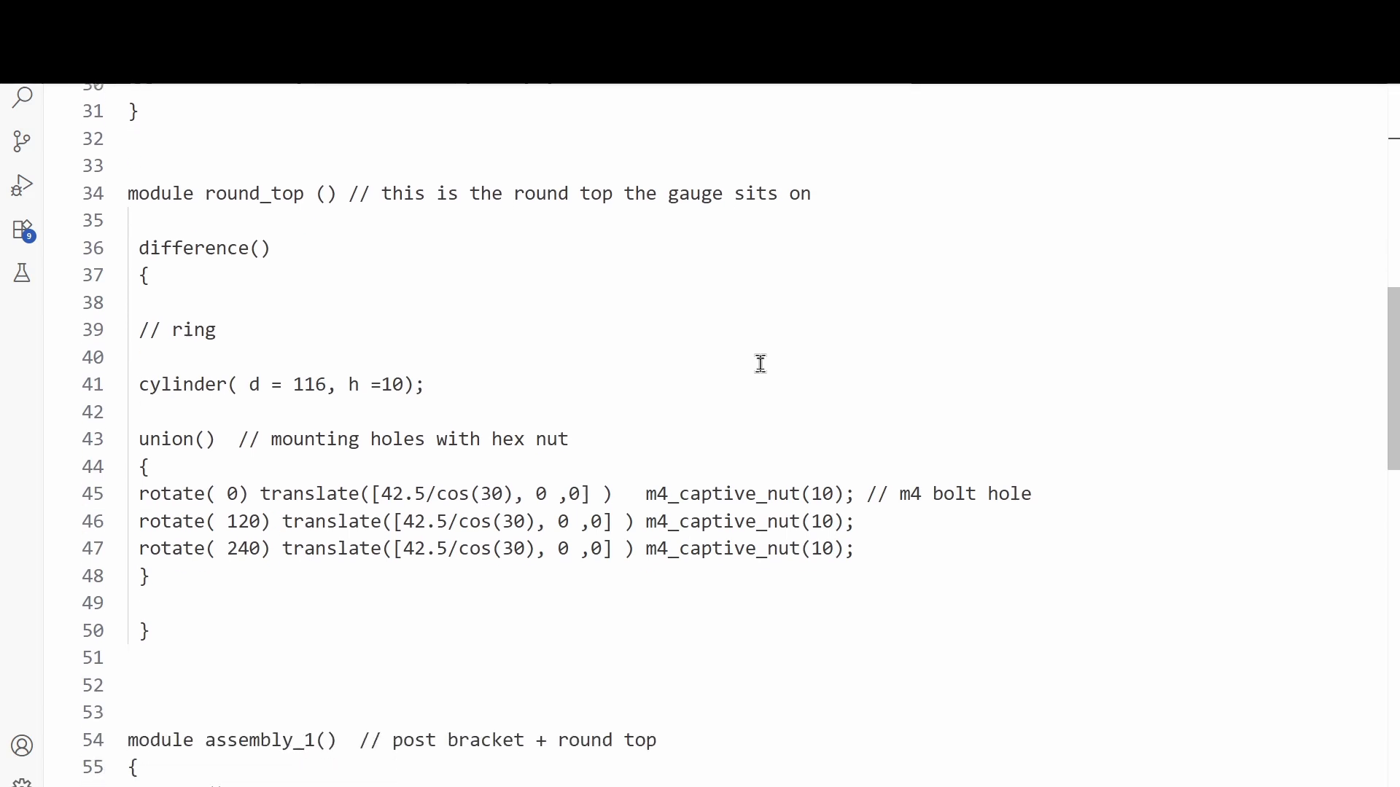
{"action": "scroll", "scroll_direction": "down", "scroll_amount": 3}
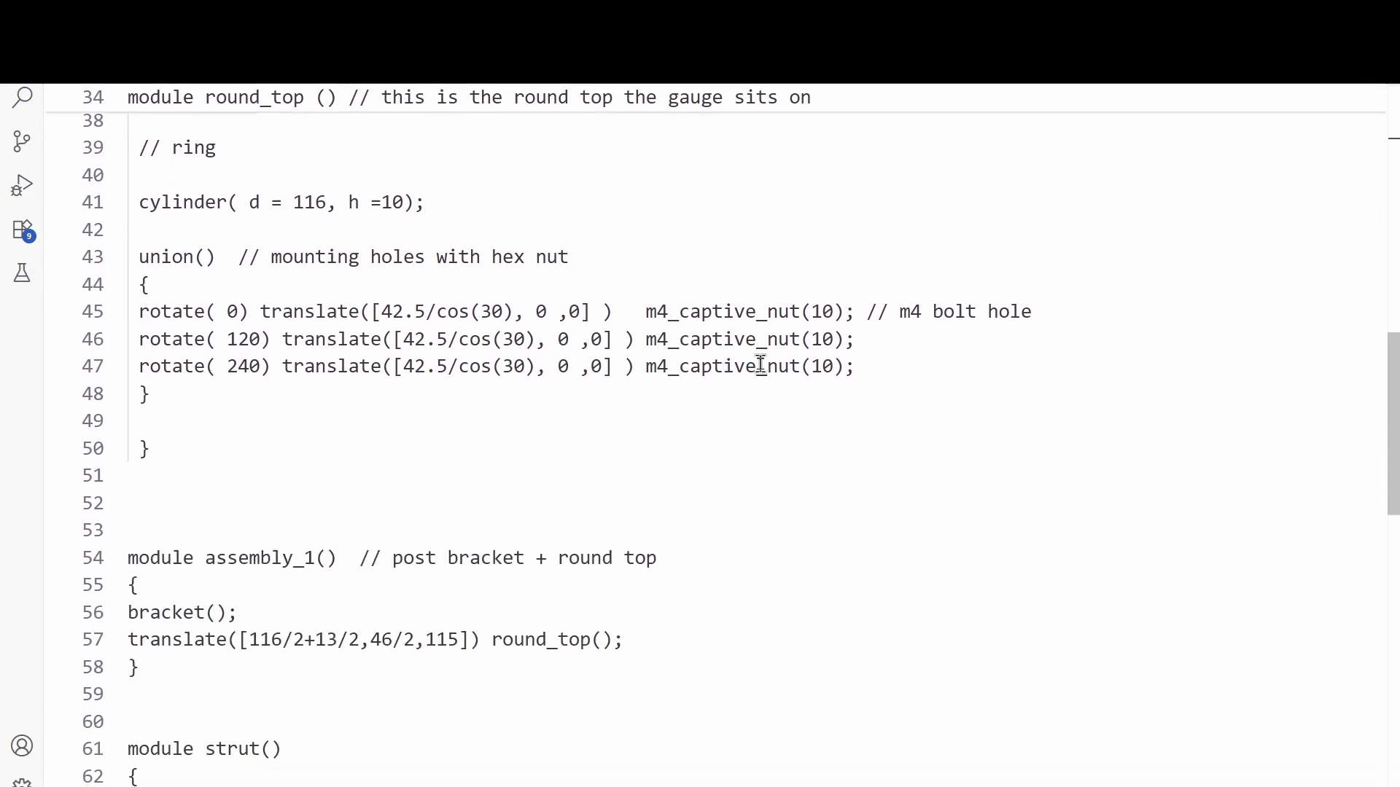
{"action": "scroll", "scroll_direction": "down", "scroll_amount": 3}
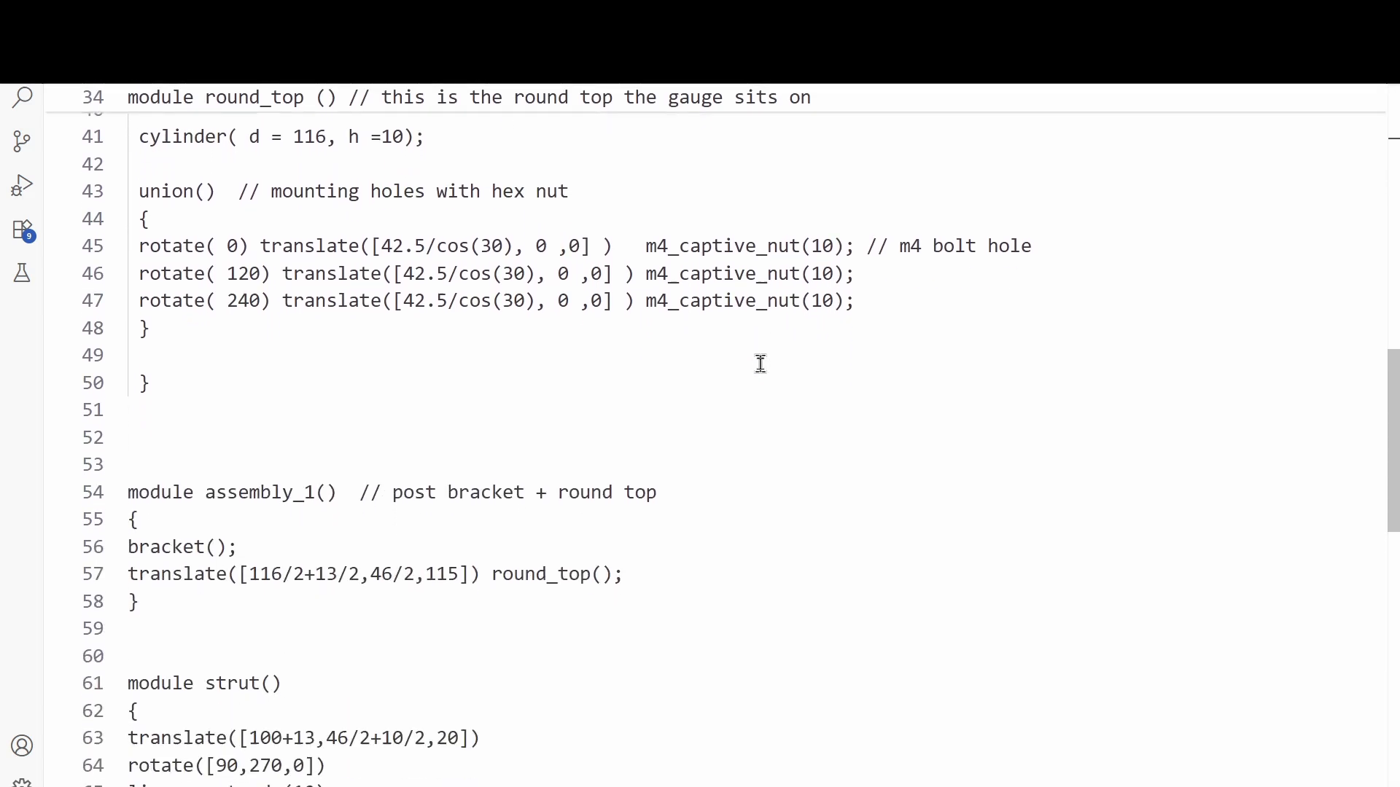
{"action": "scroll", "scroll_direction": "down", "scroll_amount": 3}
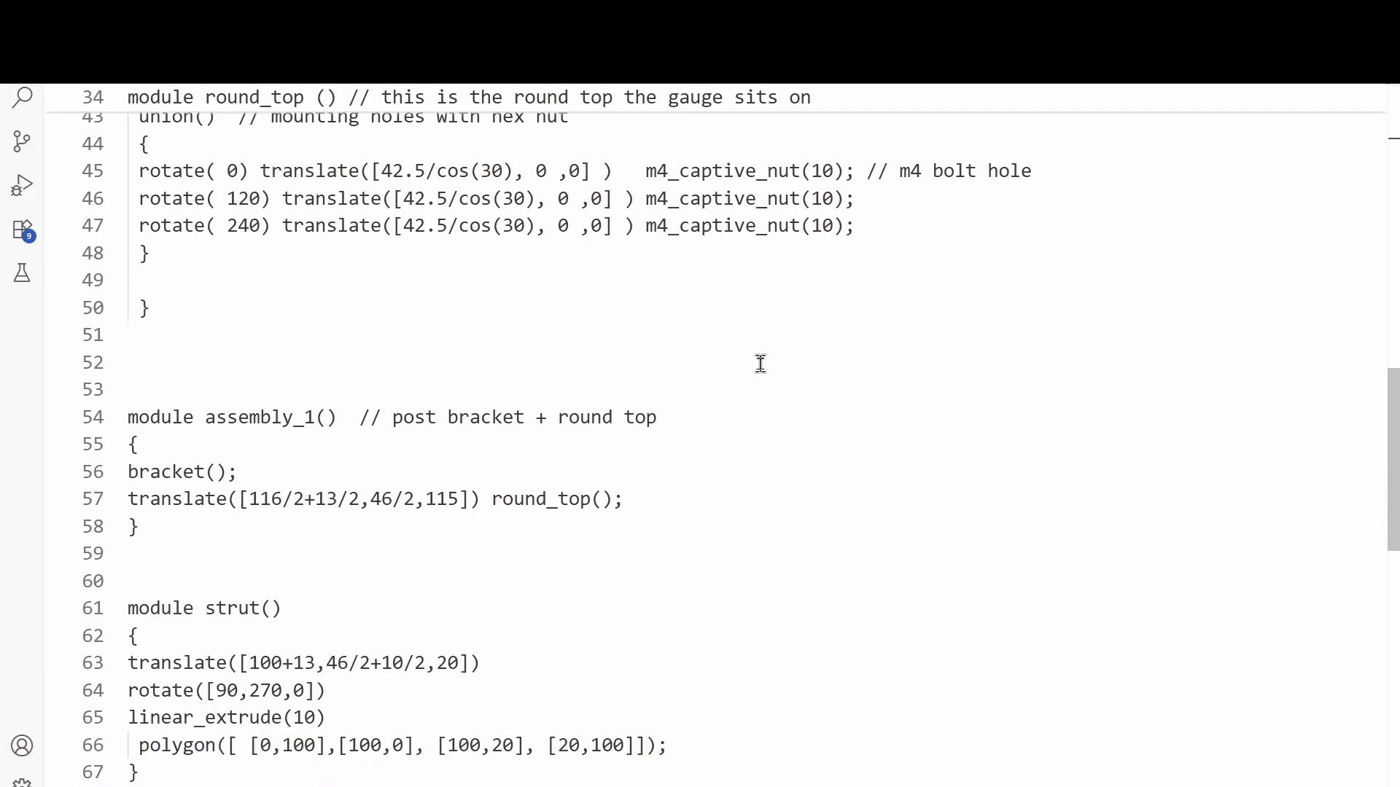
{"action": "scroll", "scroll_direction": "down", "scroll_amount": 3}
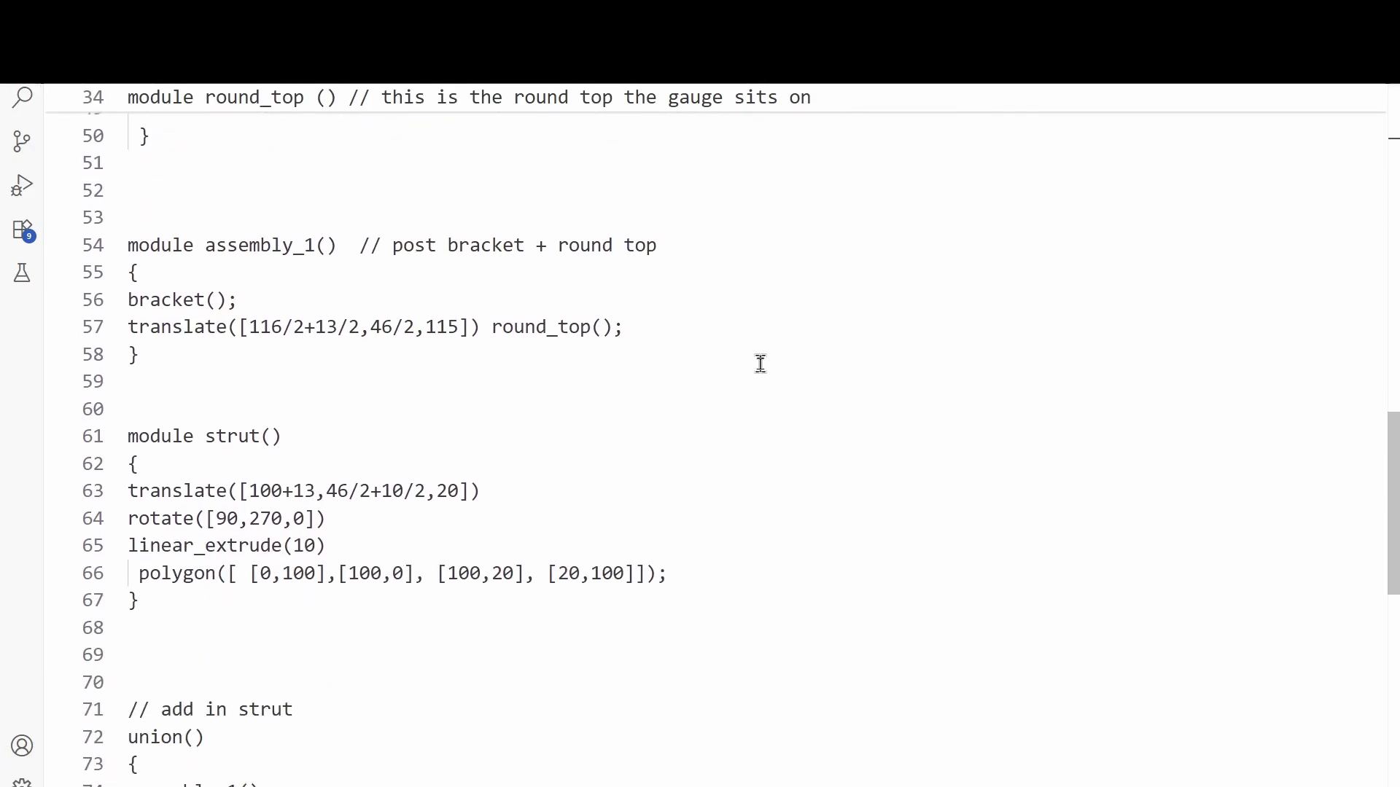
{"action": "scroll", "scroll_direction": "down", "scroll_amount": 3}
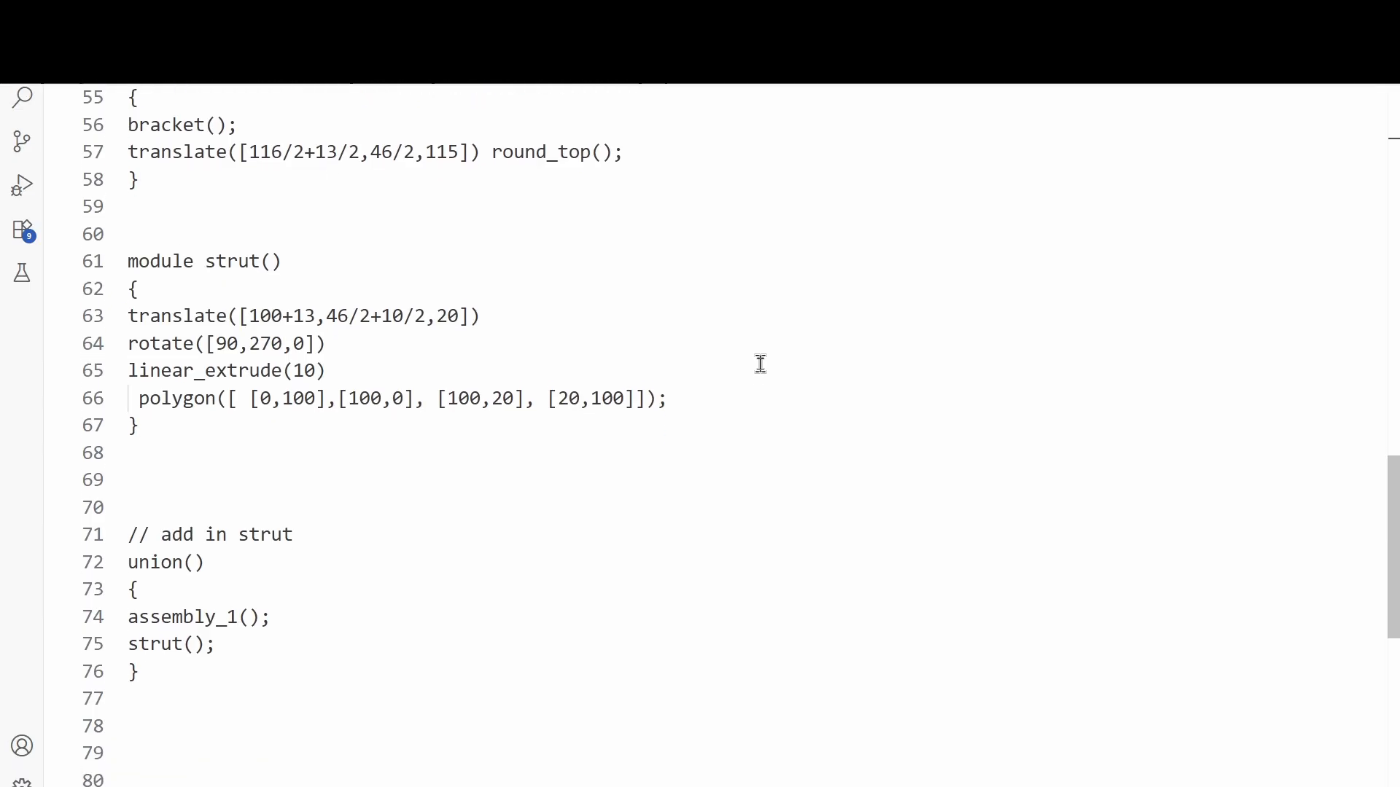
{"action": "scroll", "scroll_direction": "up", "scroll_amount": 3}
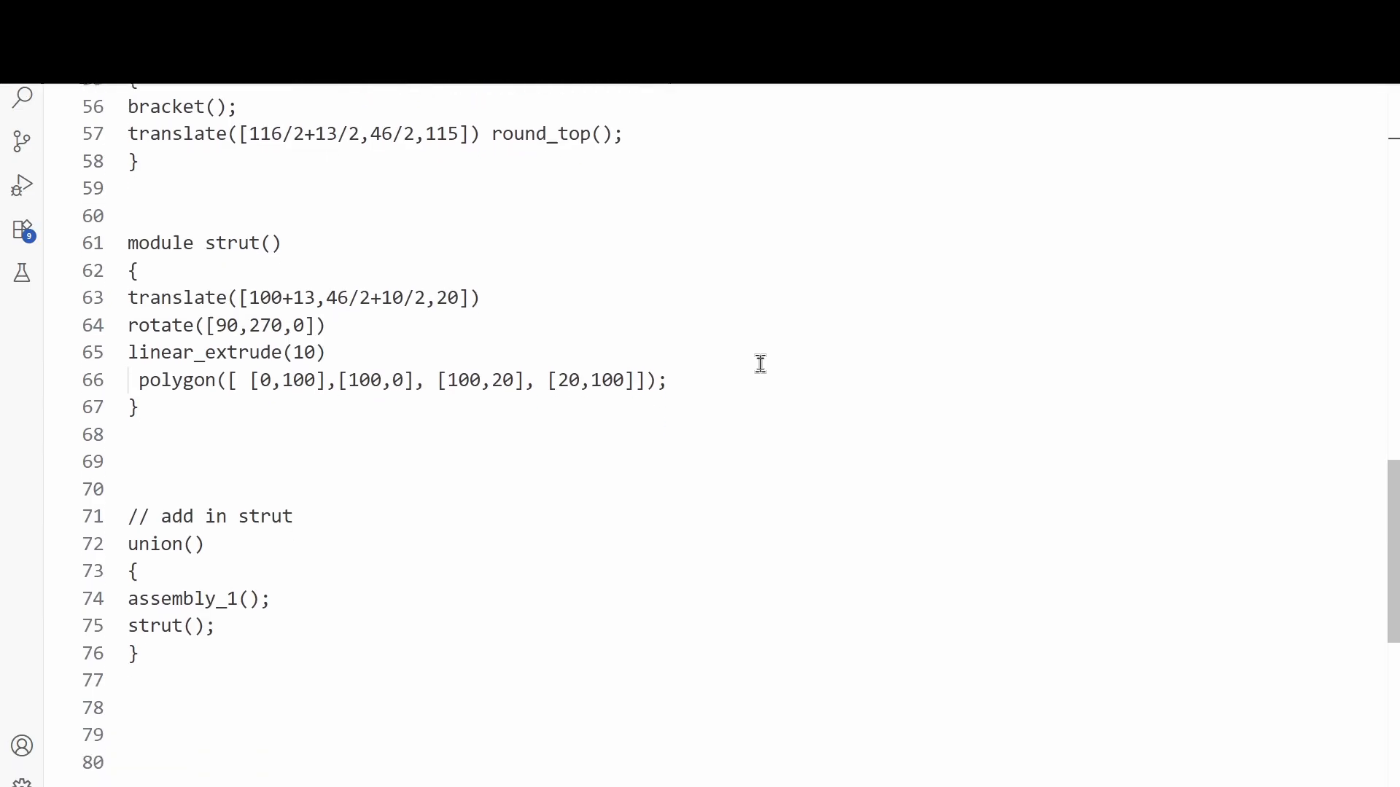